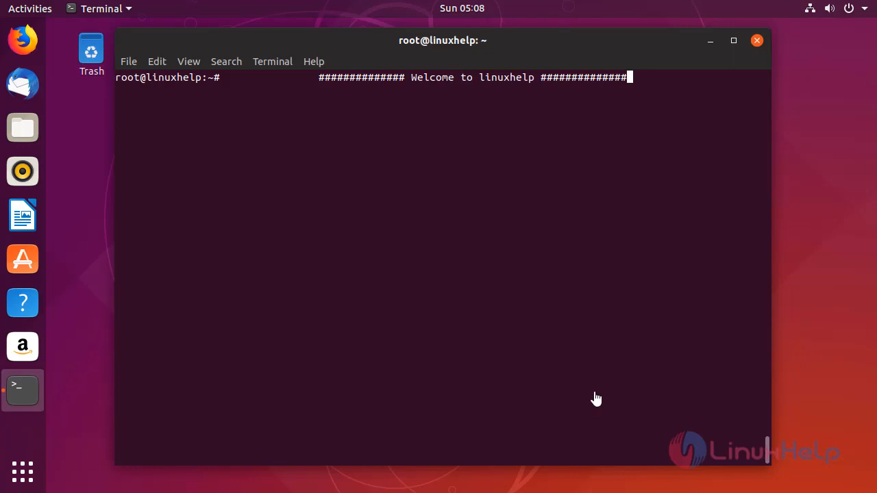
mouse_move(593, 390)
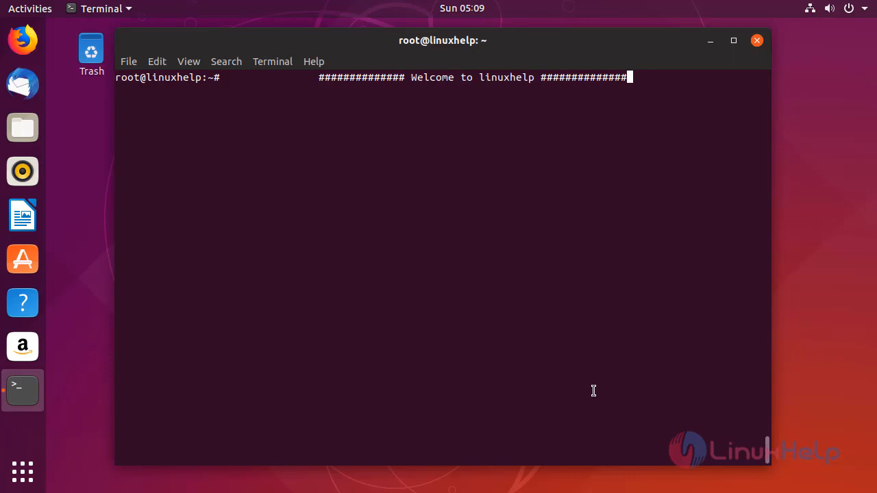
mouse_move(641, 409)
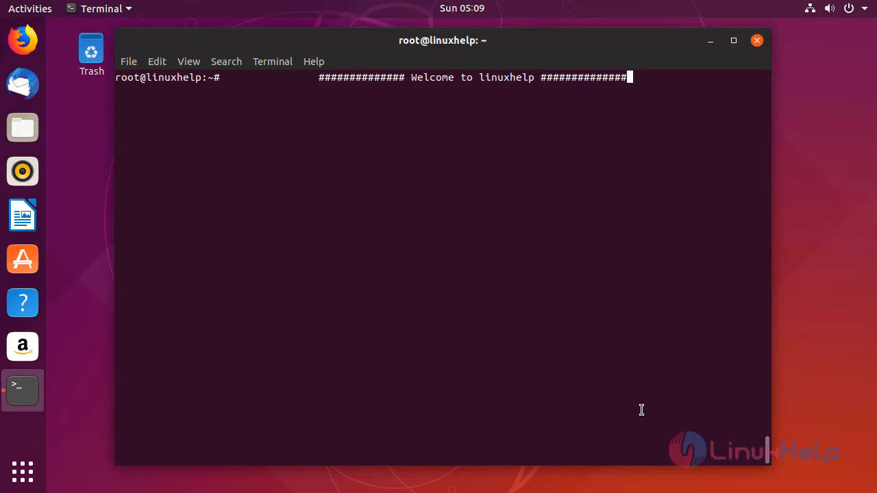
mouse_move(668, 206)
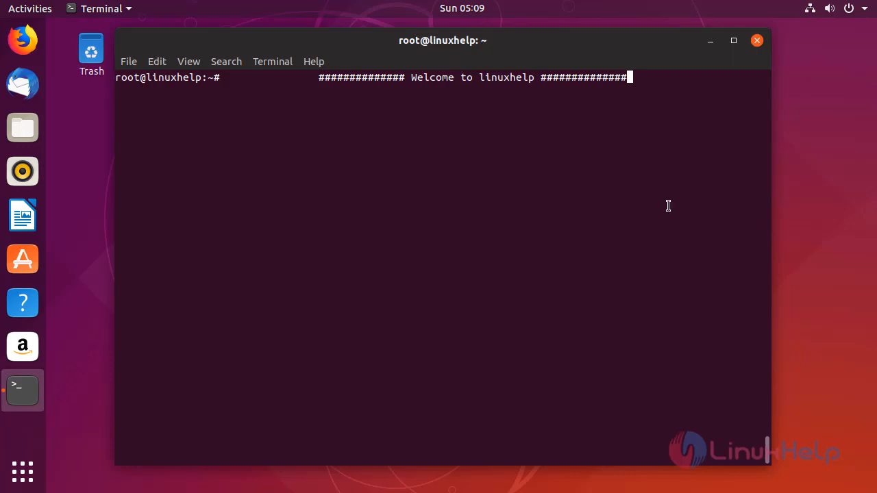
Run lsb_release -a to confirm the system reports Ubuntu 18.10 (cosmic)
key(Return)
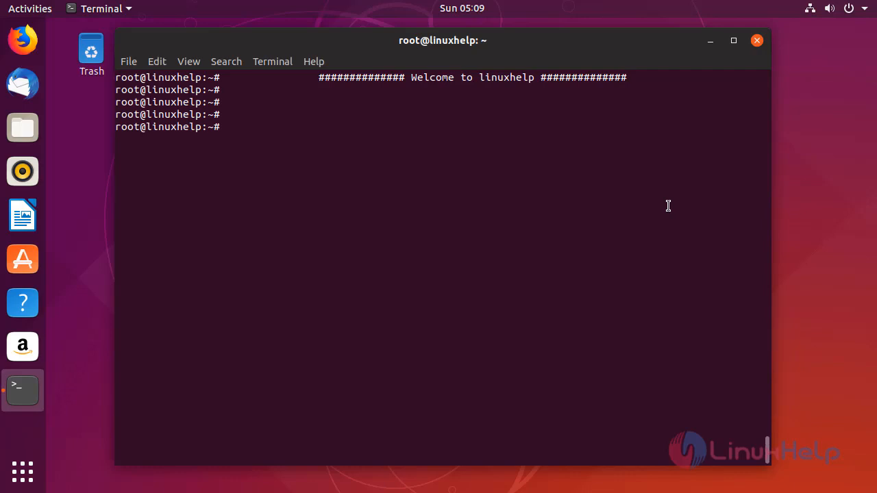
text(lsb_)
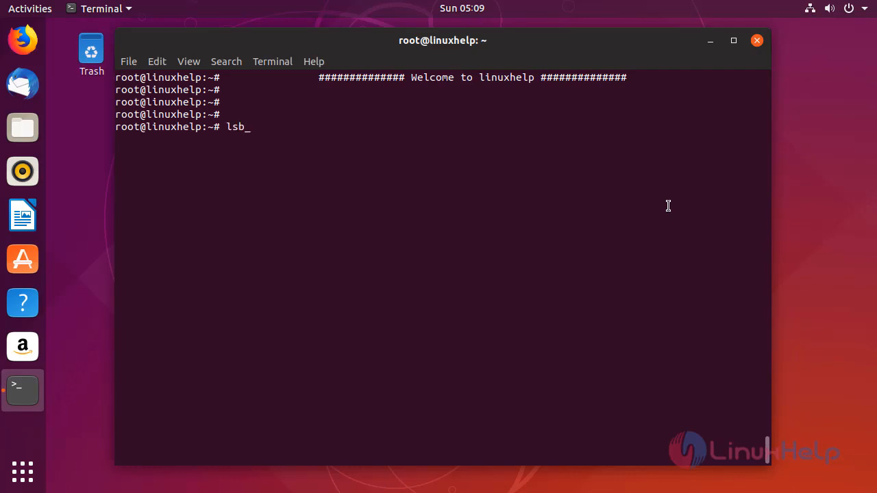
text(release -a)
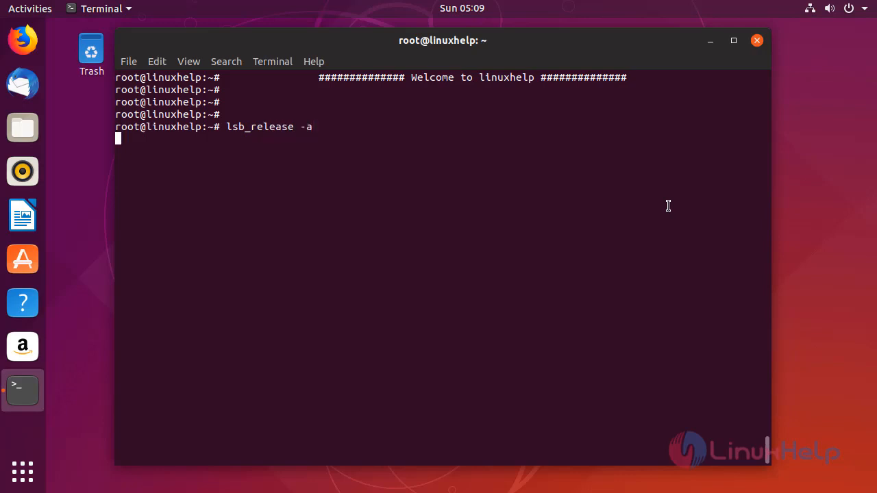
key(Return)
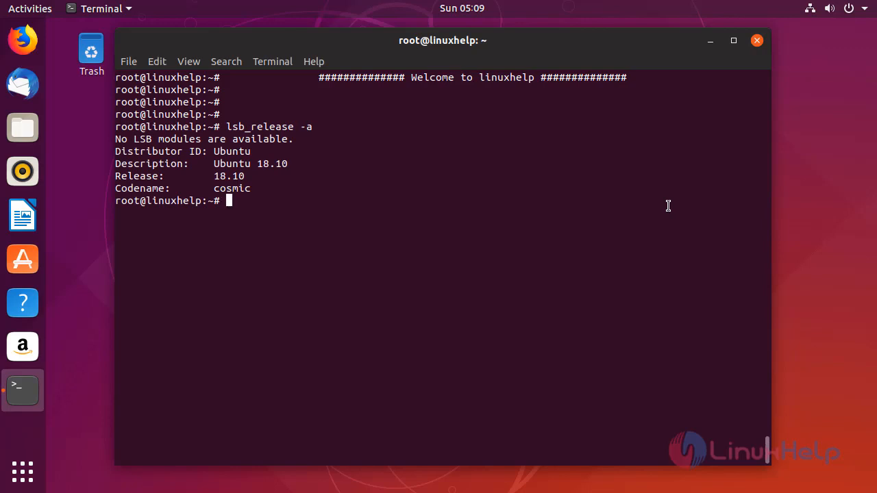
key(Return)
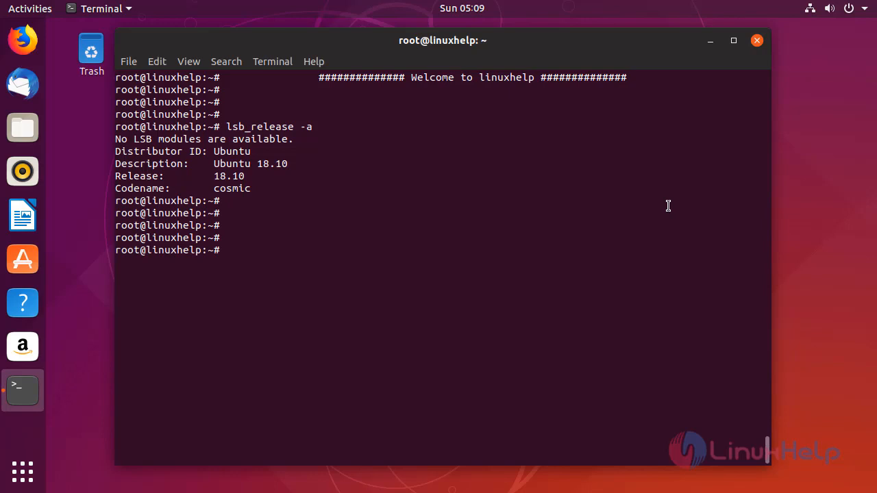
Install the apache2 package (2.4.34) with apt install apache2
text(a)
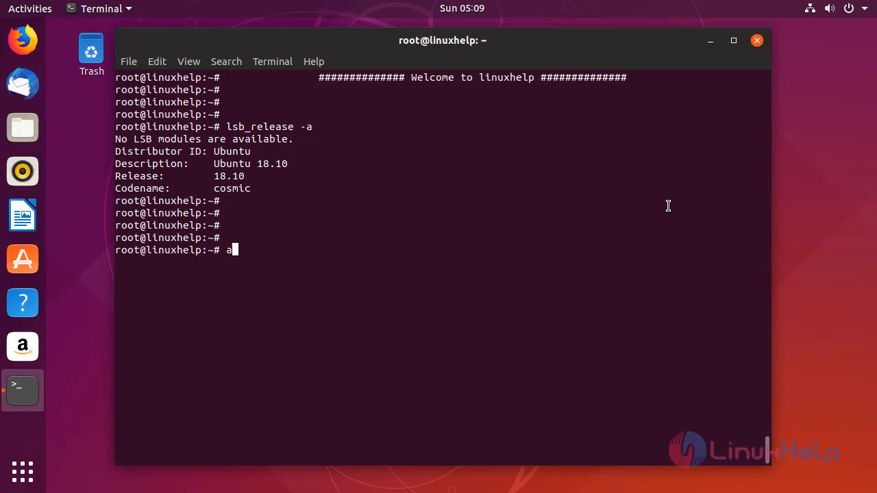
text(py)
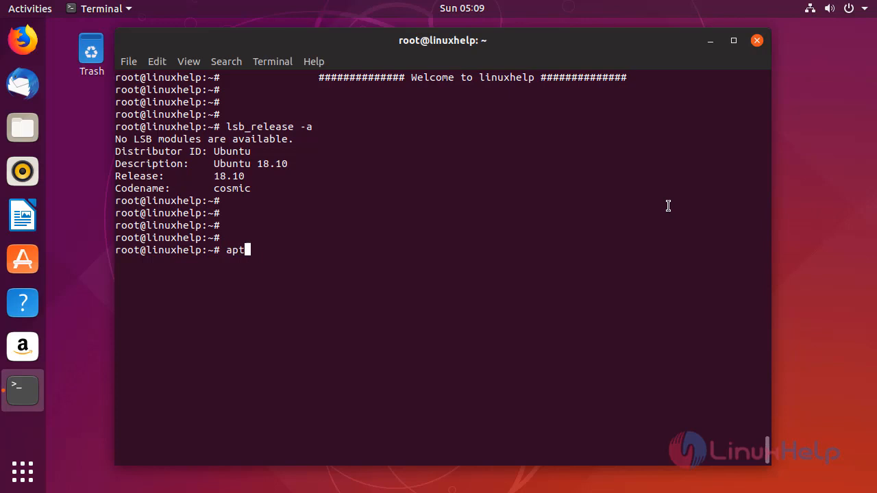
text(ins)
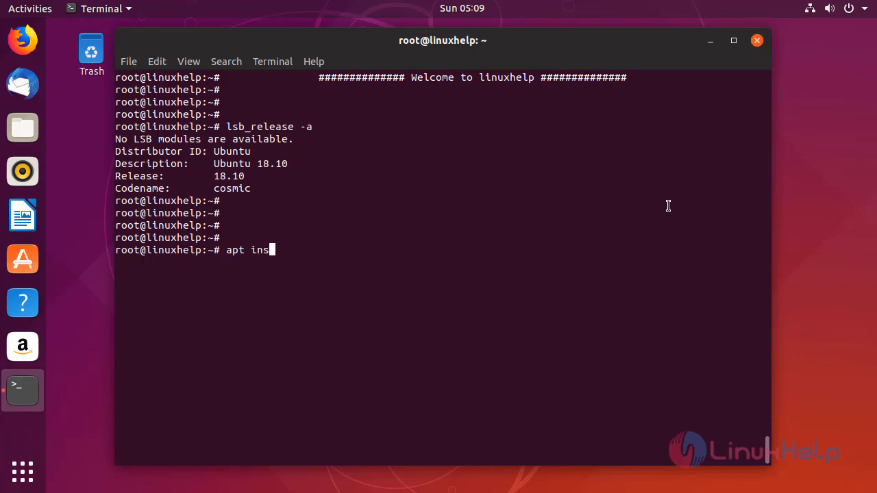
text(tall apa)
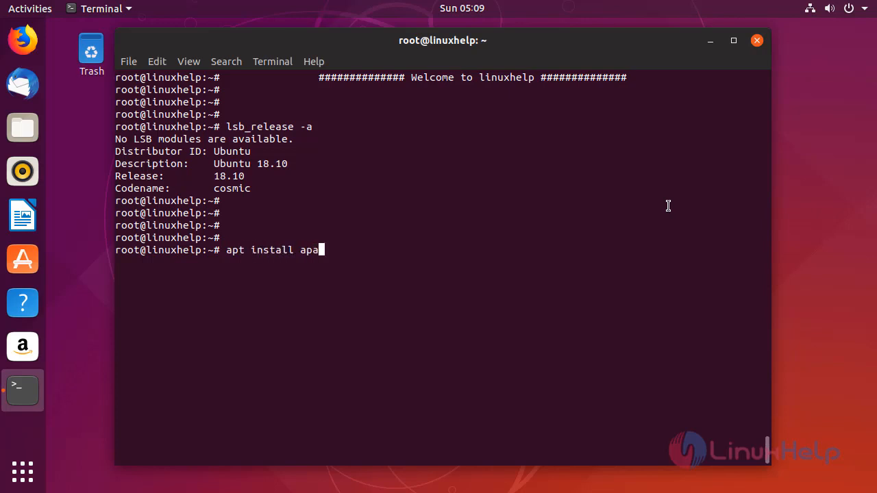
text(che2)
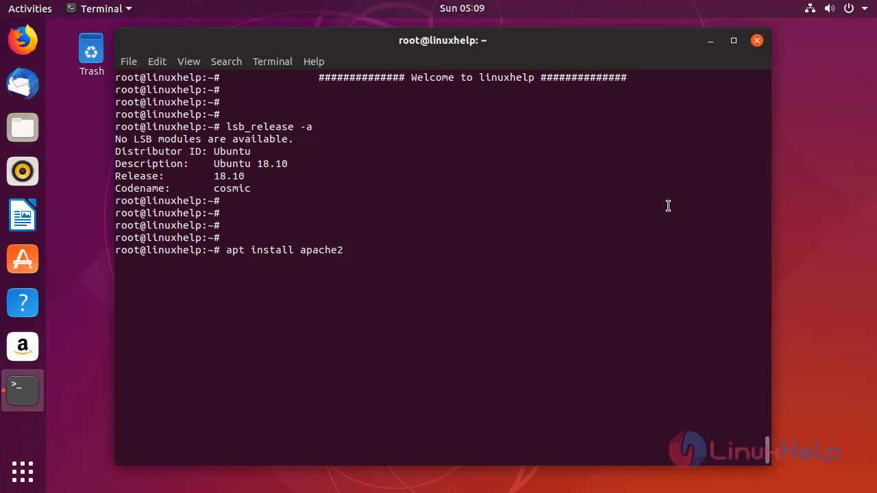
key(Return)
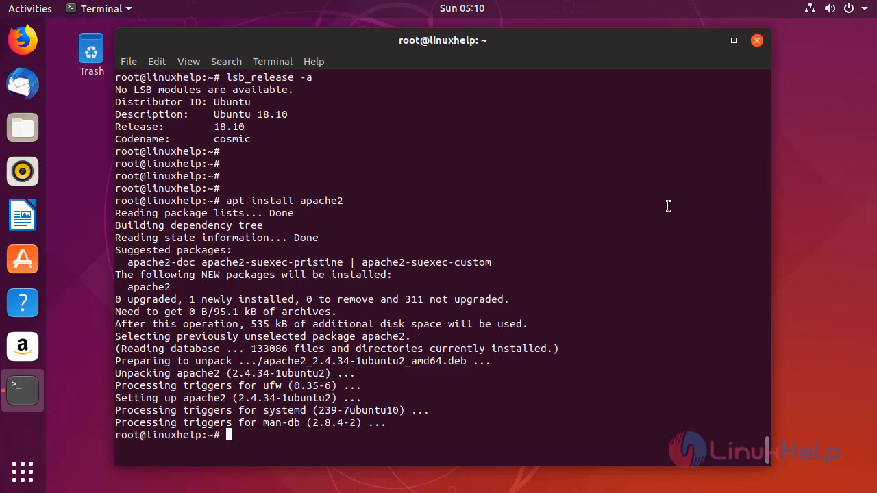
Start the Apache 2 service with systemctl start apache2.service
text(system)
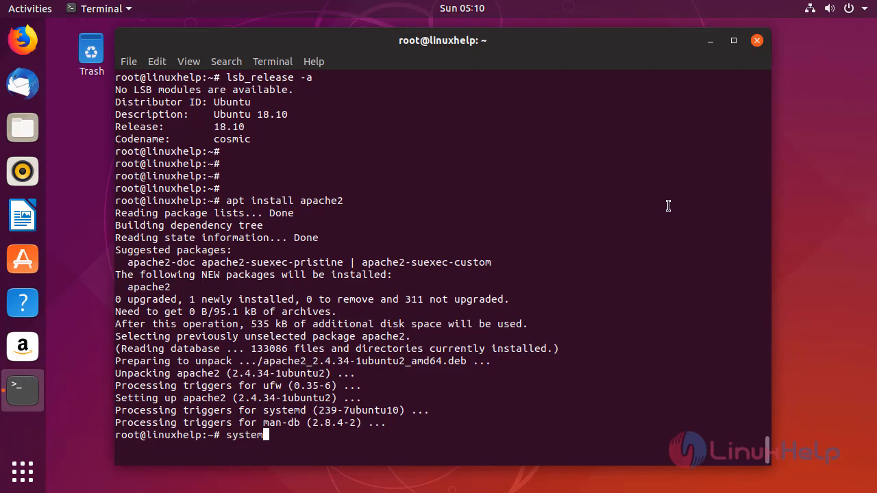
text(ctl st)
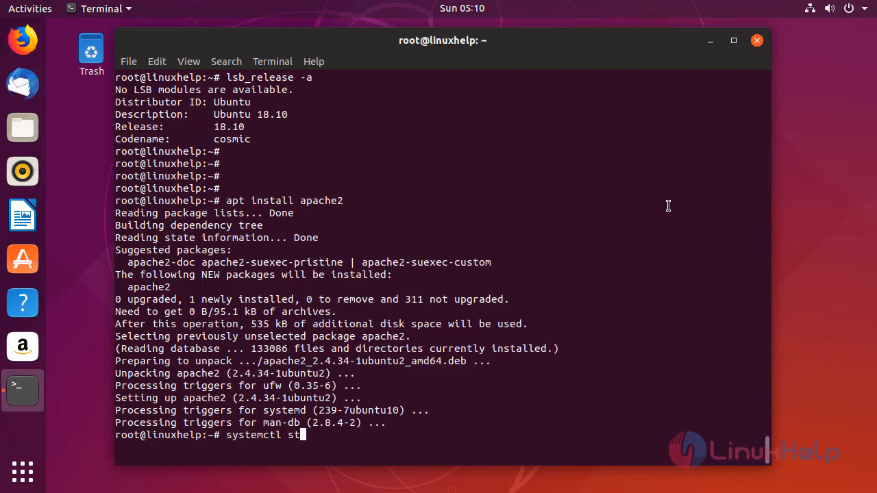
text(art apach)
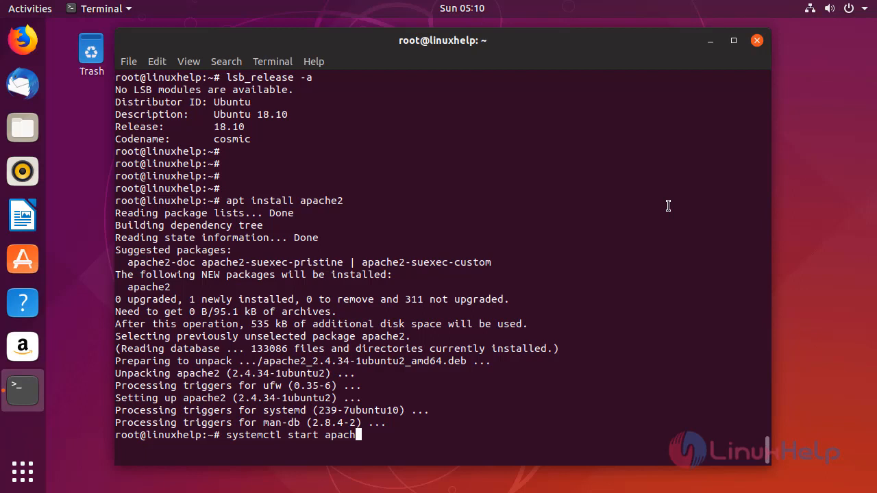
text(.s)
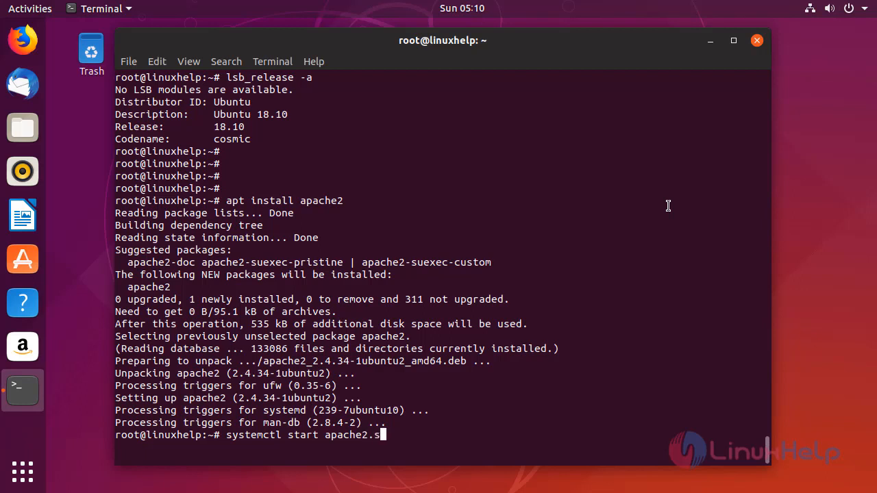
text(ervice)
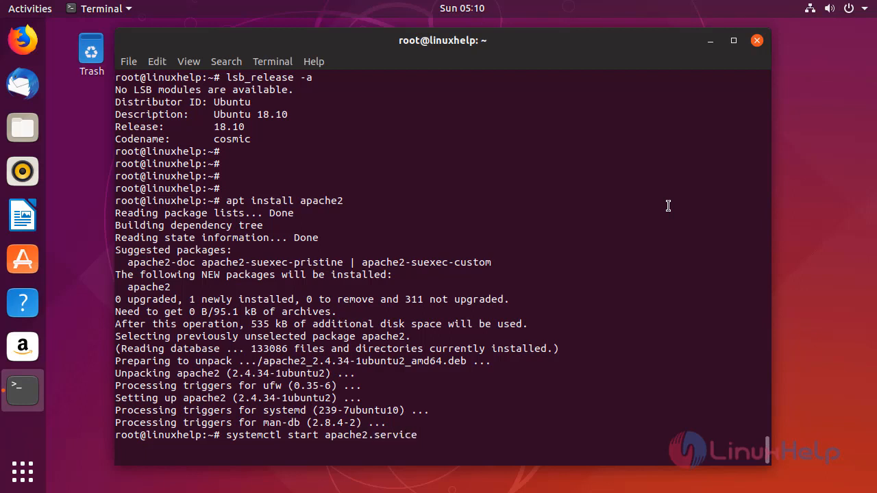
key(Return)
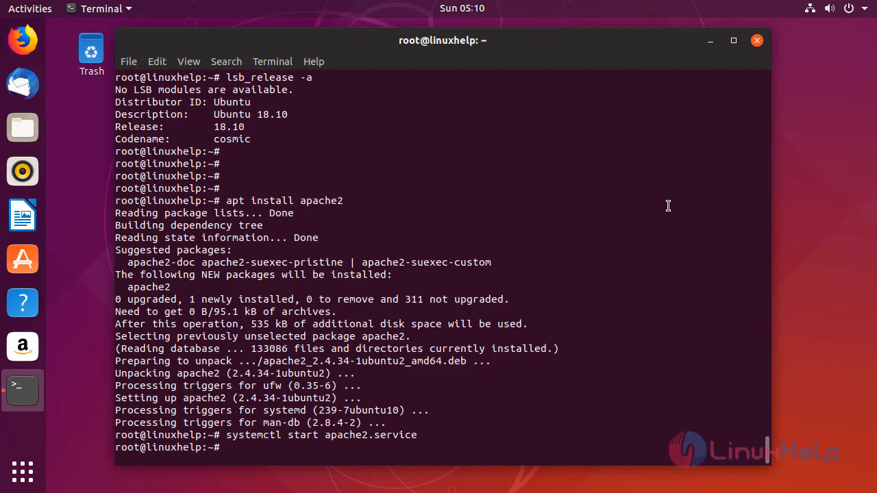
Enable apache2.service so Apache launches automatically at boot
text(sys)
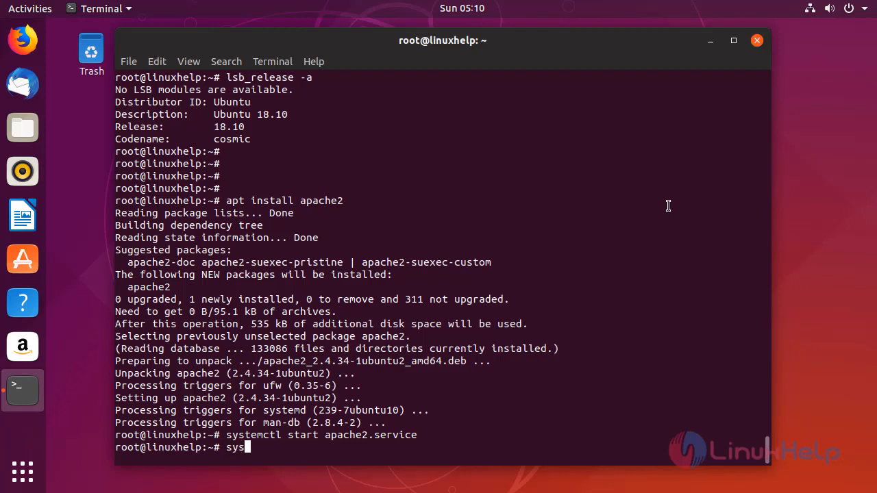
text(temctl)
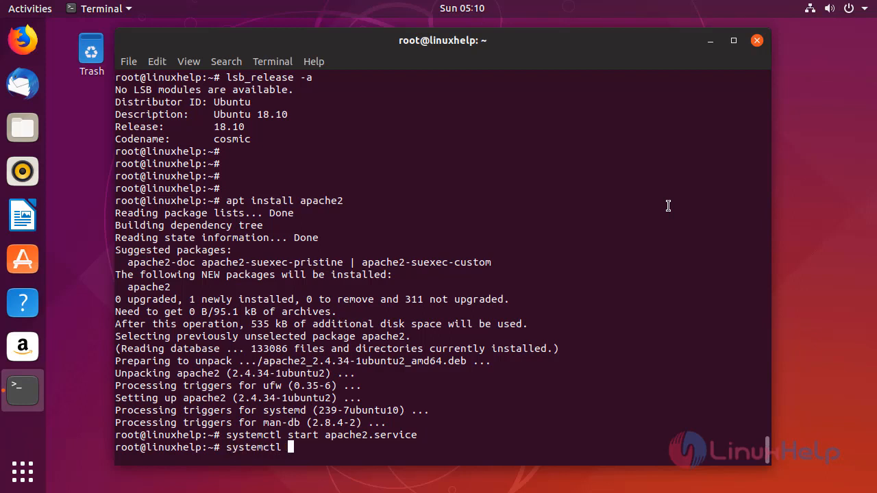
text(enable apach)
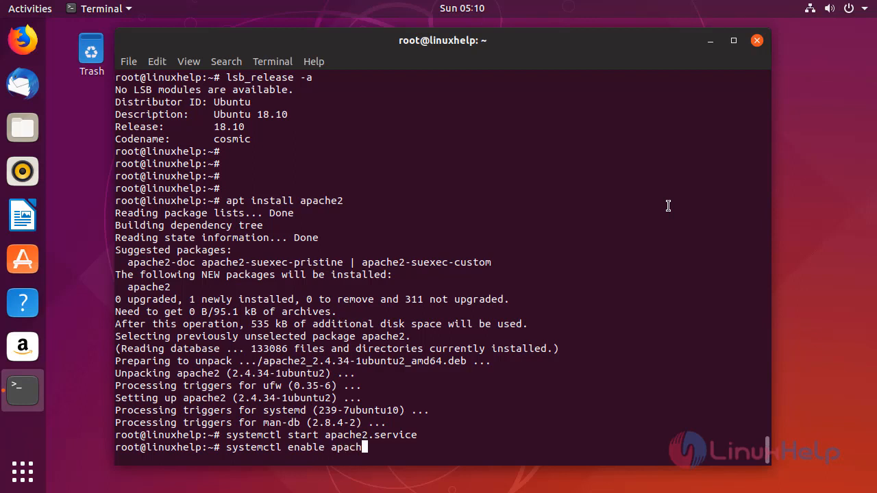
text(2.servic)
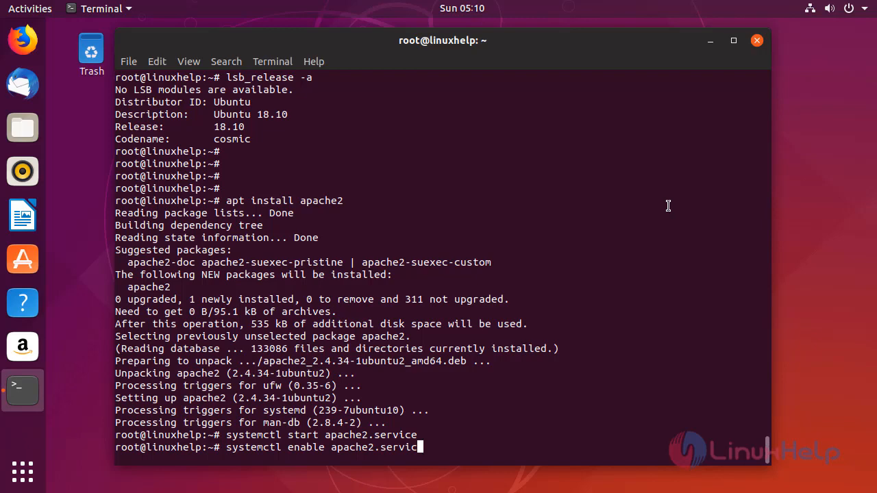
key(Return)
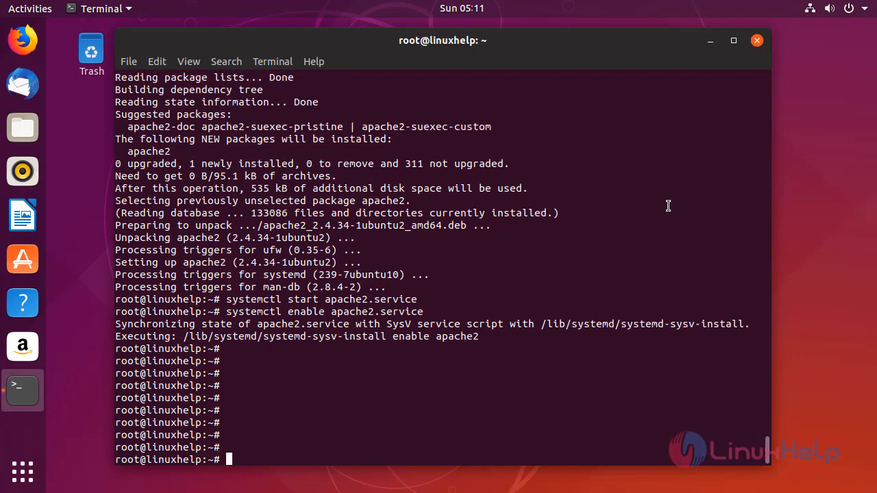
Install MySQL server 5.7 and related packages such as mysql-workbench via apt
text(apt)
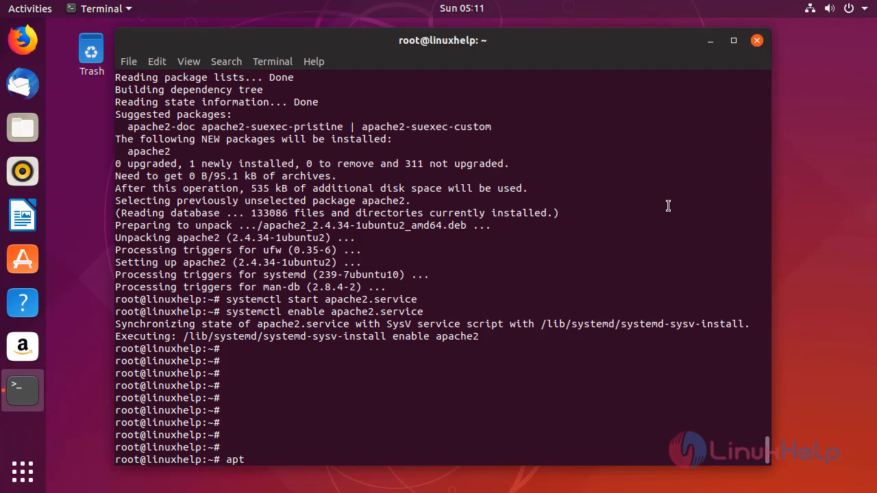
text(install)
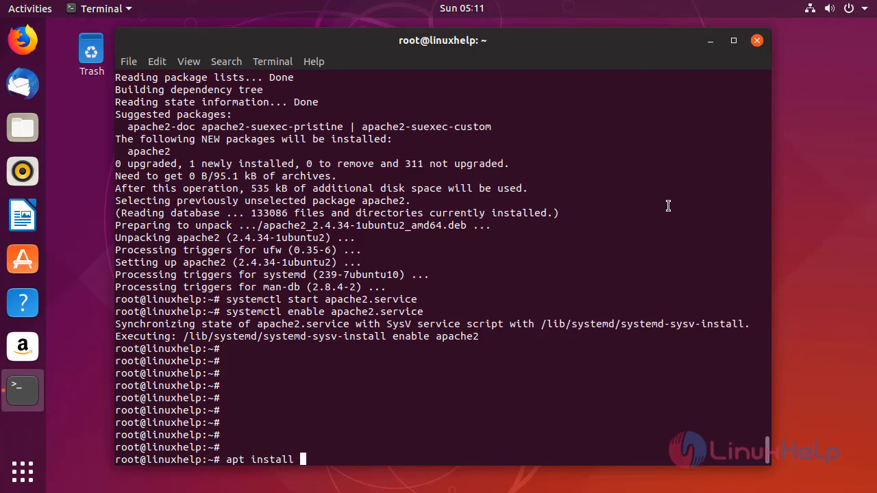
text(mysql)
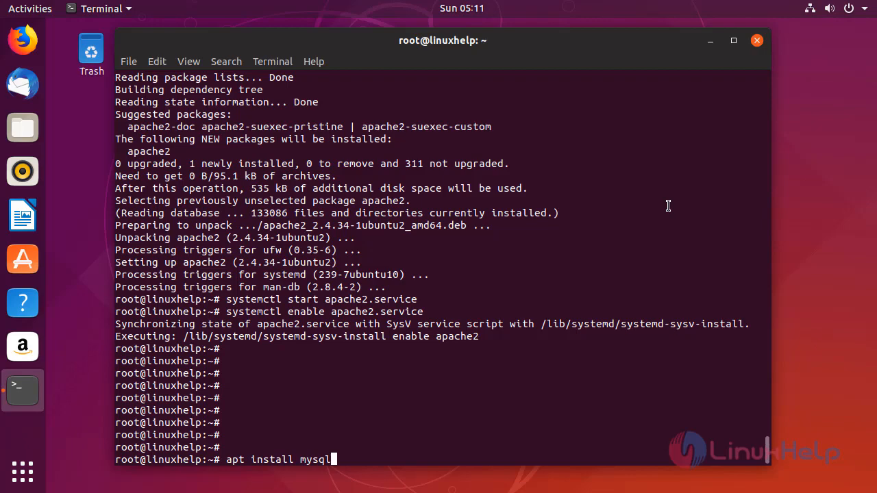
key(Return)
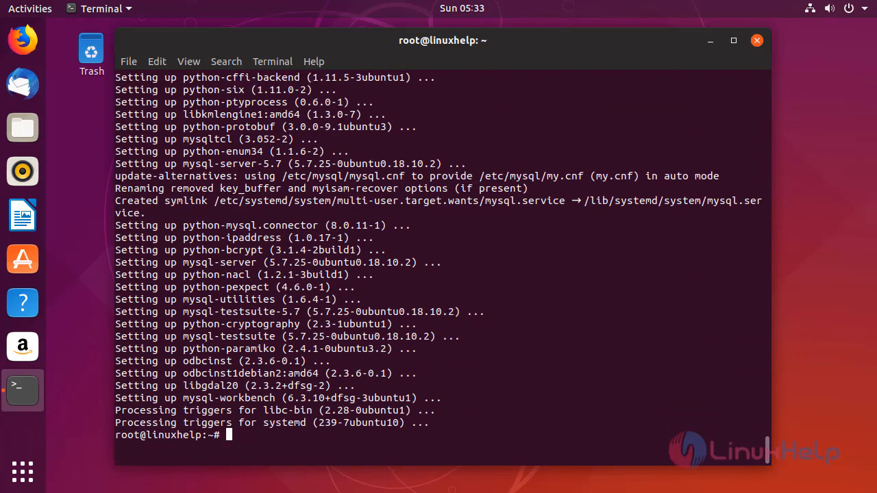
mouse_move(537, 416)
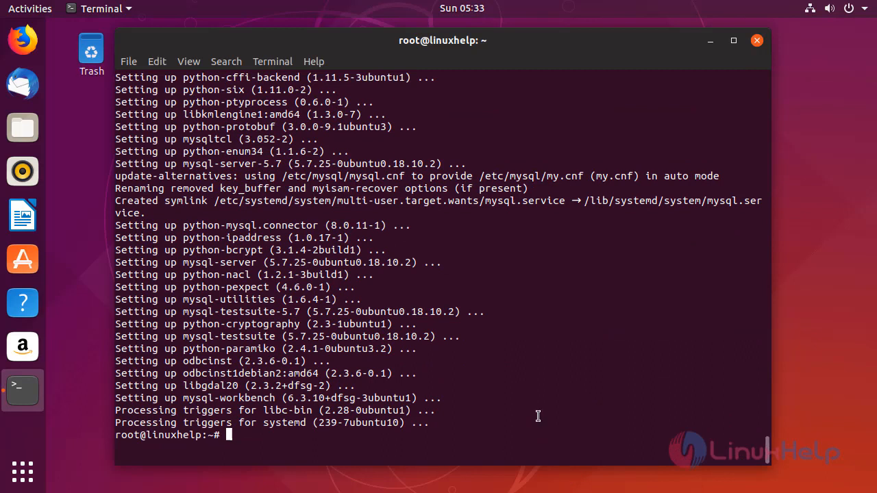
Start the MySQL service with systemctl start mysql
text(system)
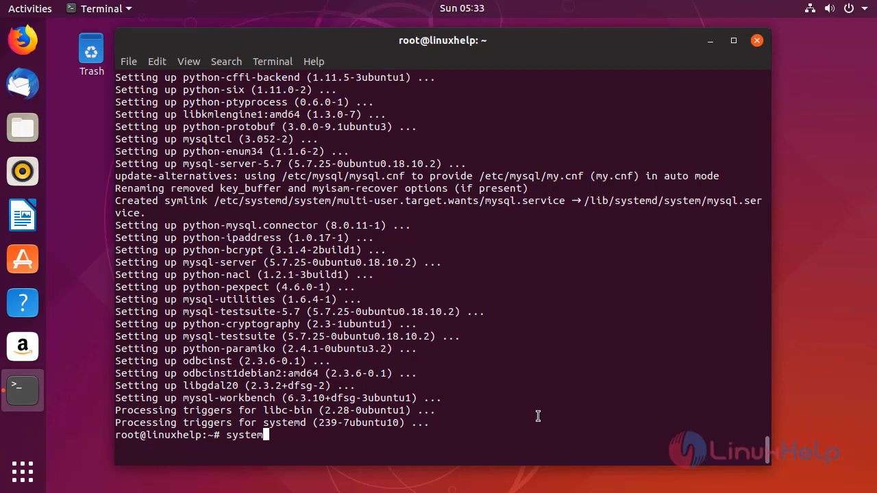
text(ctl sta)
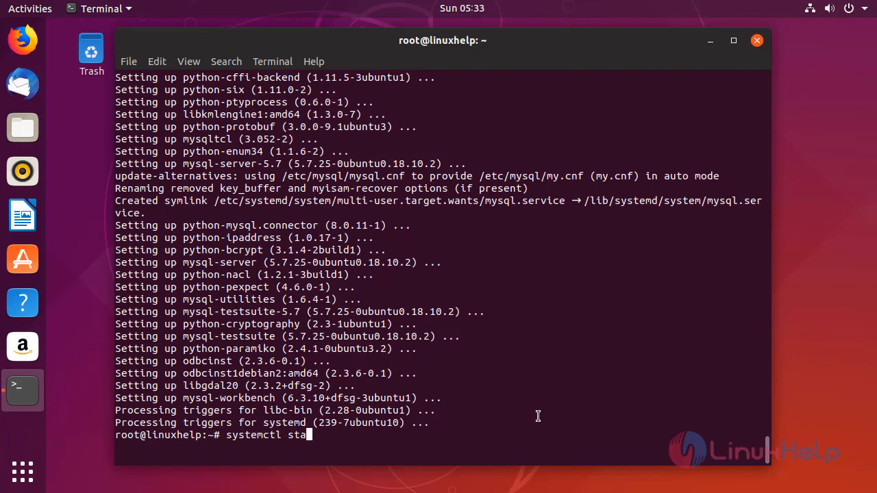
text(rt mysq)
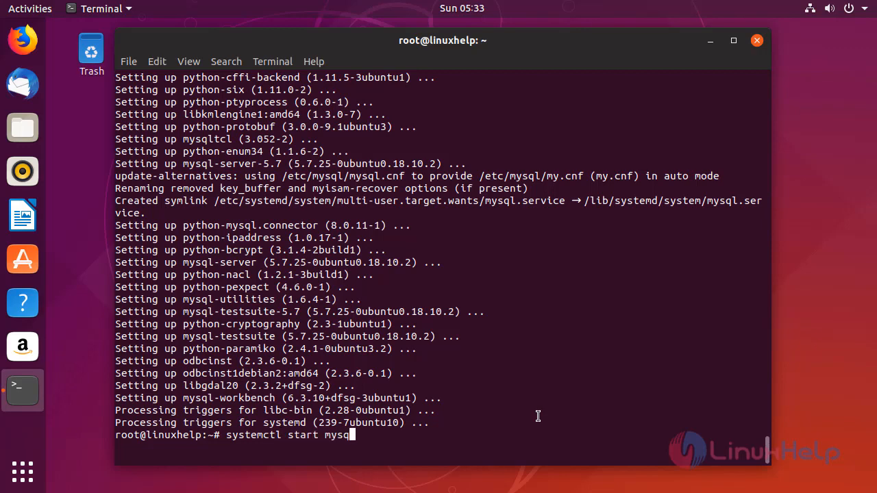
key(Return)
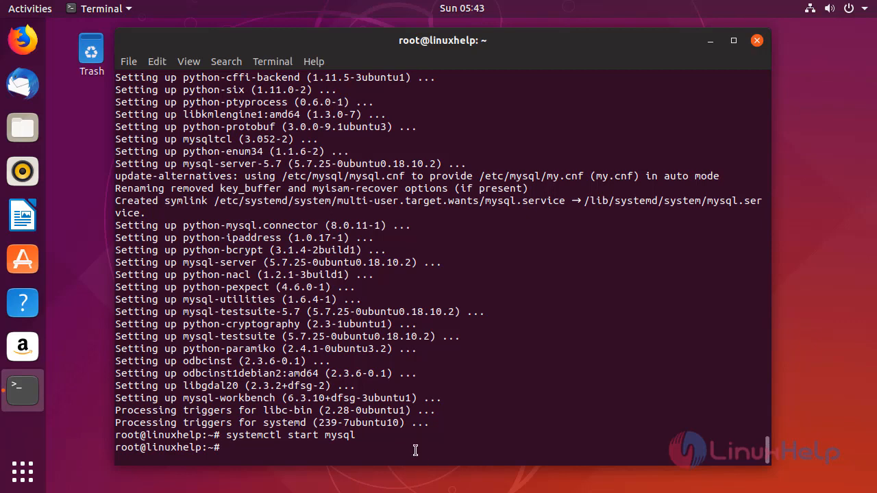
Enable the MySQL service so it launches automatically at boot
text(syst)
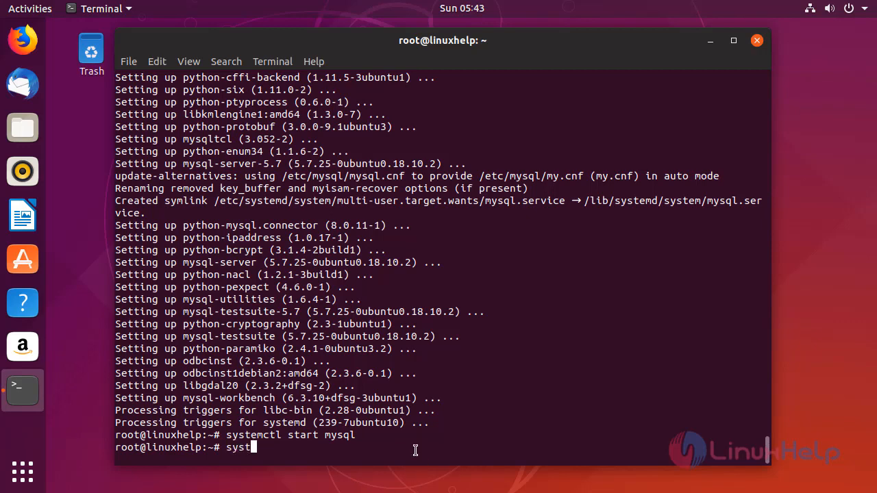
text(emctl ena)
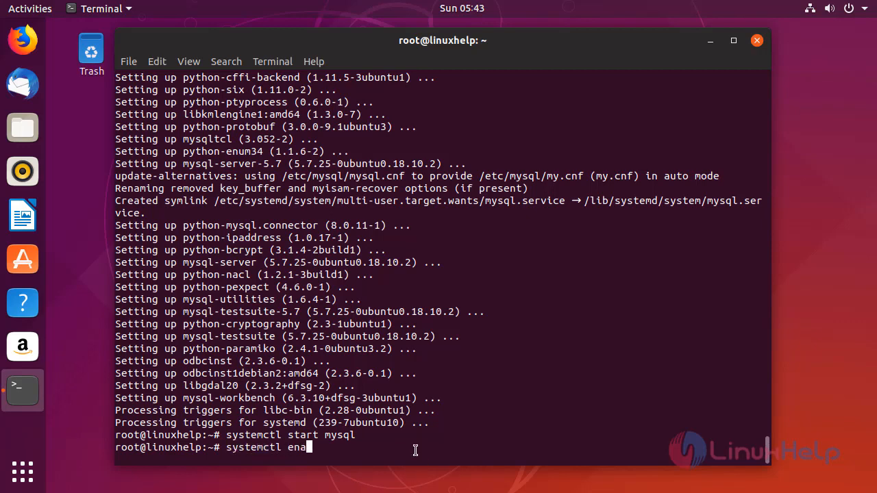
text(ble mys)
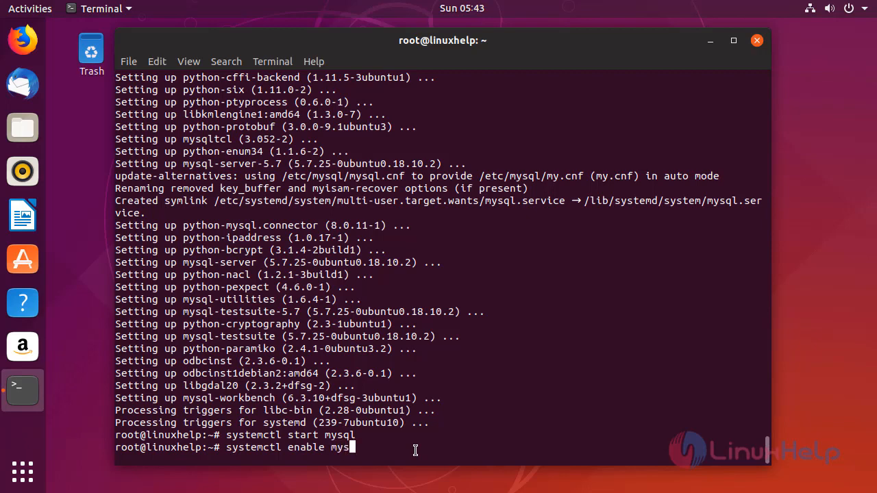
key(Return)
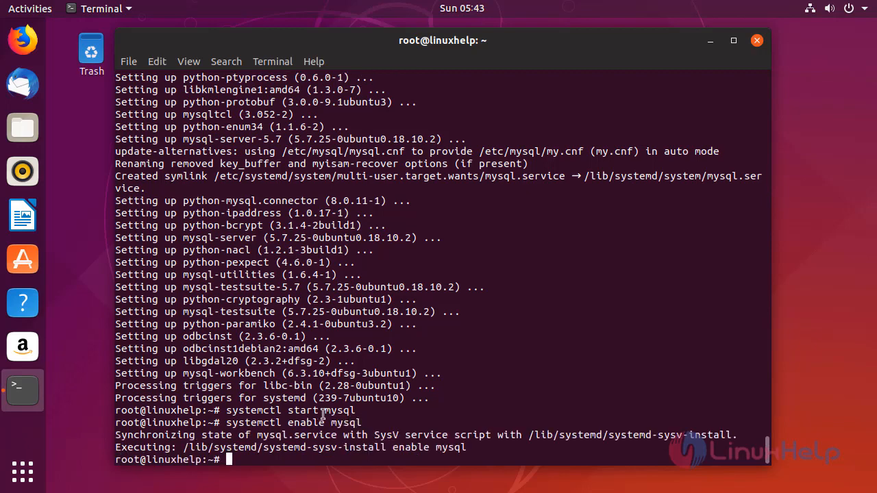
key(Return)
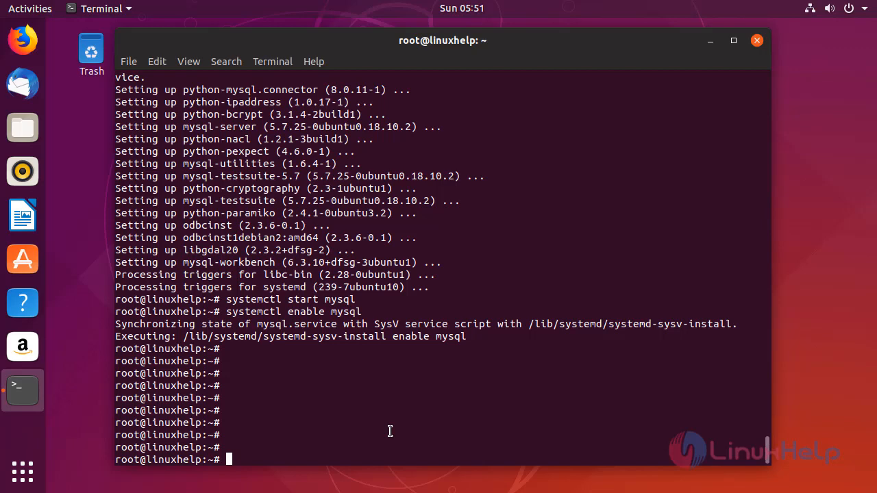
Install php, libapache2-mod-php7.2, php-mysql, php-gd, php-xml, php-zip and php-json via apt
text(apt)
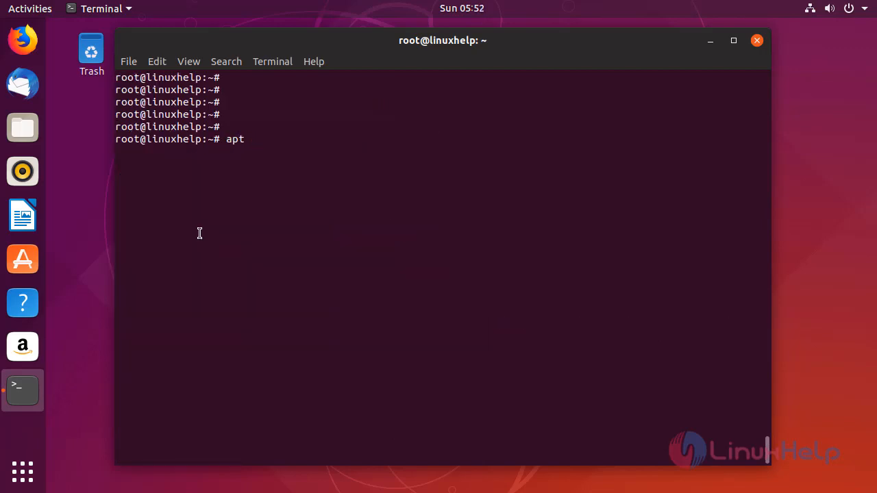
text(install)
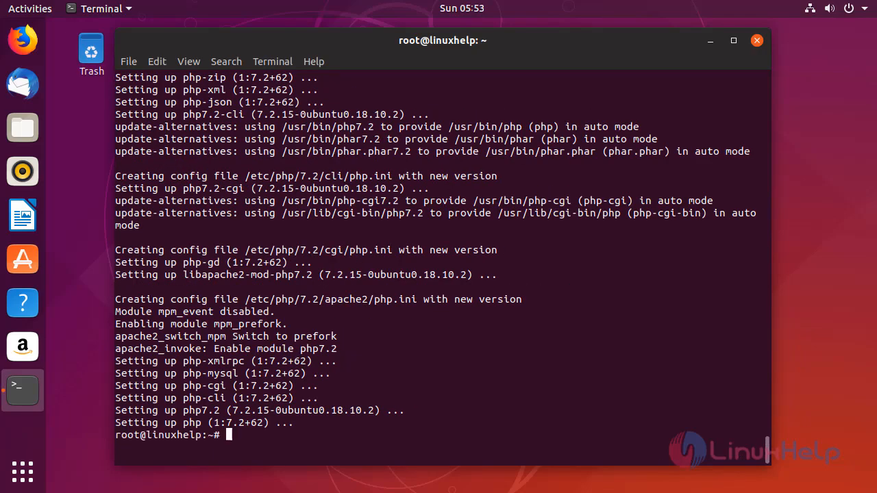
key(Return)
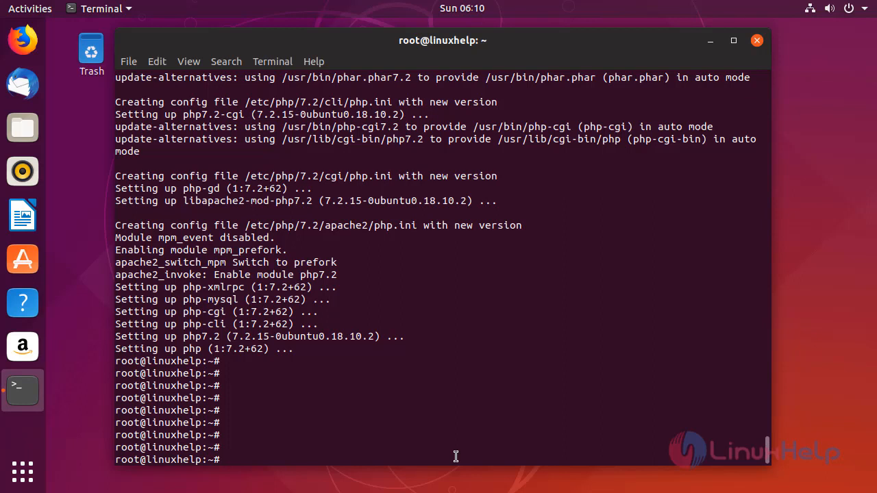
Run mysql_secure_installation, set the root password, and answer y to every prompt
text(mysql_s)
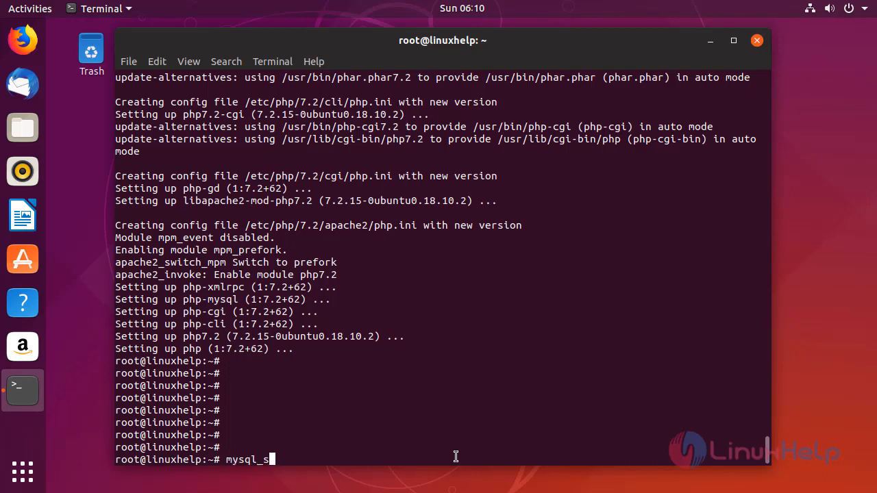
text(ecure)
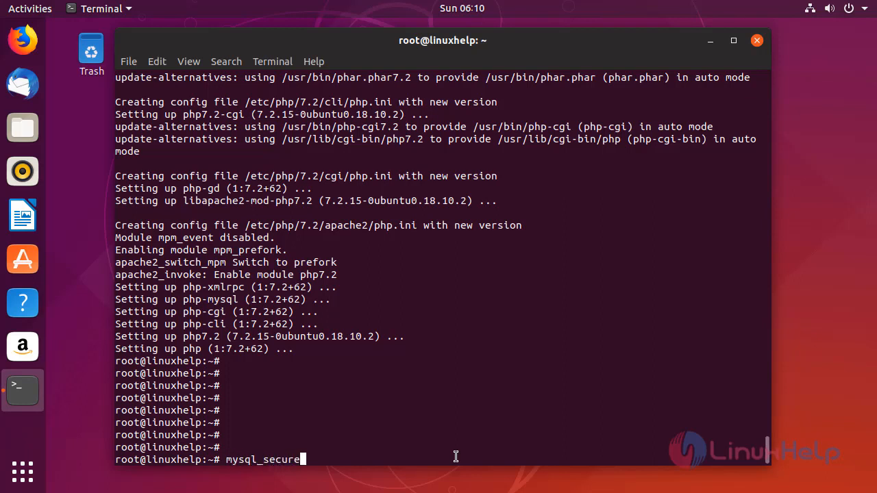
text(_installat)
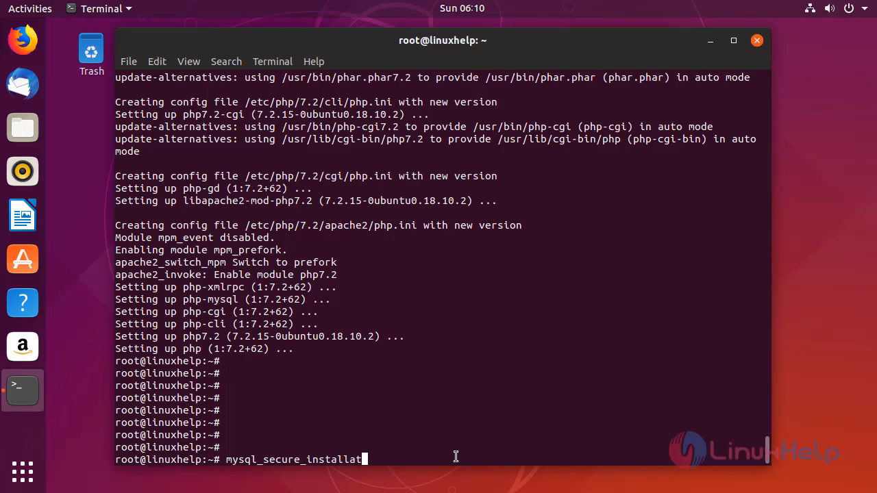
key(Return)
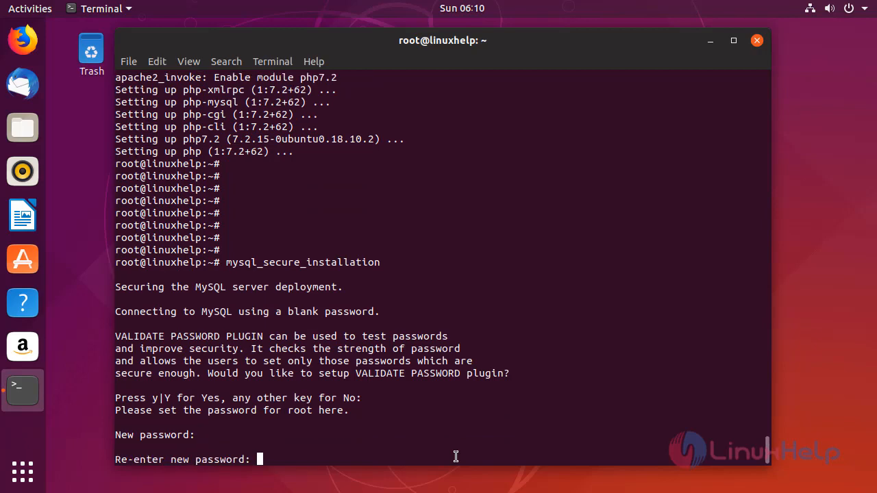
key(Return)
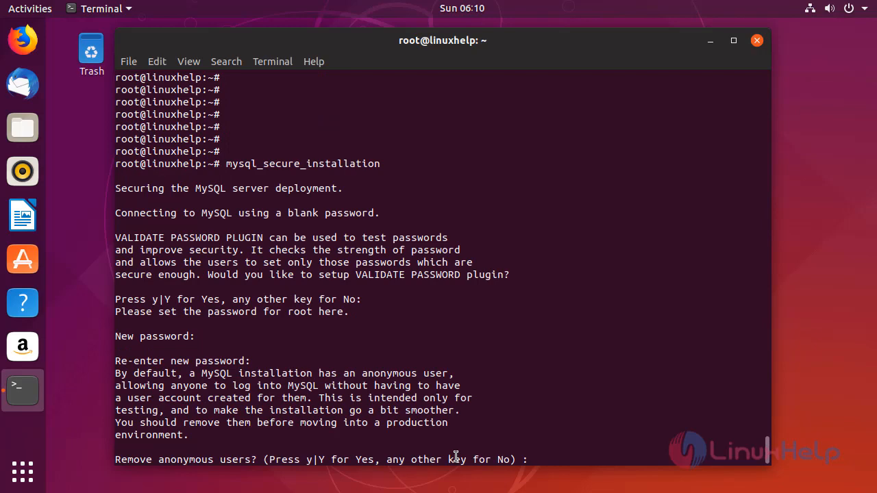
text(y)
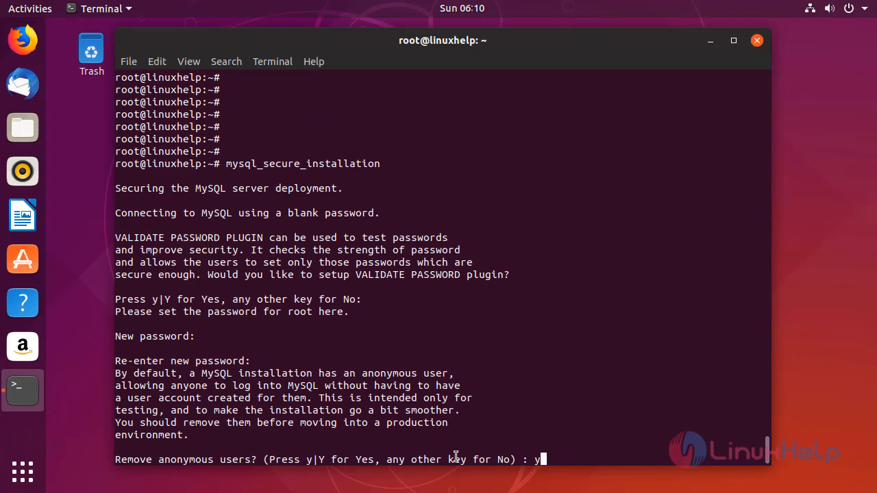
key(Return)
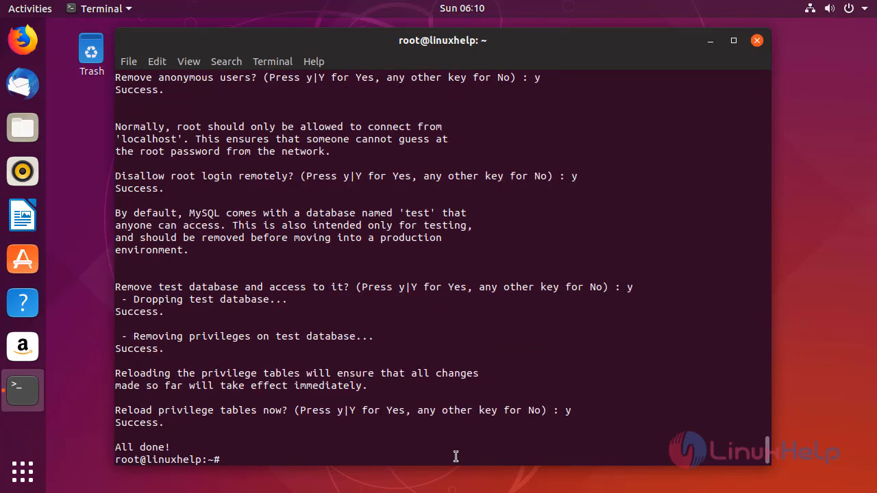
key(Return)
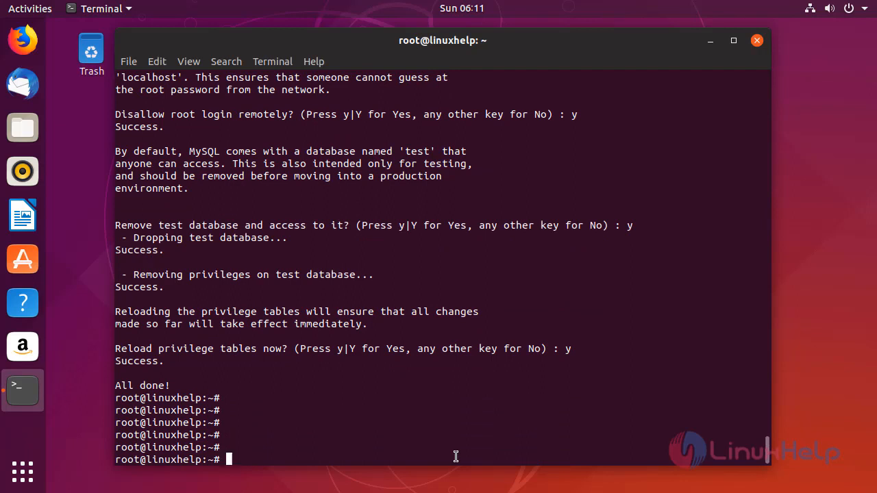
Restart apache2.service so the new PHP setup takes effect
text(syst)
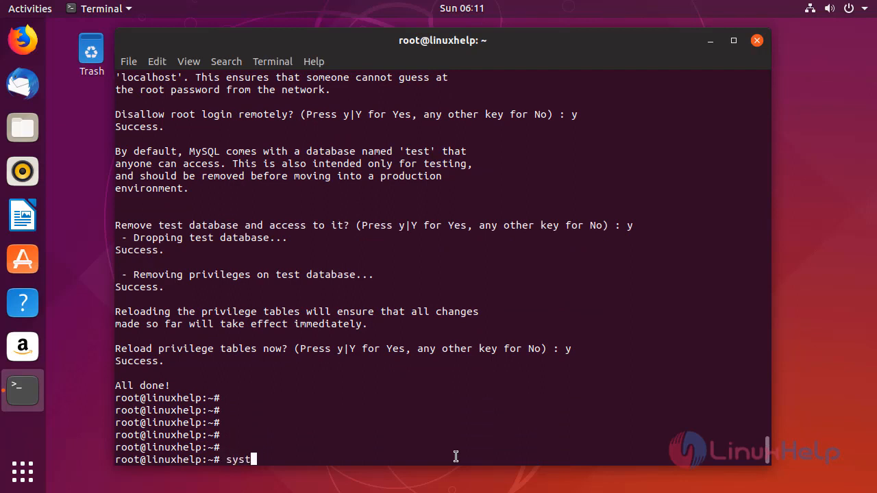
text(emctl)
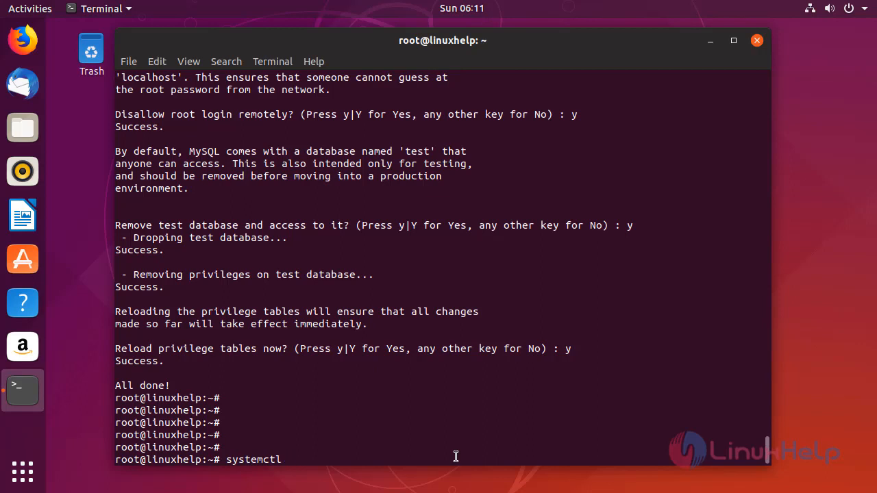
text(restart apache)
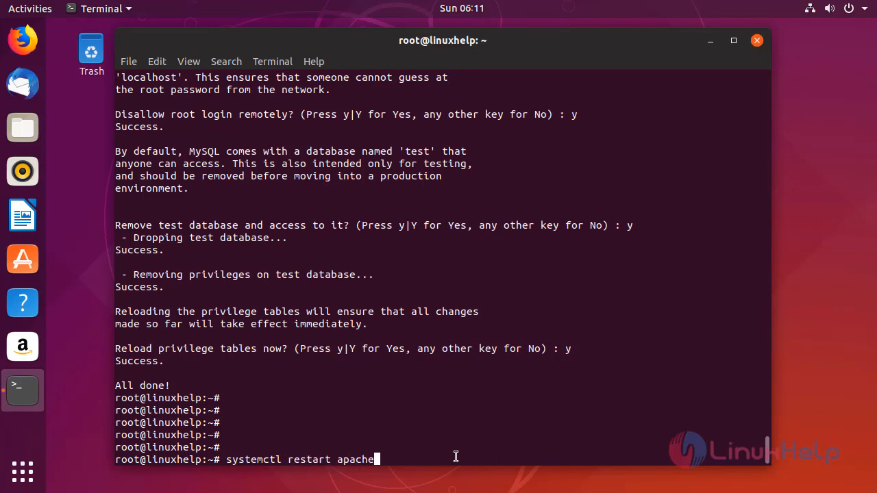
text(2.serv)
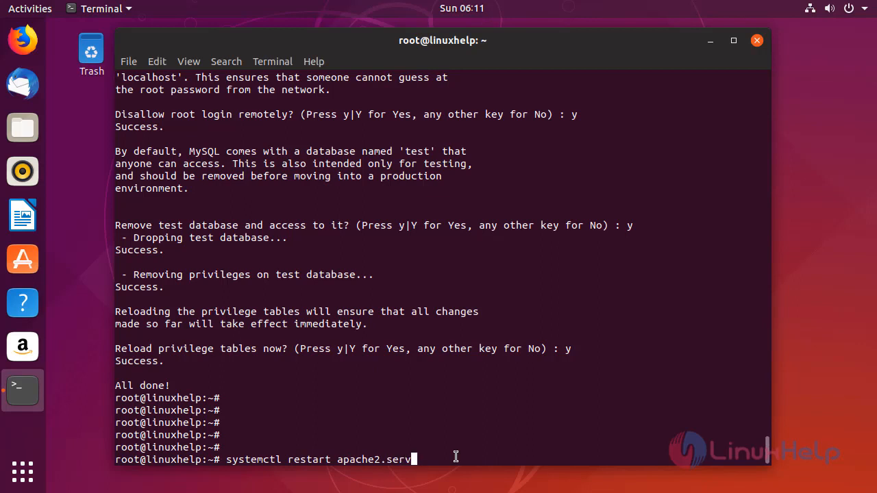
key(Return)
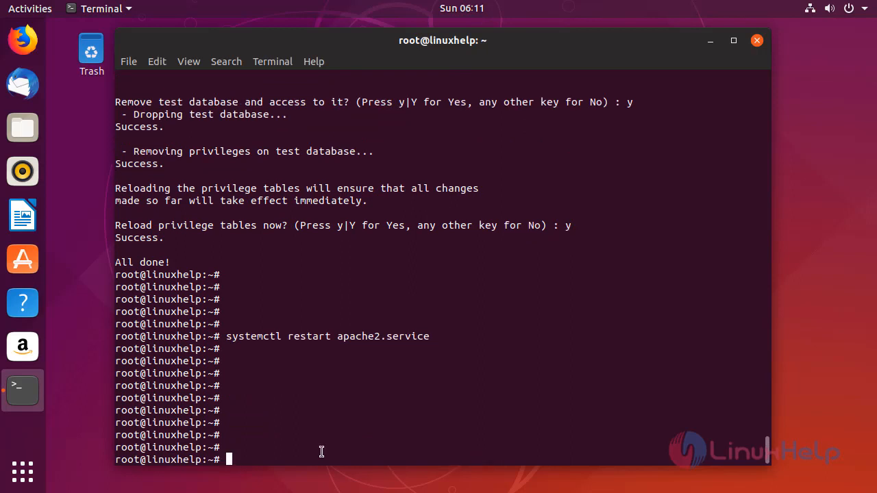
text(wget)
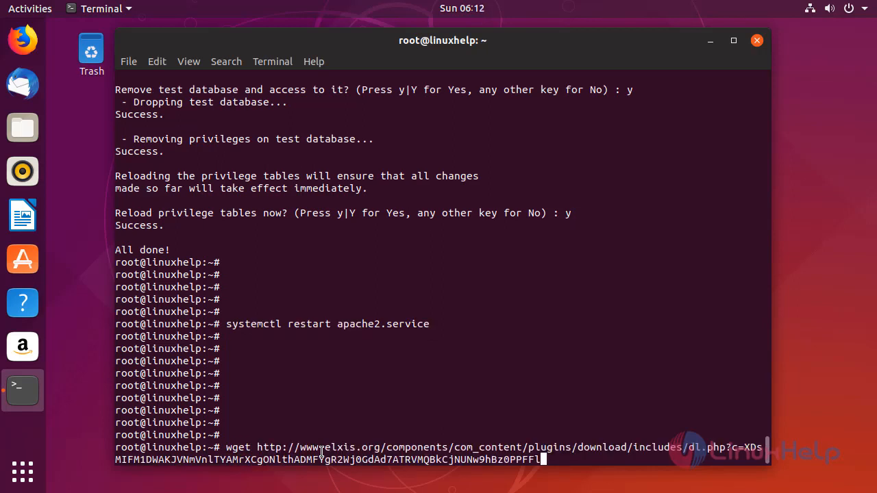
Download the Elxis package from elxis.org with wget, saving it as elxis.zip (8.4M)
text(-O)
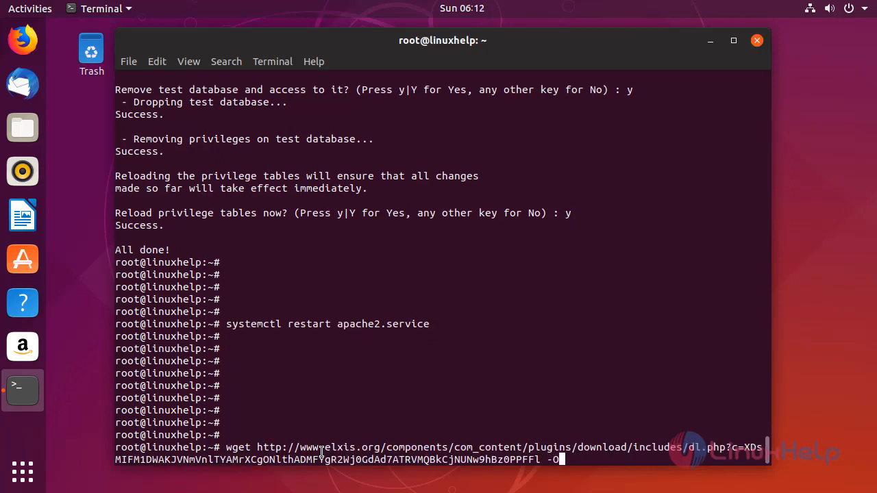
text(elxi)
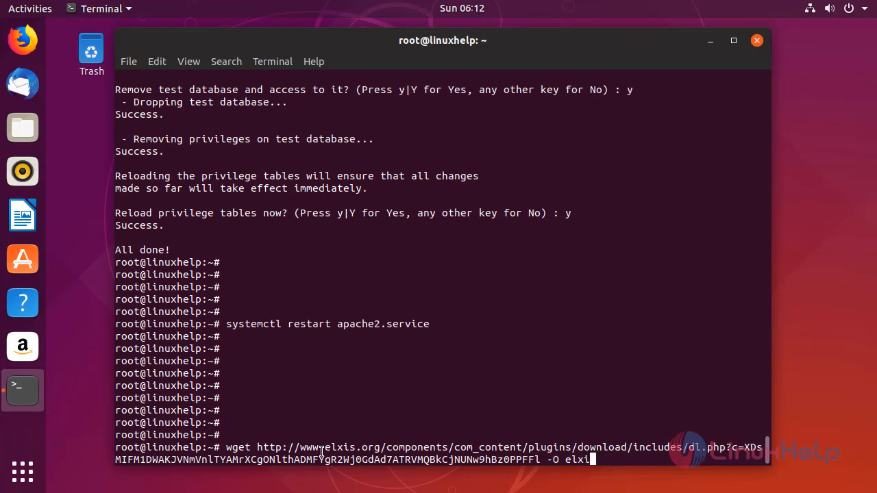
text(s.z)
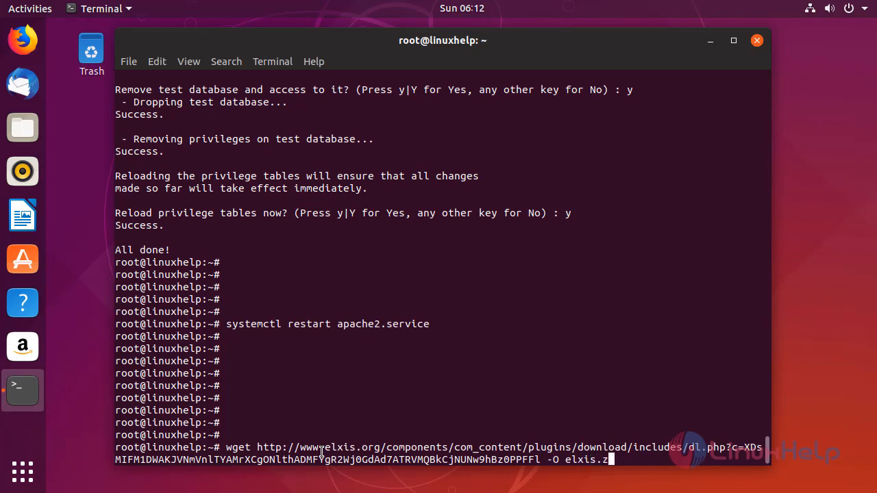
key(Return)
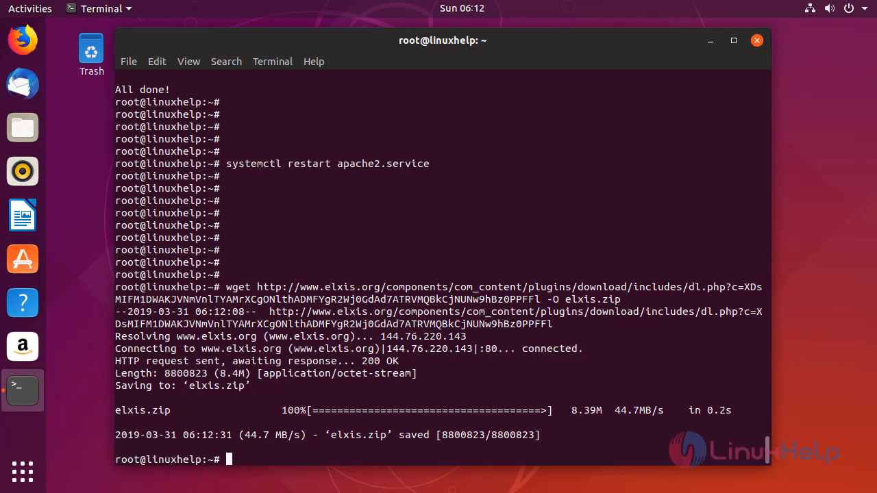
mouse_move(459, 456)
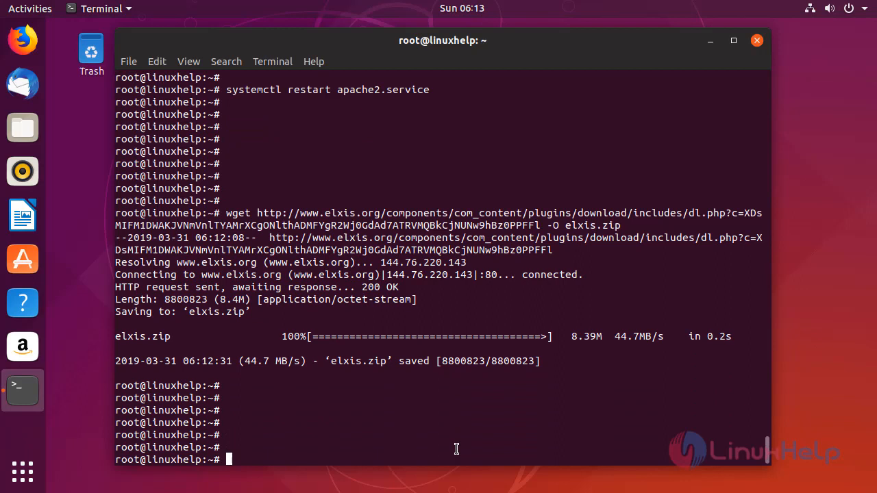
scroll(up, 3)
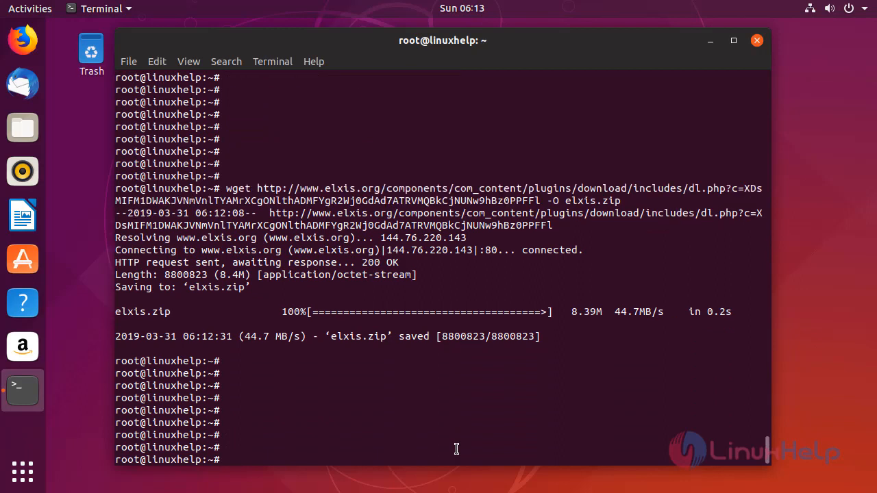
Unzip elxis.zip into a new elxis folder with unzip elxis.zip -d elxis
text(unzip)
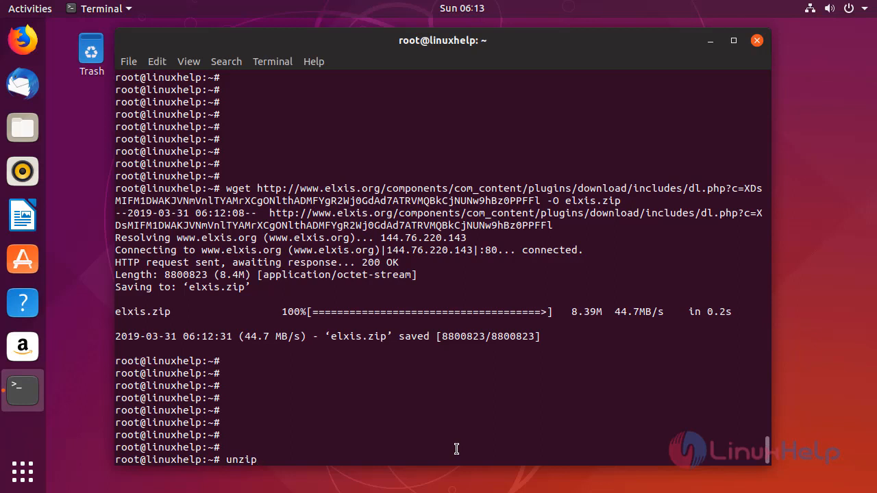
text(e)
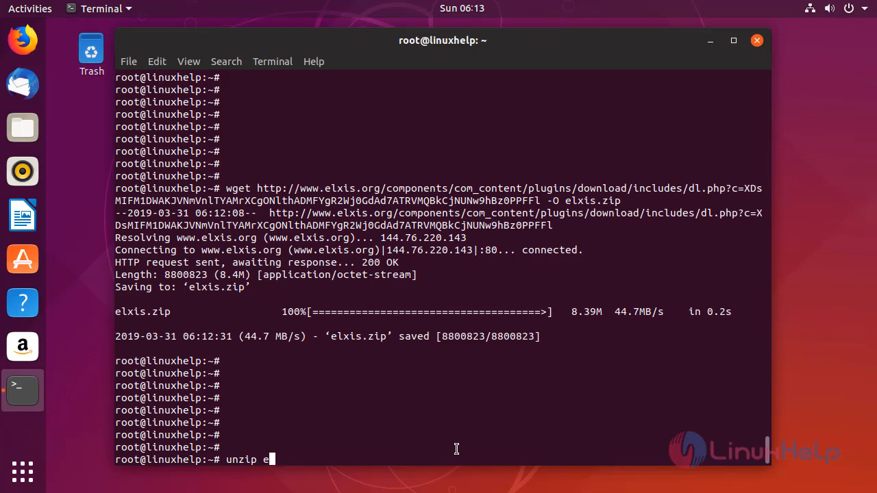
text(lxis)
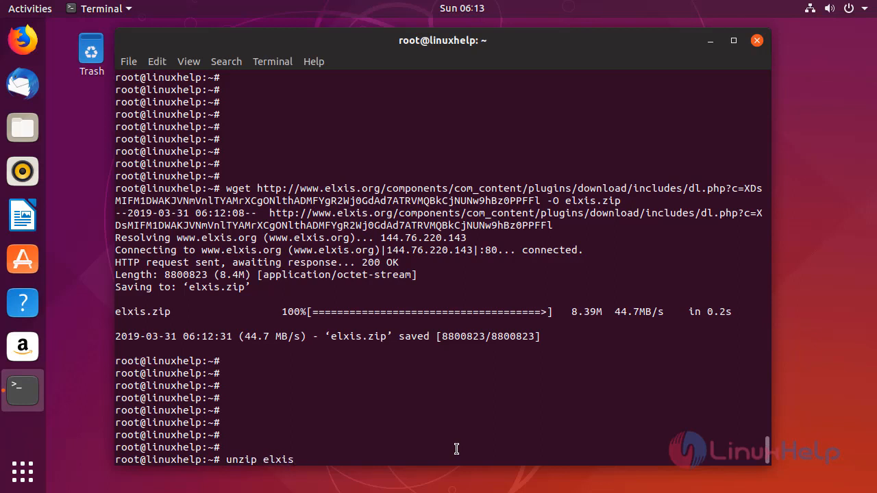
text(.)
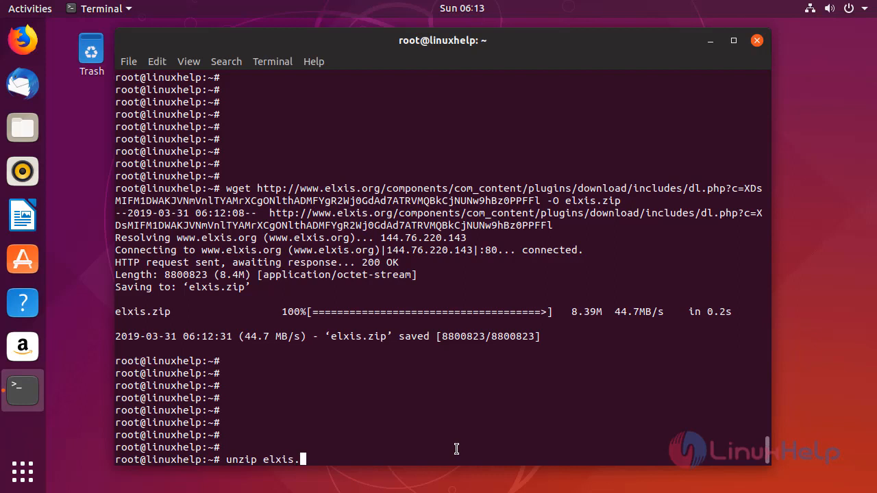
text(zip)
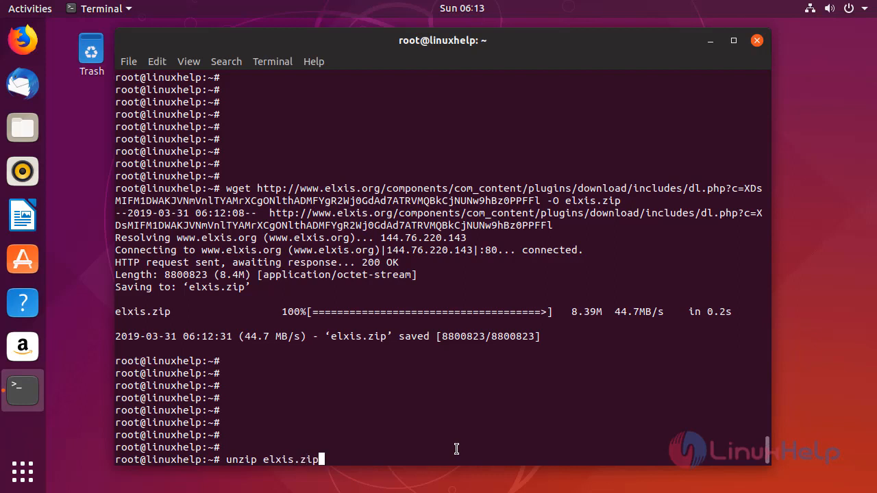
text(-d el)
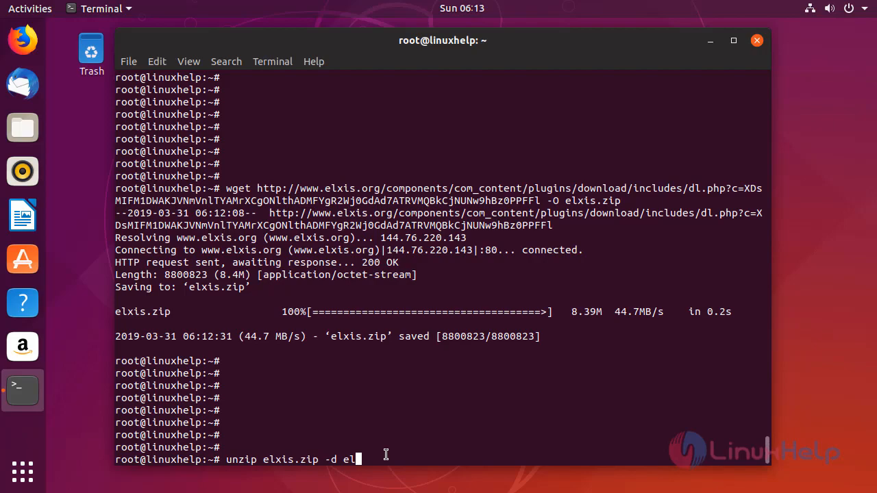
text(xi)
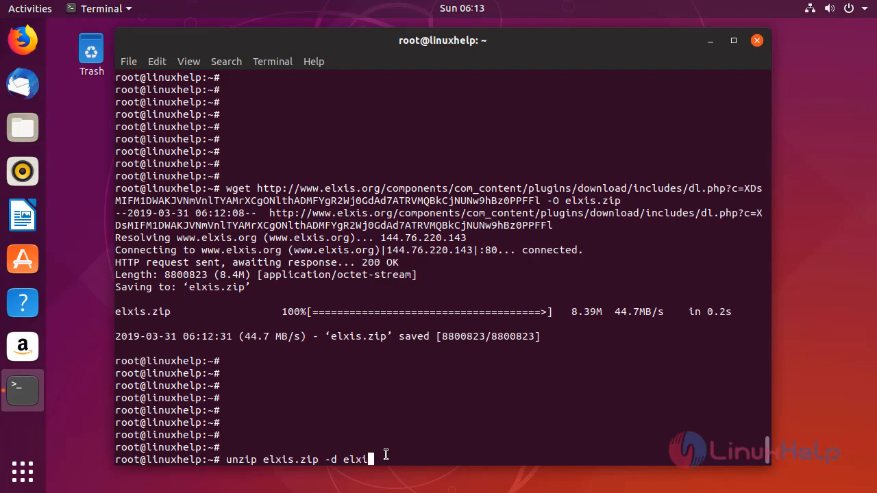
key(Return)
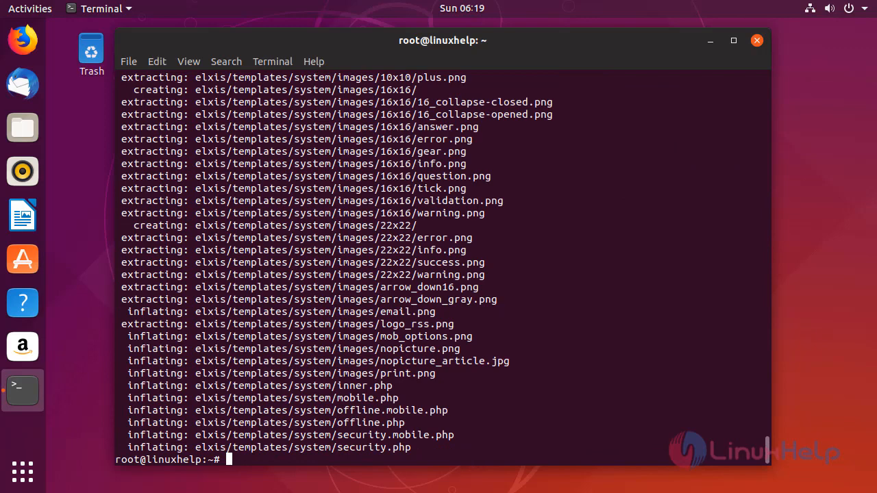
mouse_move(479, 456)
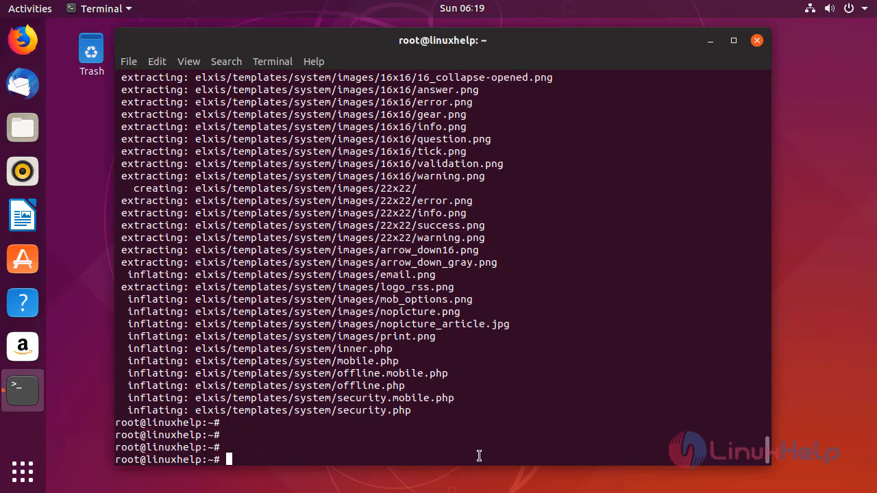
Move the elxis folder into /var/www/ with mv
text(m)
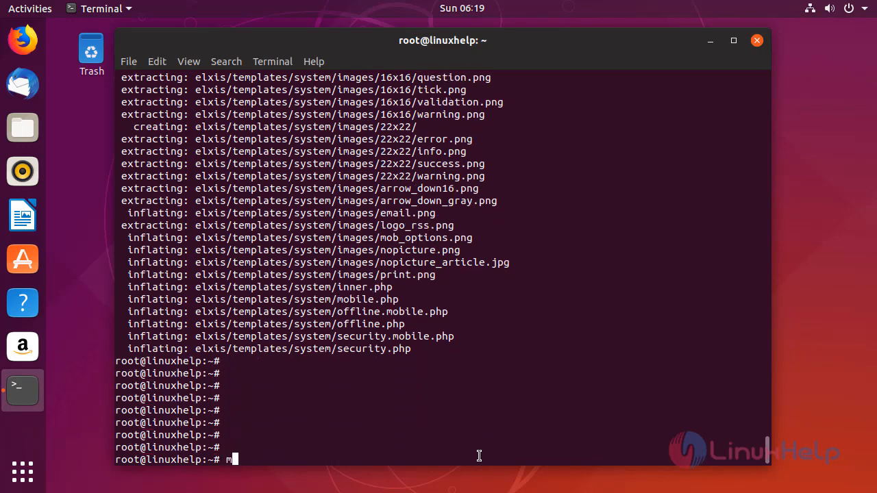
text(v e)
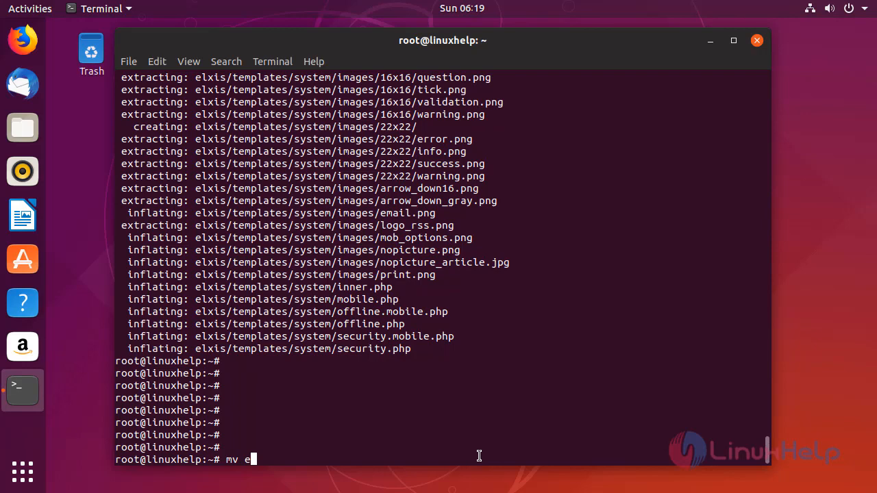
text(lxis)
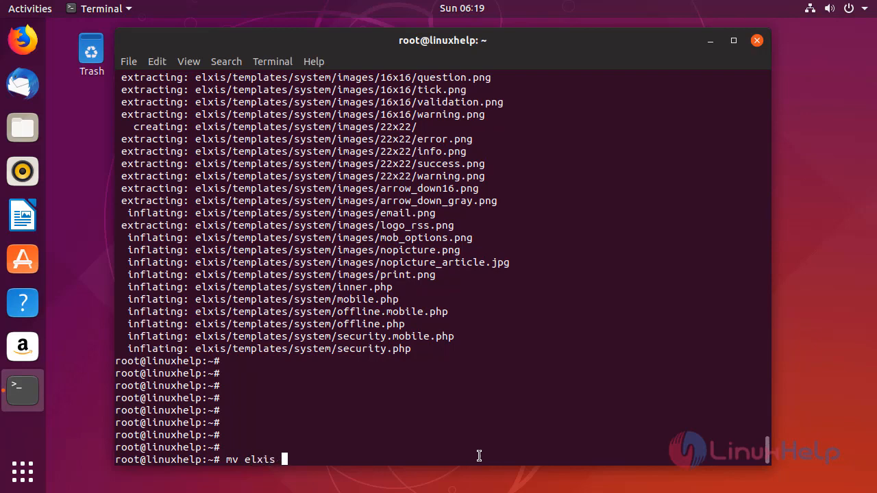
text(/var/w)
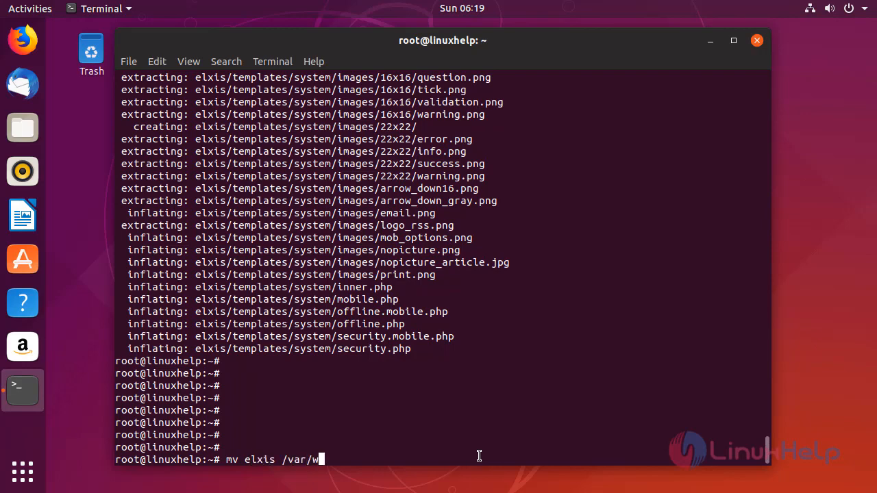
key(Return)
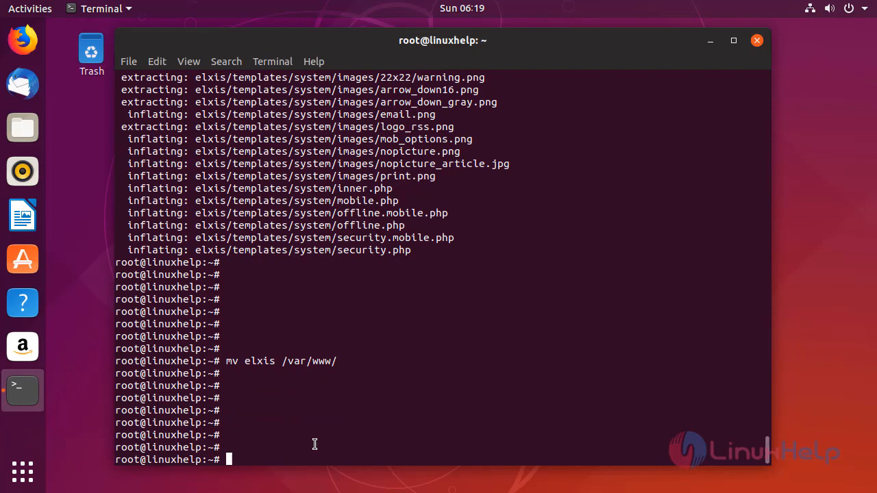
Recursively set www-data.www-data ownership on /var/www/elxis with chown -R
text(cho)
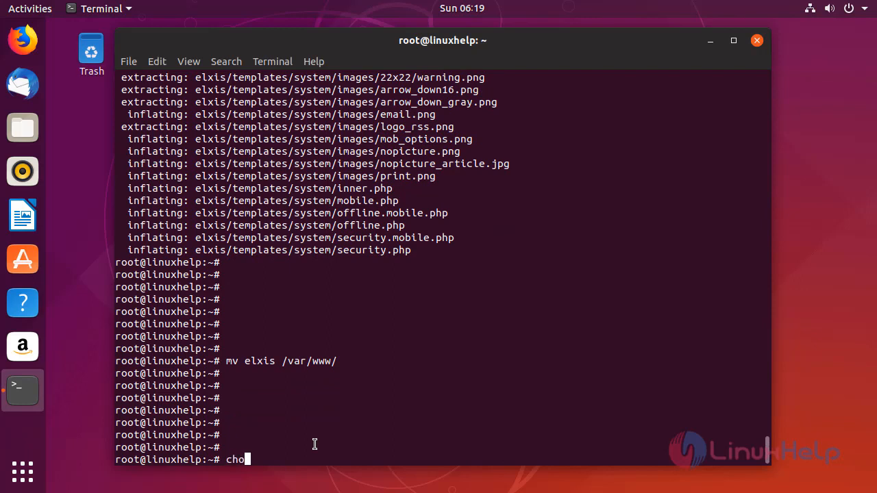
text(wn -R)
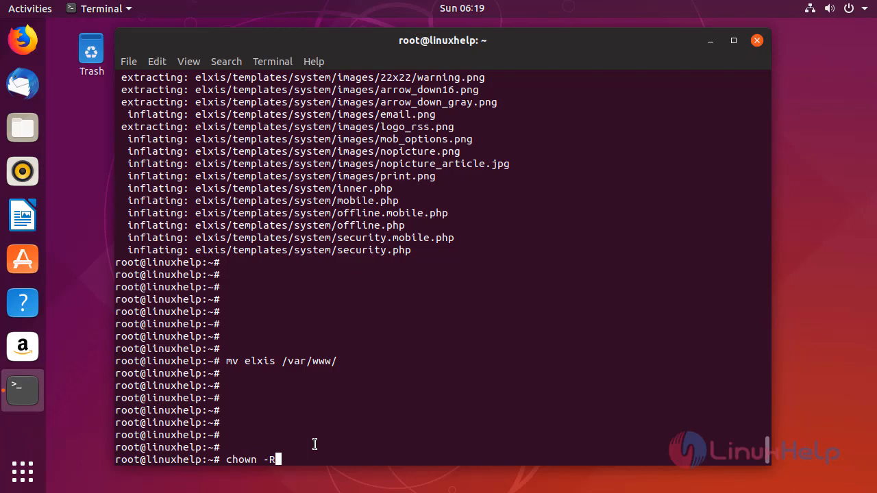
text(ww)
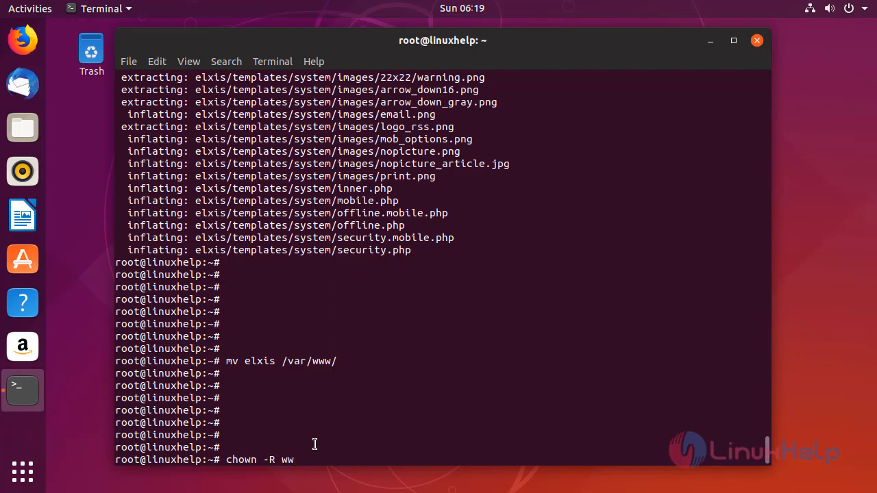
text(w-data.www)
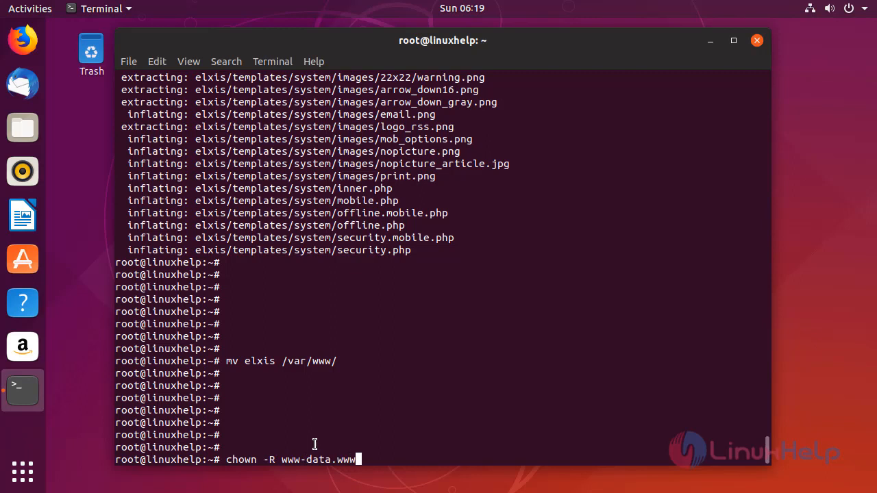
text(-data)
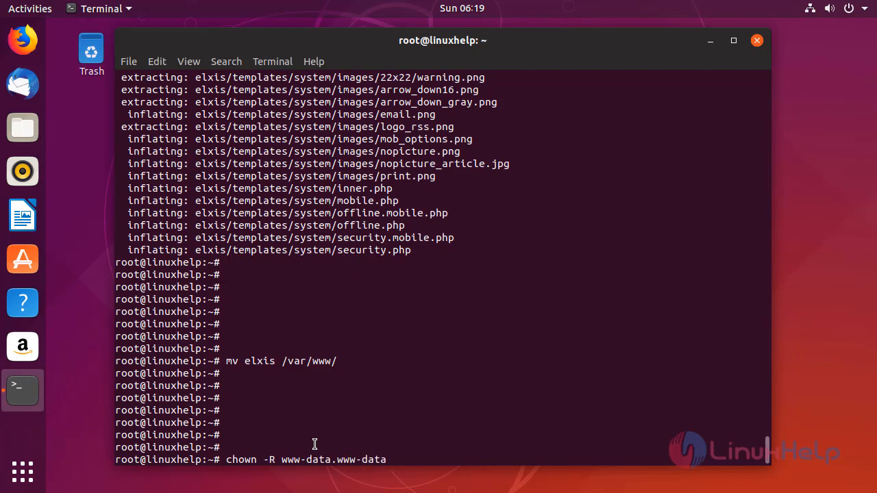
text(/va)
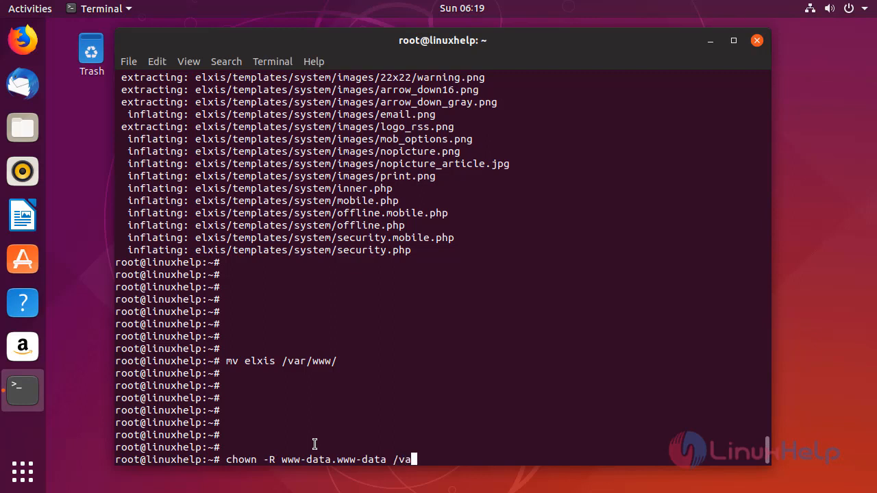
text(r/www/)
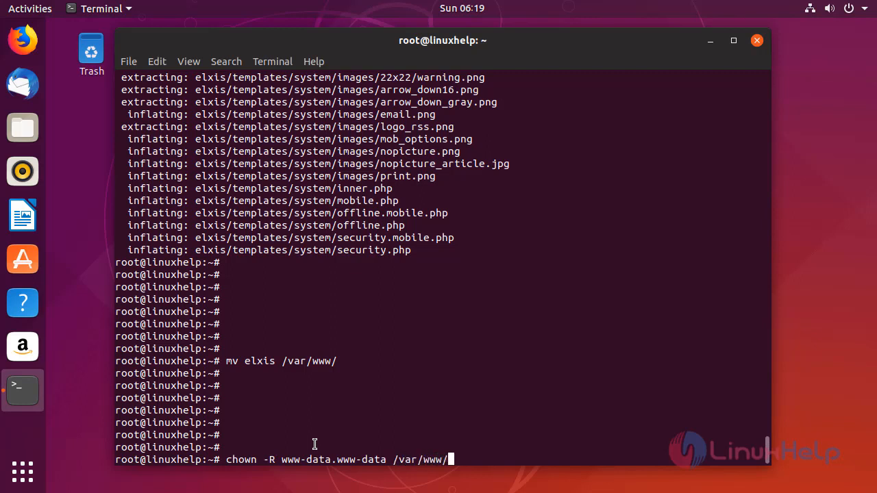
text(elxis)
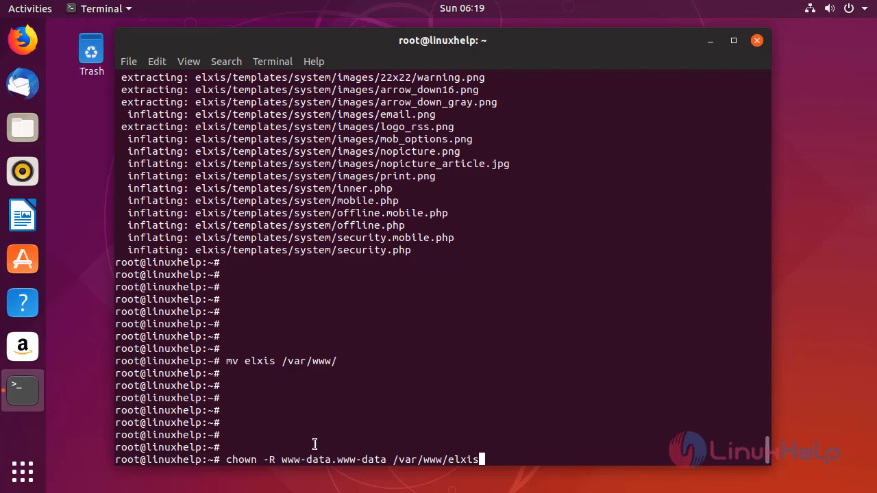
key(Return)
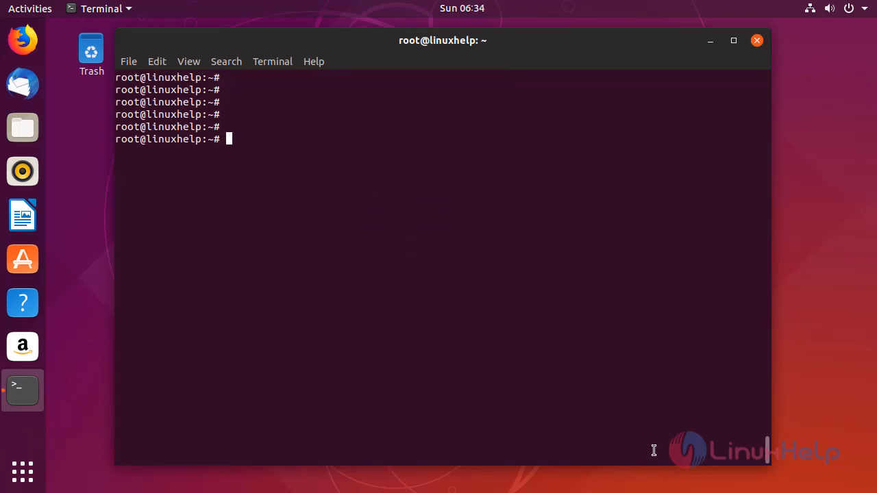
mouse_move(658, 399)
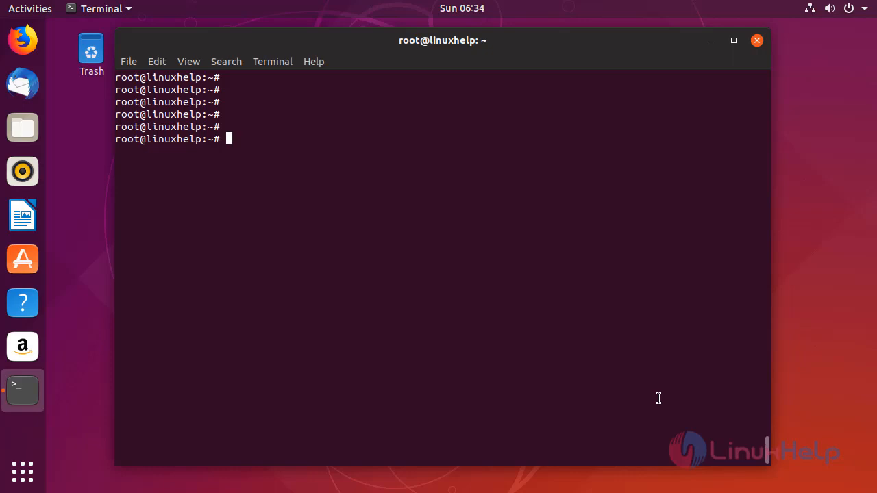
Log in to the MySQL monitor as root
text(mysql)
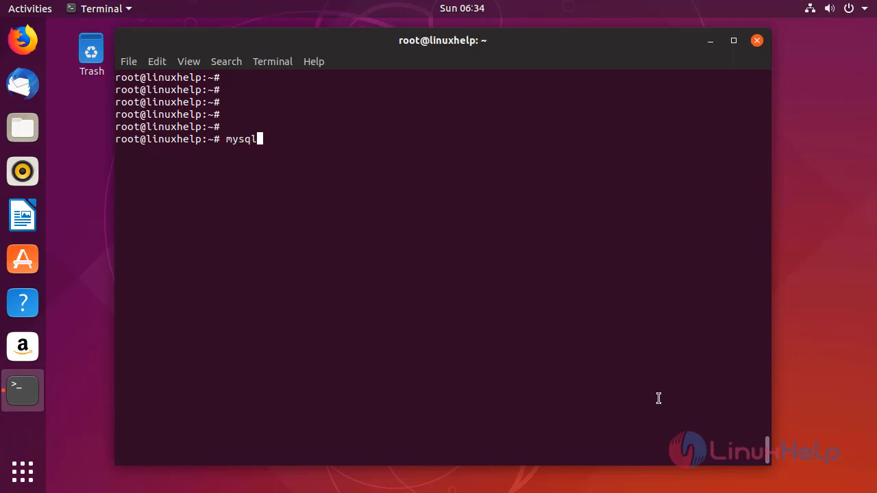
text(-u root -p)
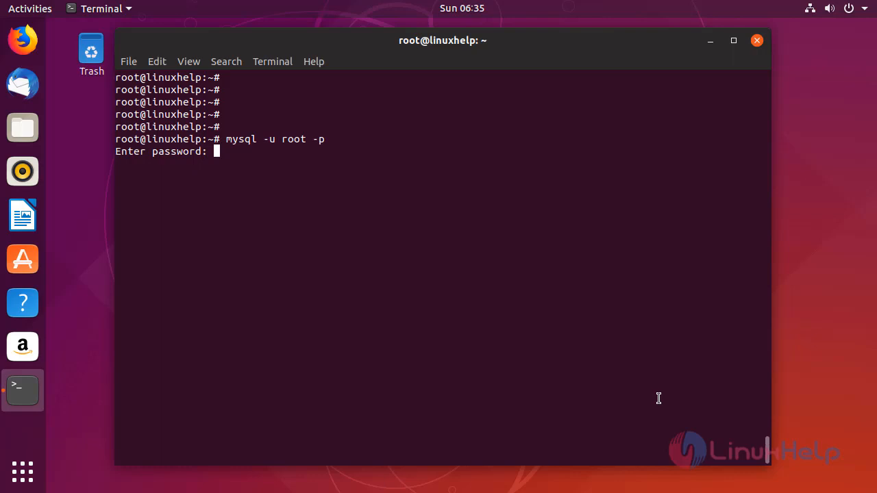
key(Return)
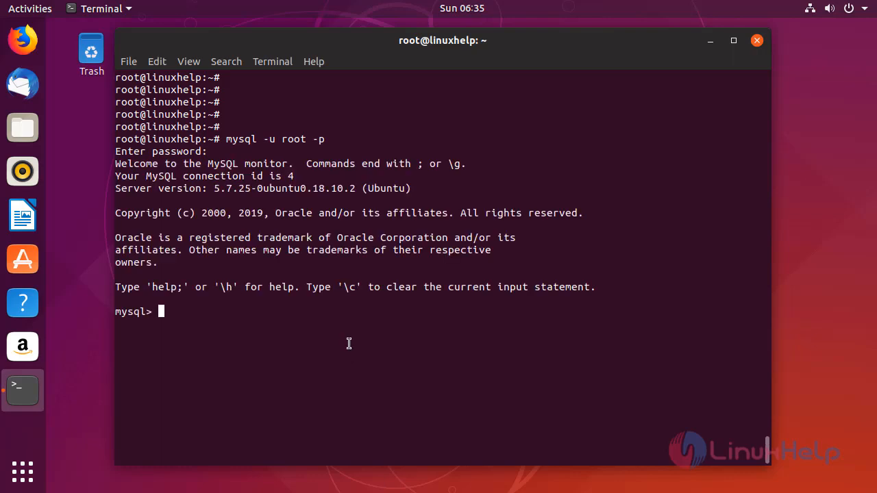
Create the elxis1 database
text(crea)
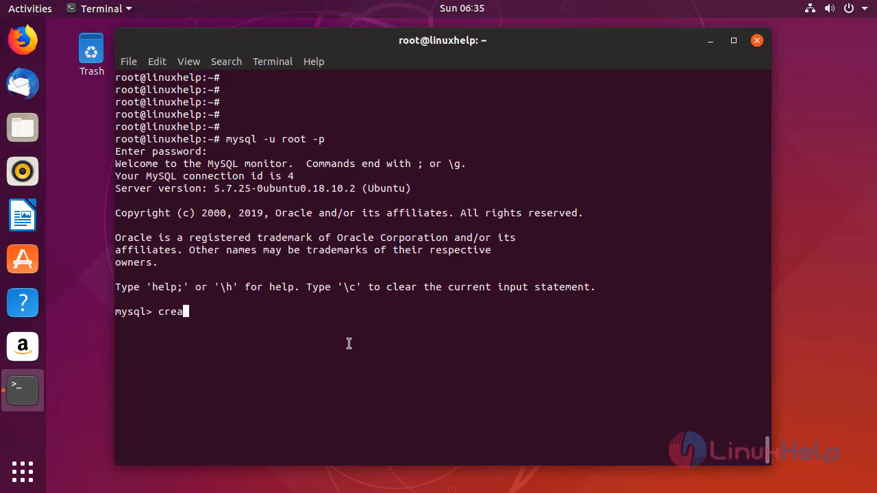
text(te da)
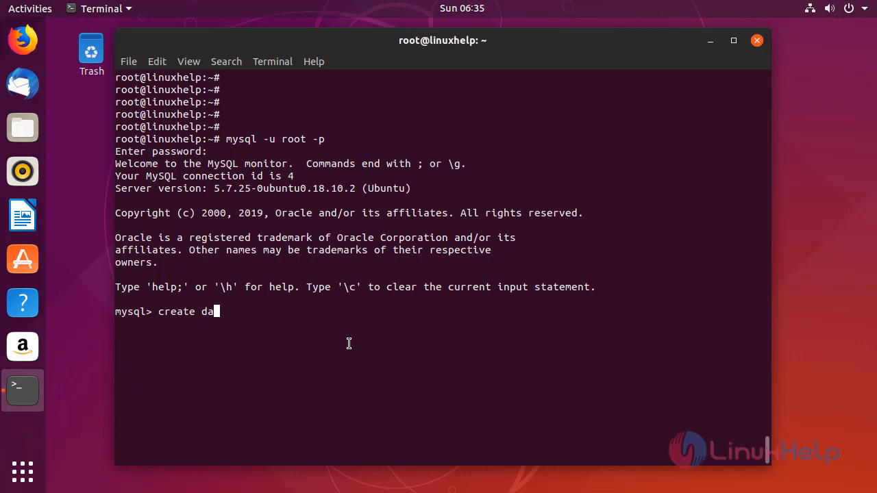
text(tabase)
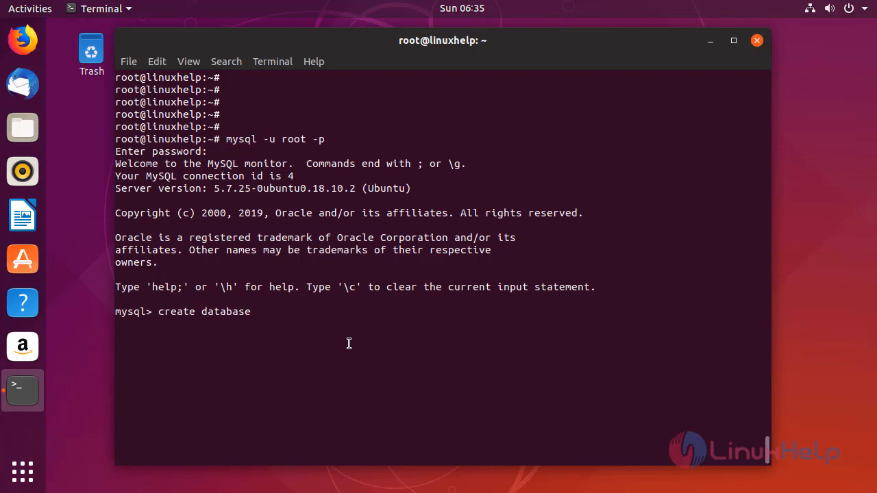
text(elxis1)
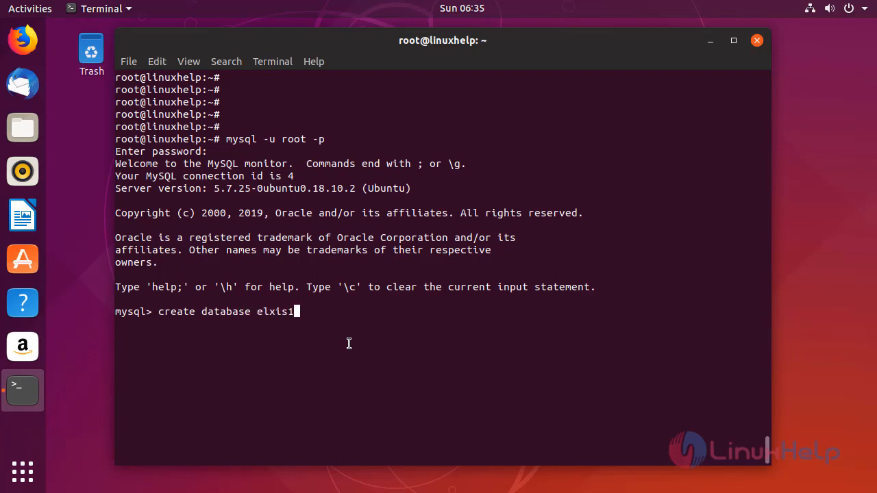
key(Return)
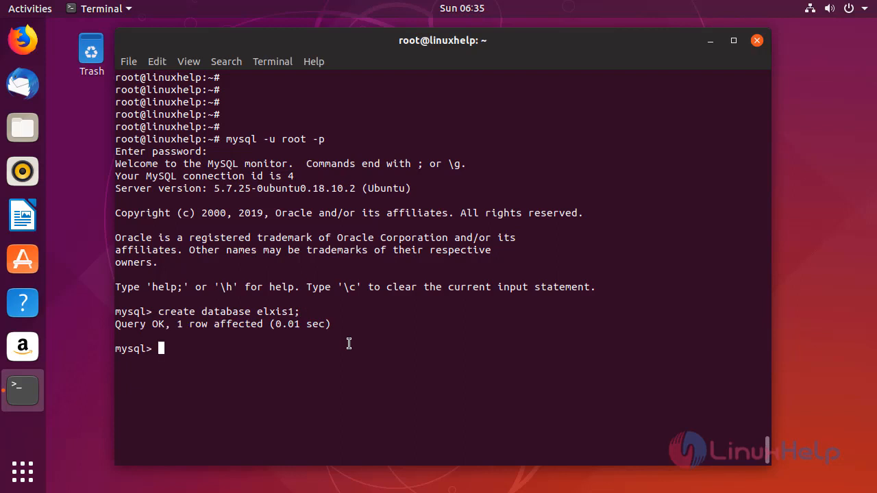
text(c)
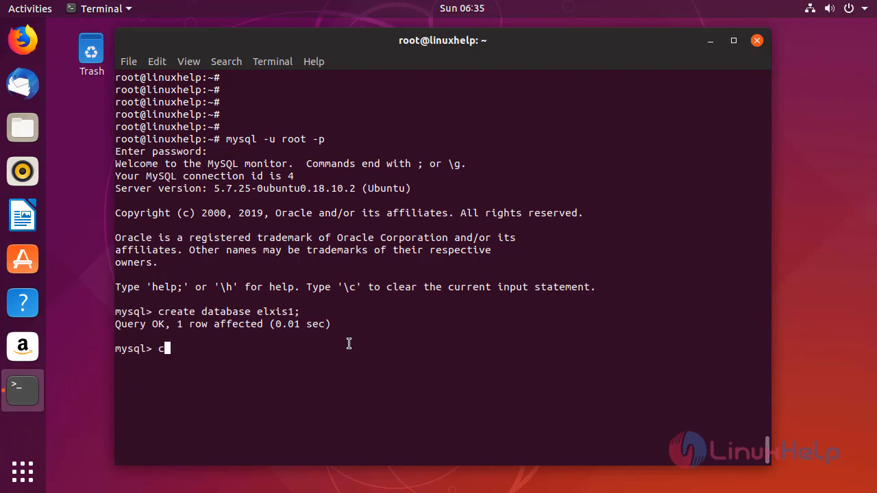
text(reate user)
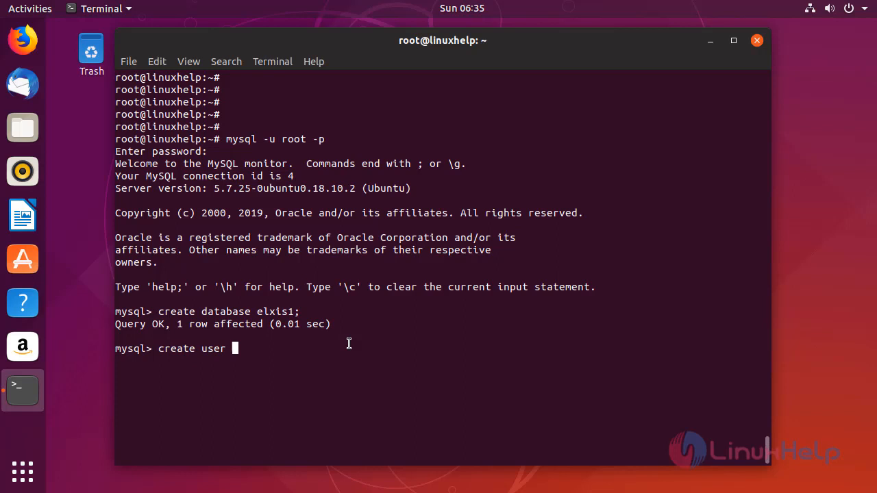
text('el)
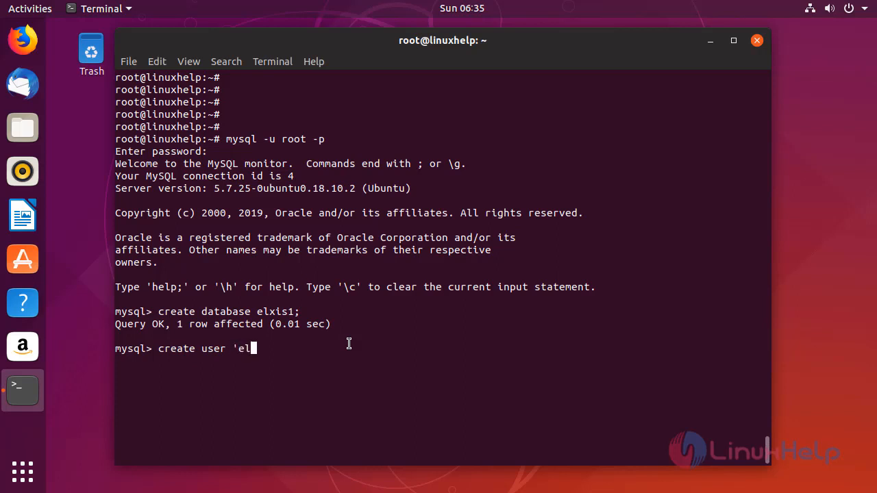
text(xisuser)
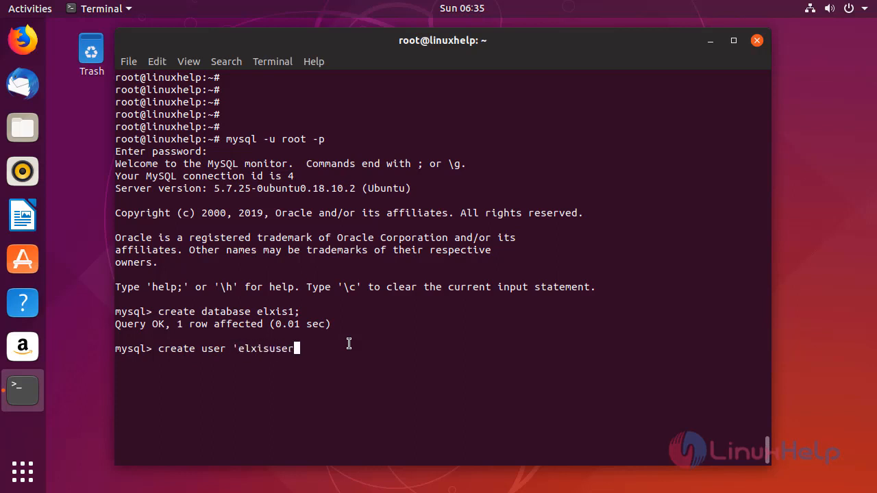
text('@lo)
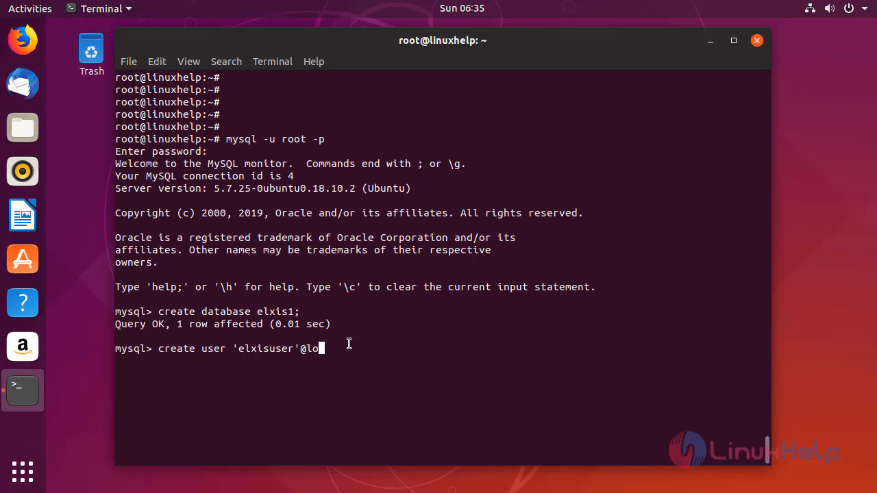
text(calhost)
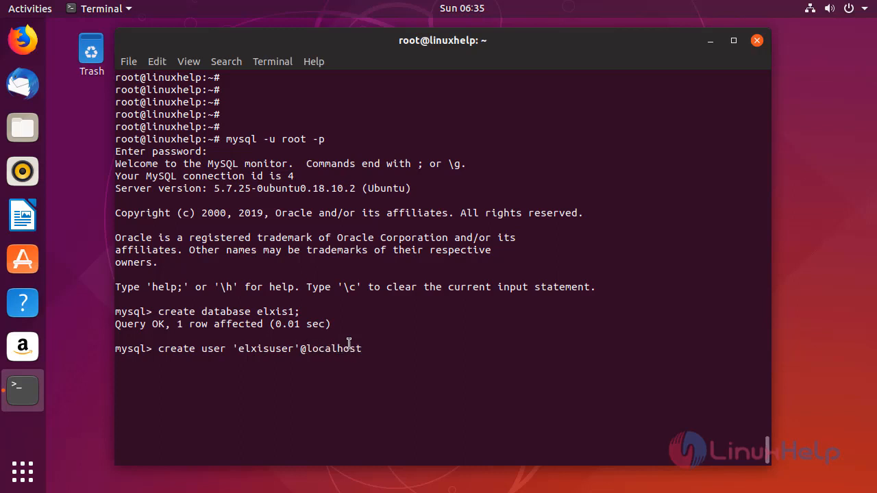
text(identif)
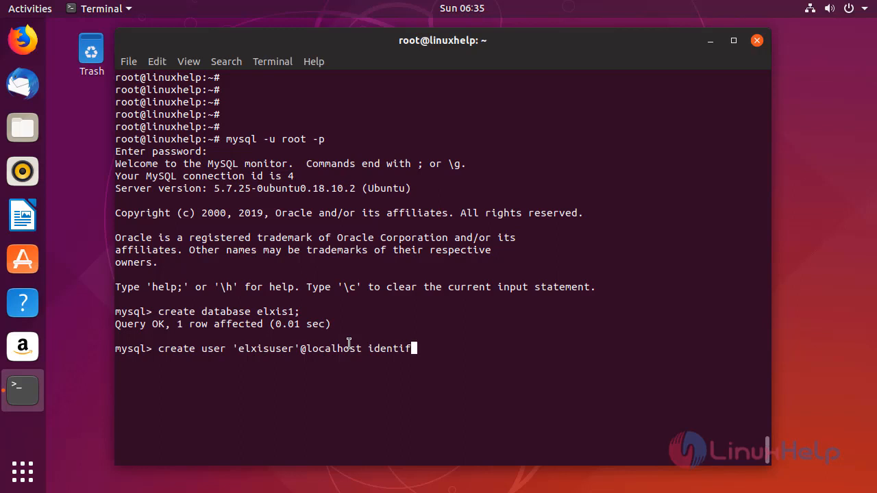
text(ied by)
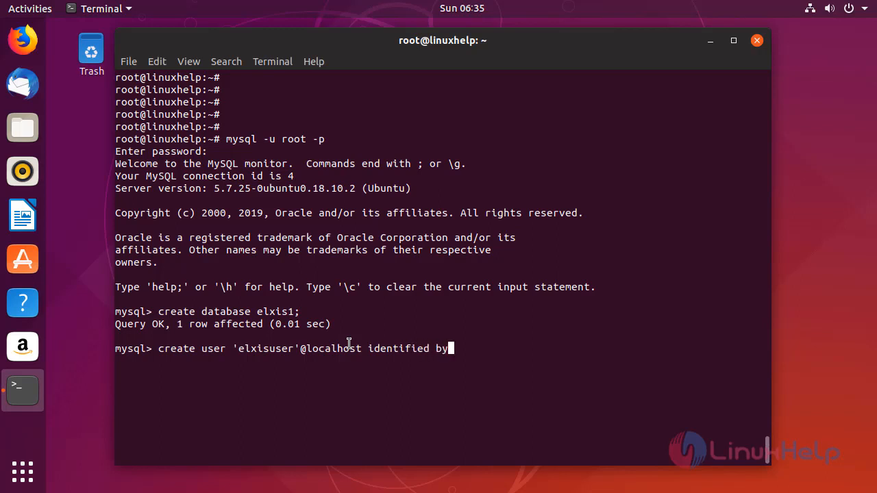
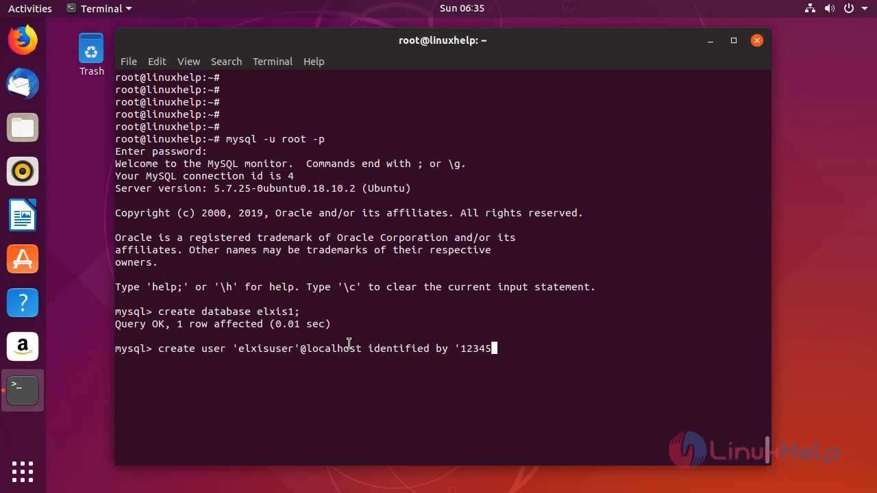
key(Return)
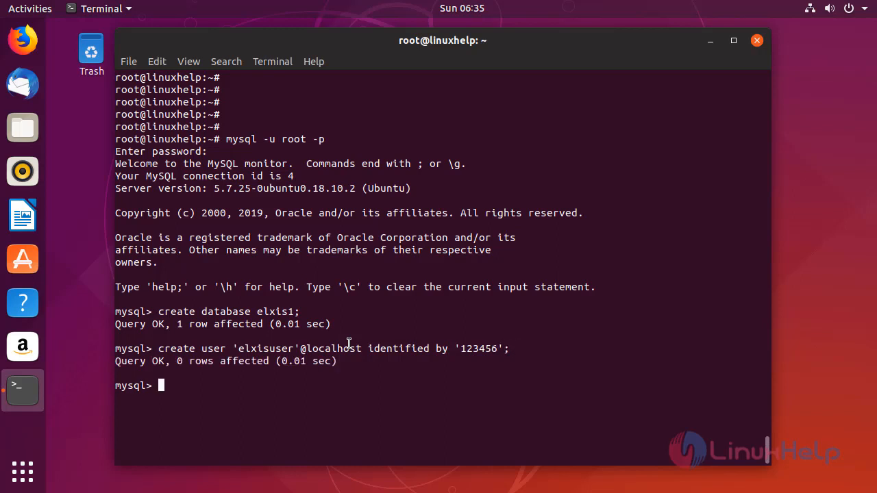
text(grant)
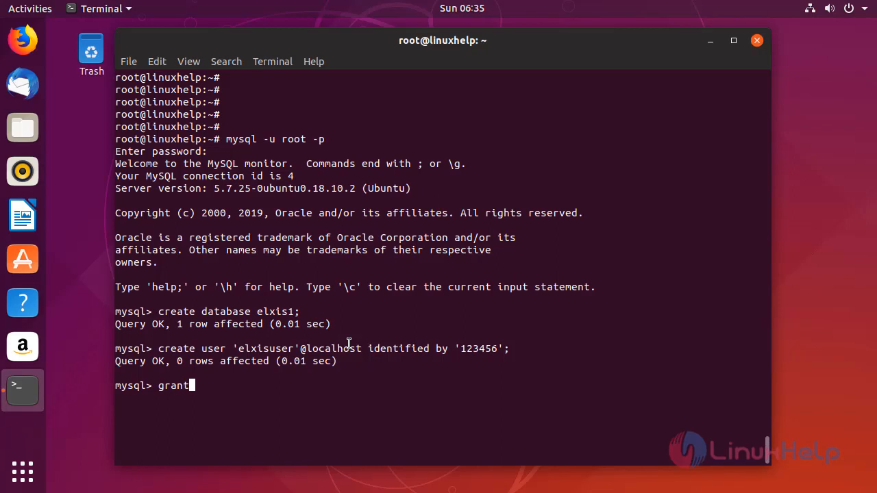
text(all pri)
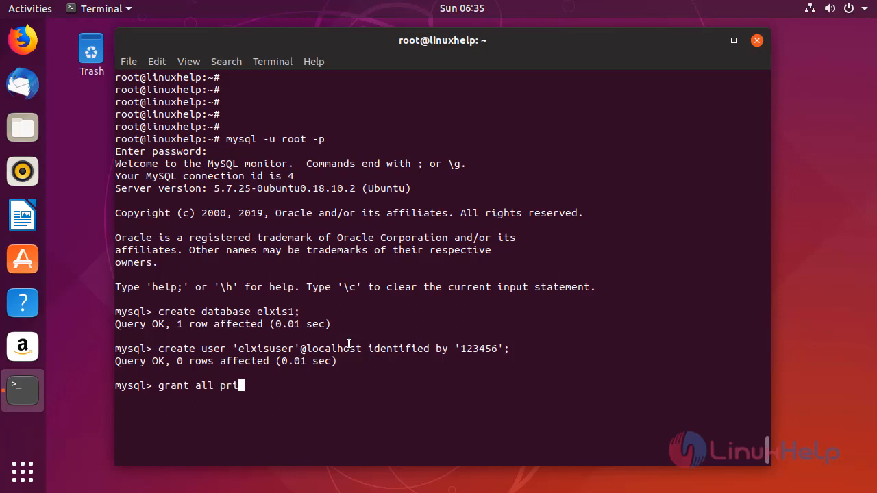
text(vileges)
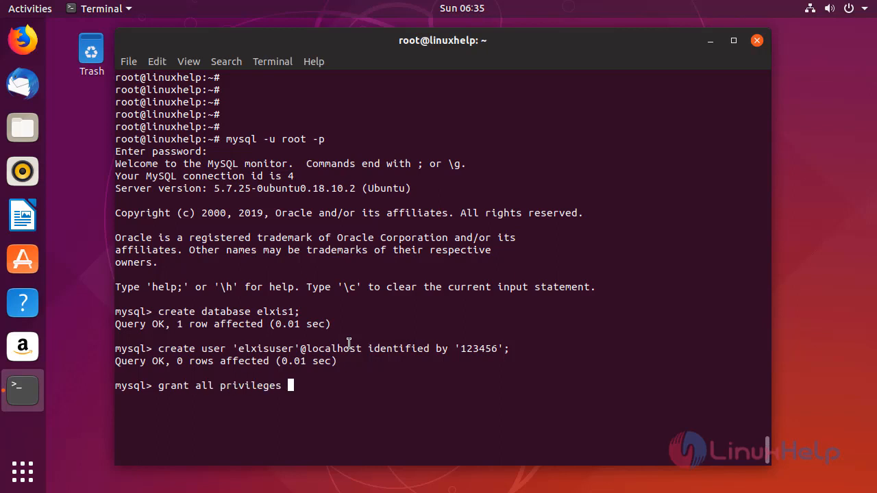
text(on e)
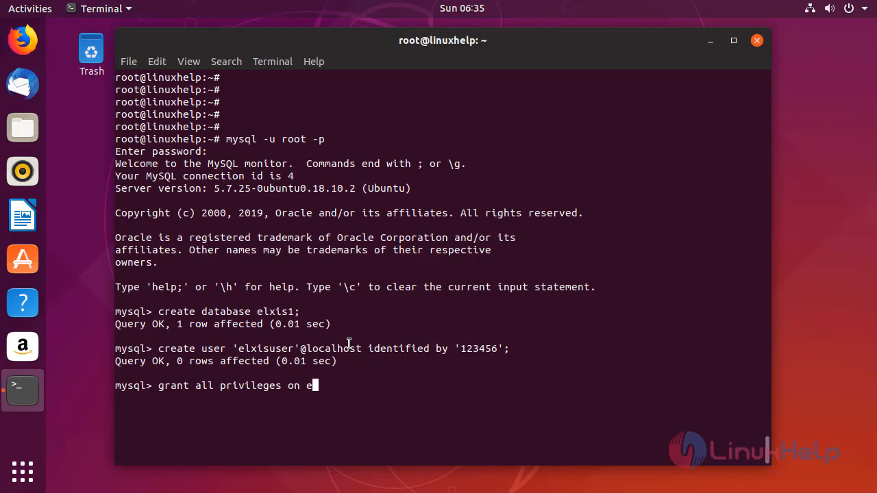
text(lxis1.)
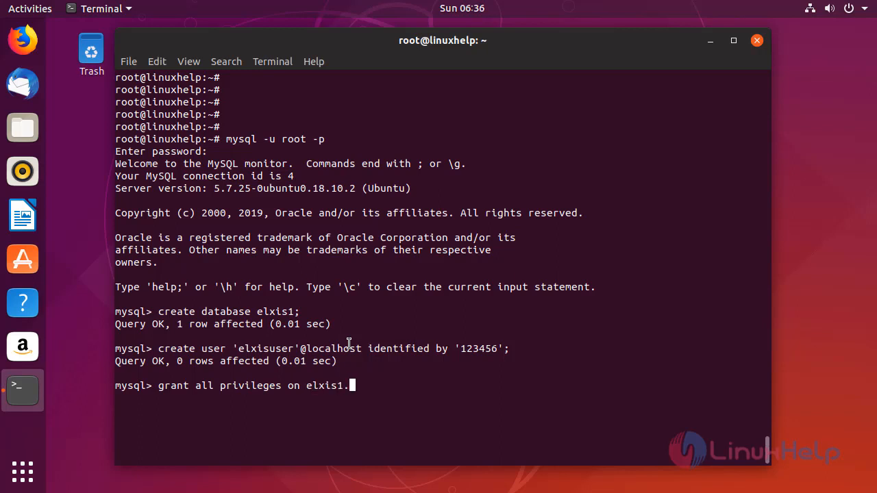
text(* to)
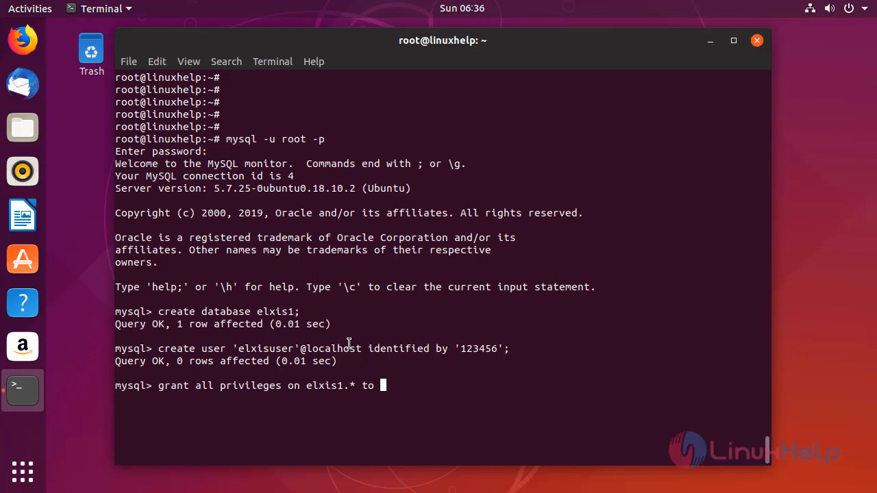
text('elxisuser)
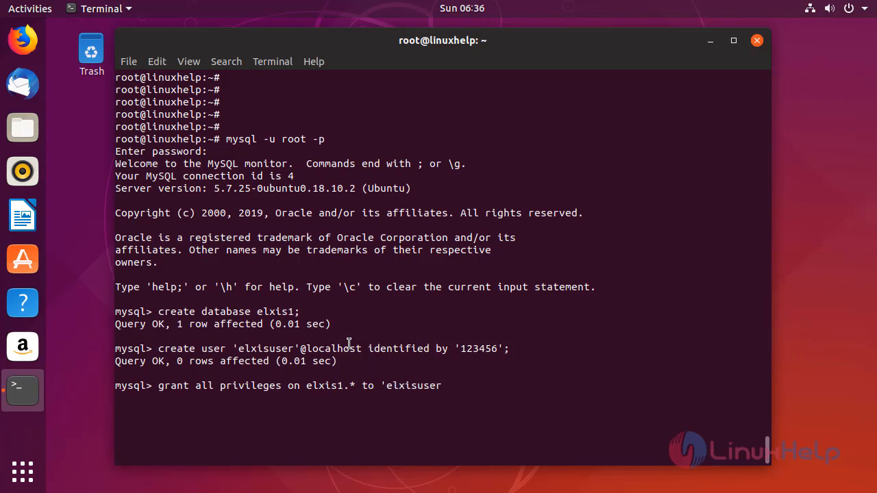
text('@localhos)
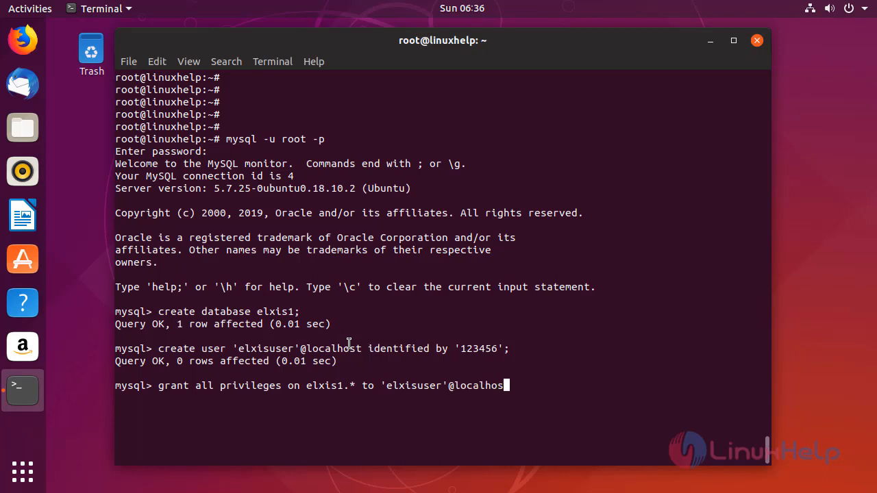
key(Return)
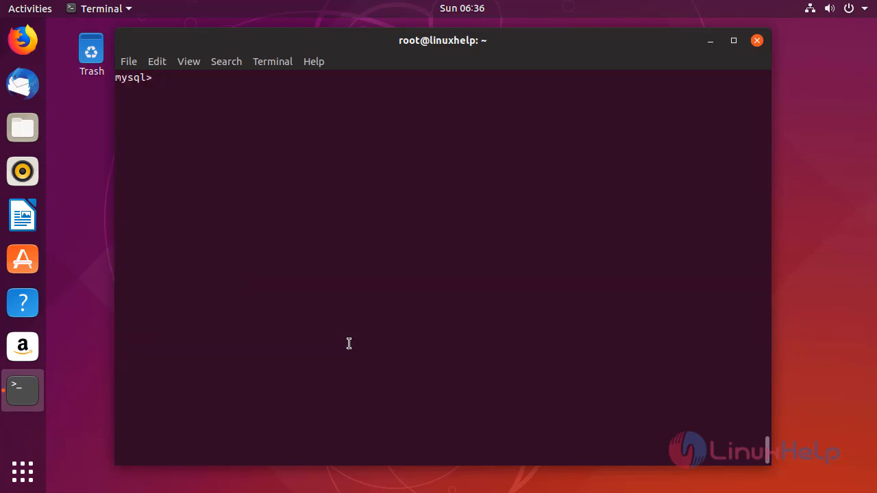
text(flush pri)
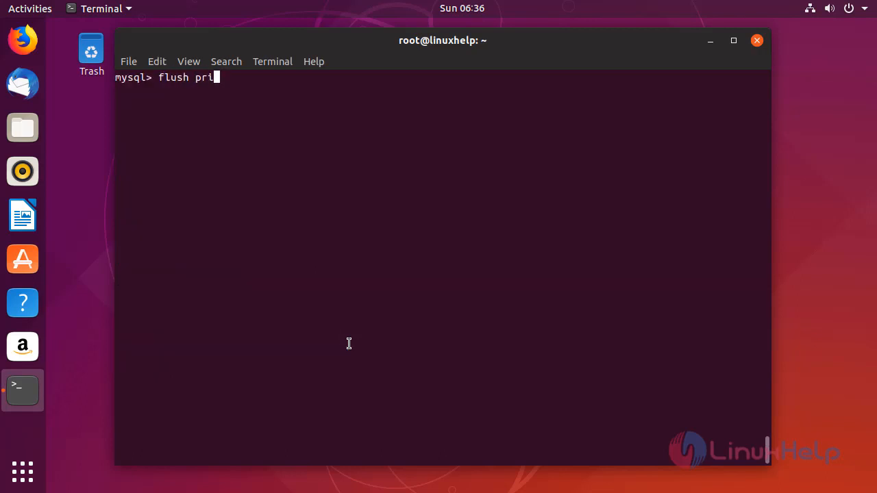
text(vileges;)
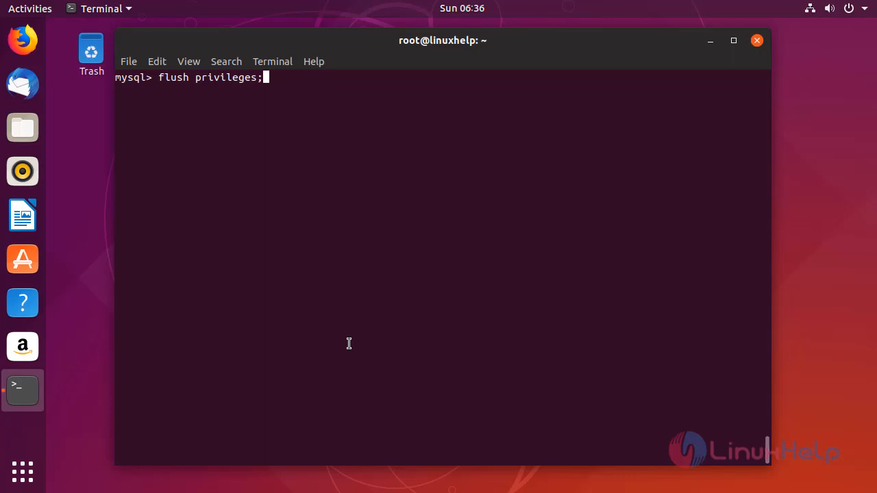
key(Return)
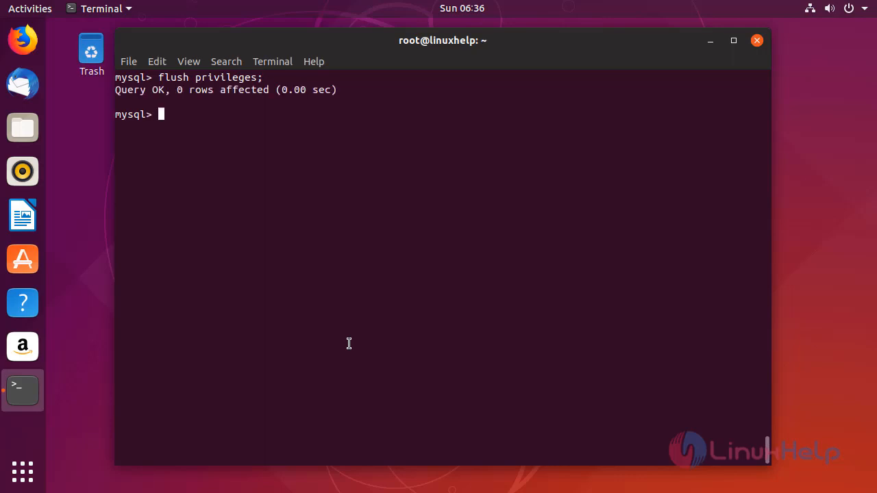
text(exit)
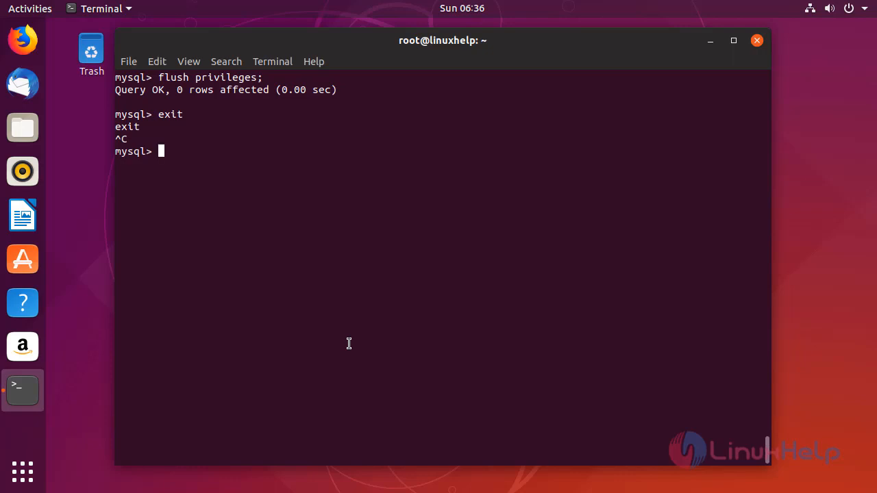
text(exit)
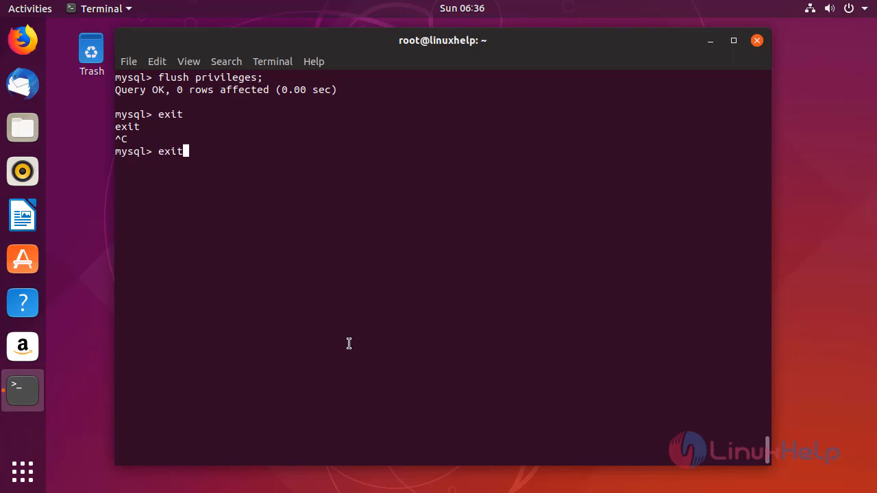
key(Return)
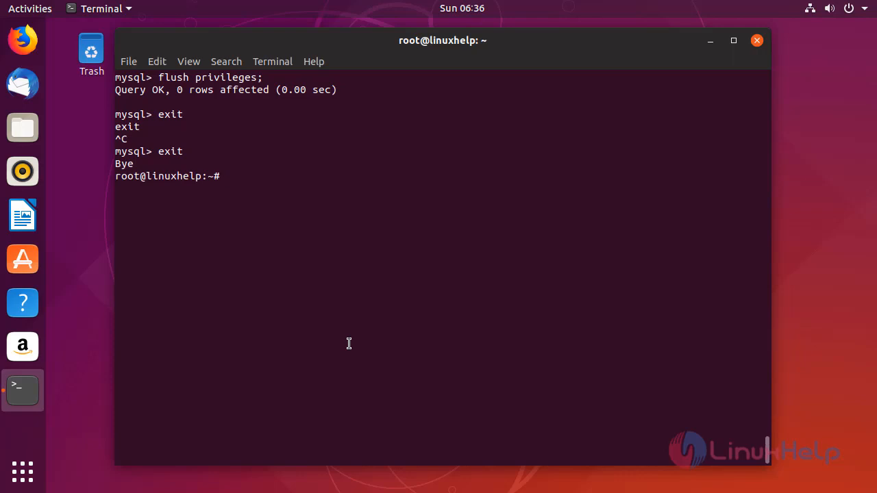
key(Return)
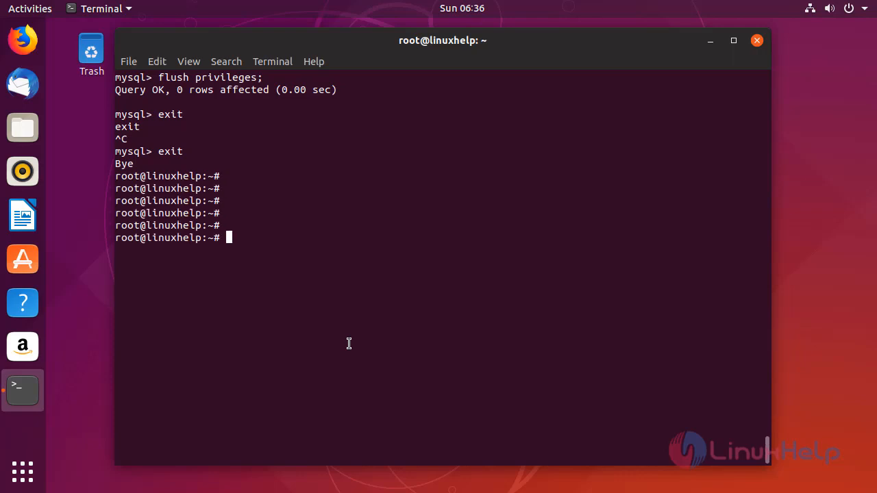
mouse_move(341, 241)
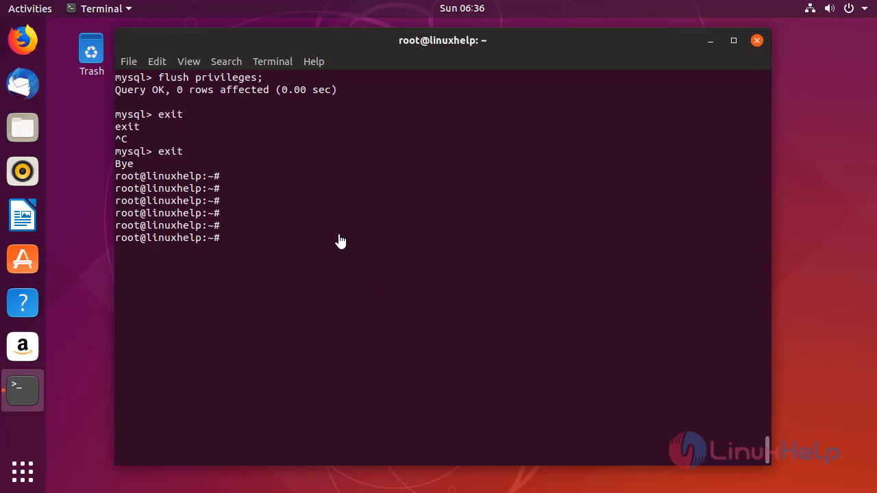
mouse_move(337, 233)
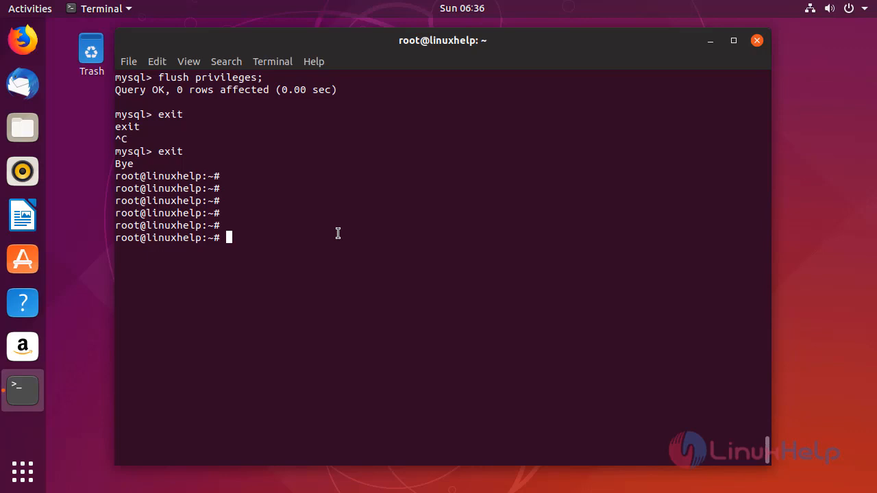
Open /etc/apache2/sites-available/elxis.conf in vim
text(vi)
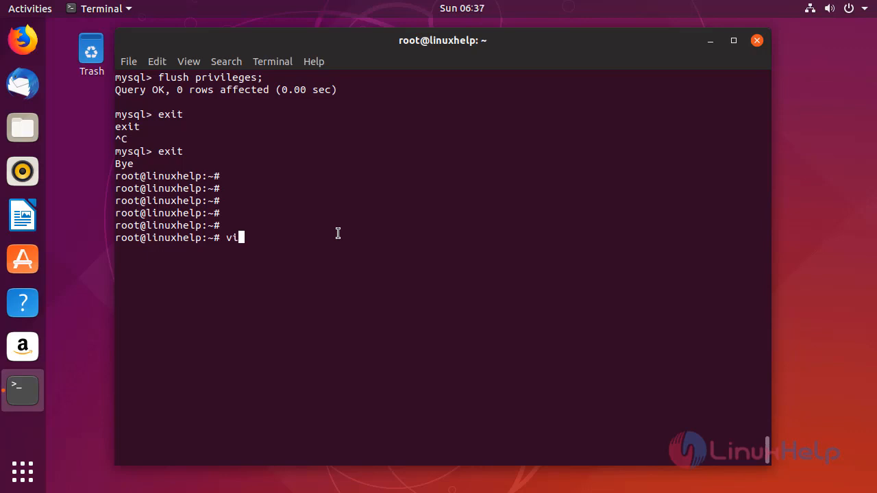
text(m /e)
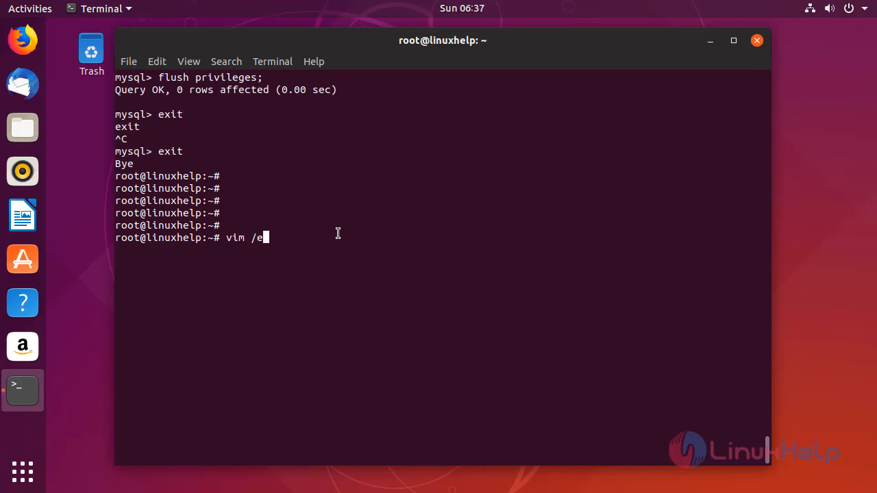
text(tc/a)
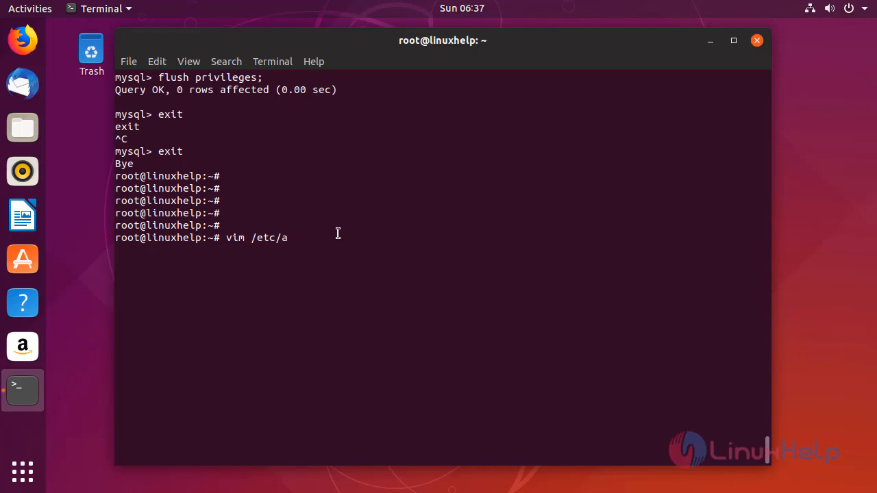
text(pache2/s)
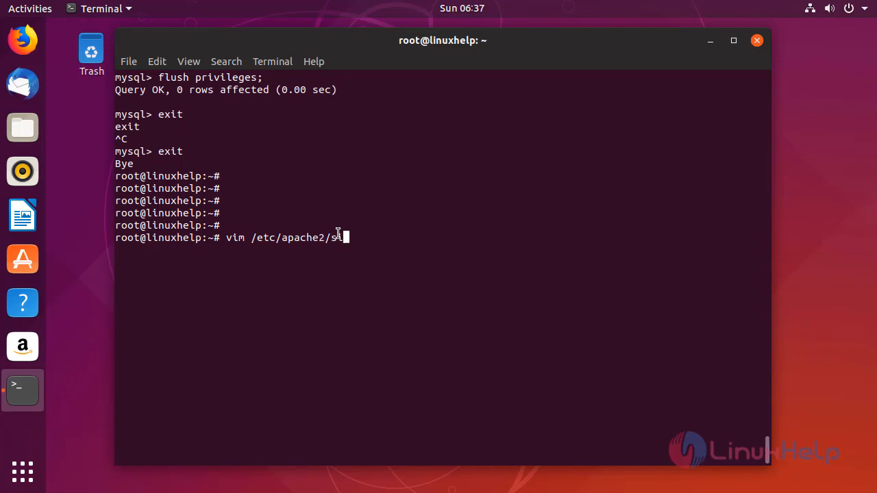
text(ites-av)
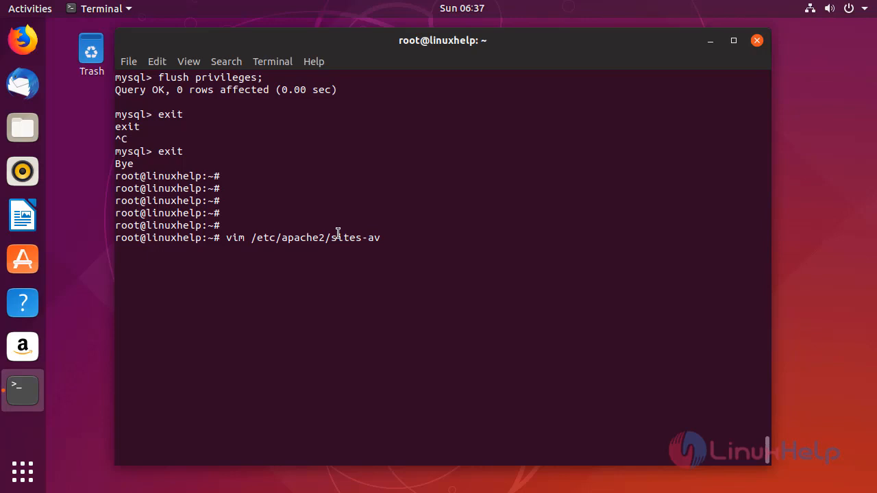
text(ailable/)
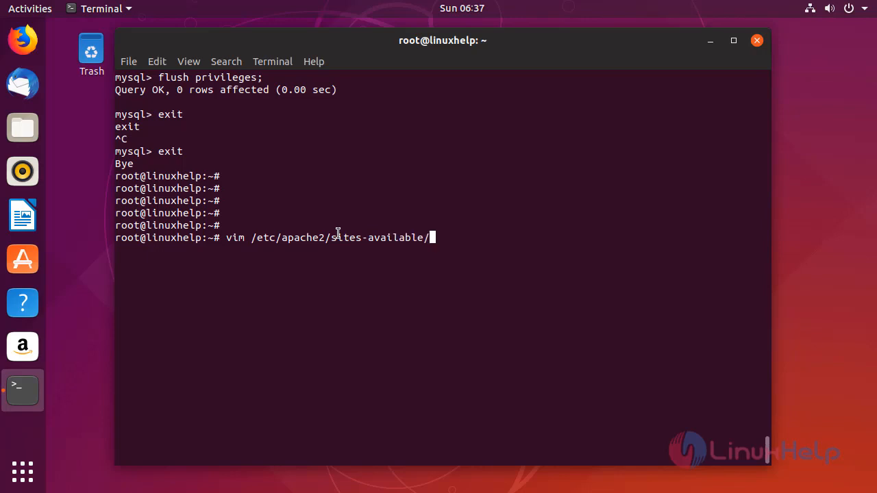
text(elxis.)
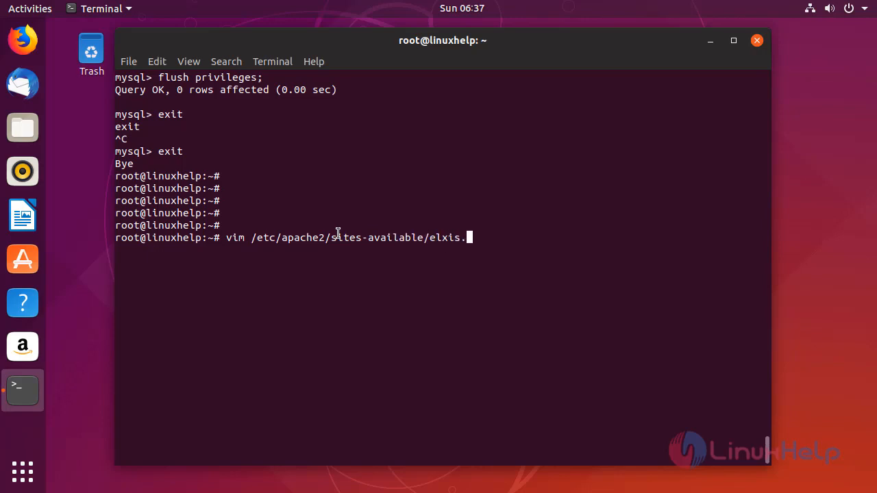
text(co)
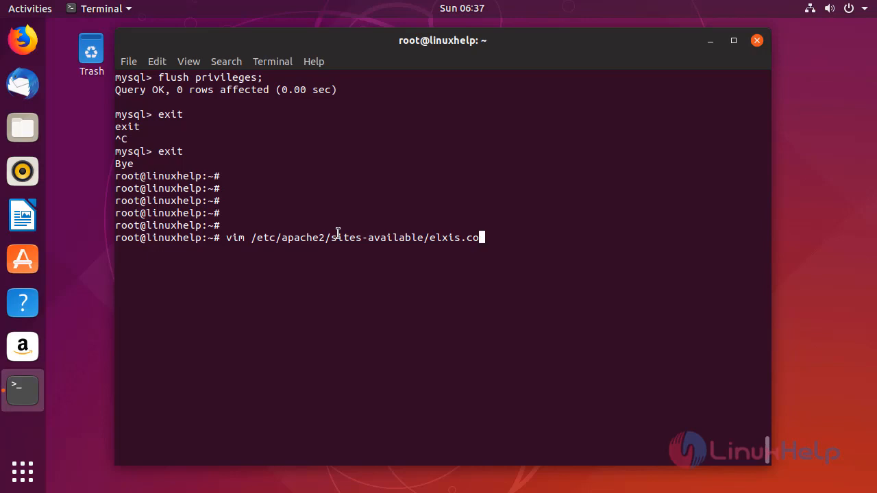
key(Return)
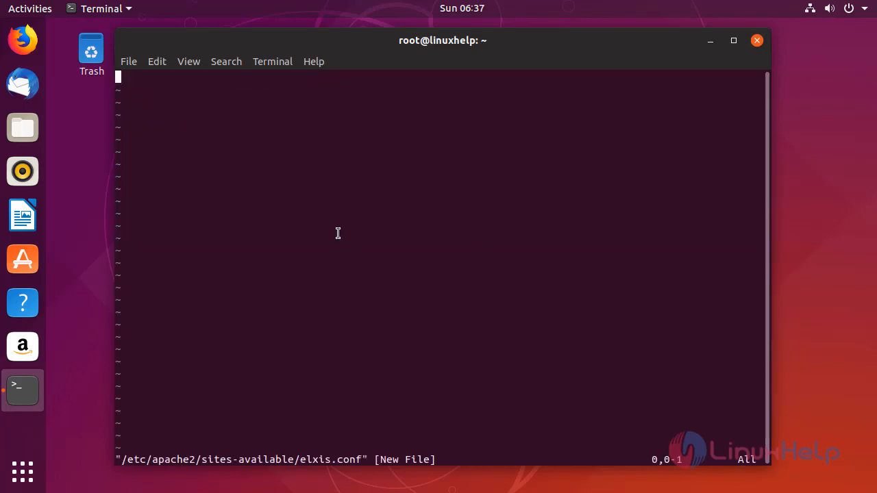
text(<V)
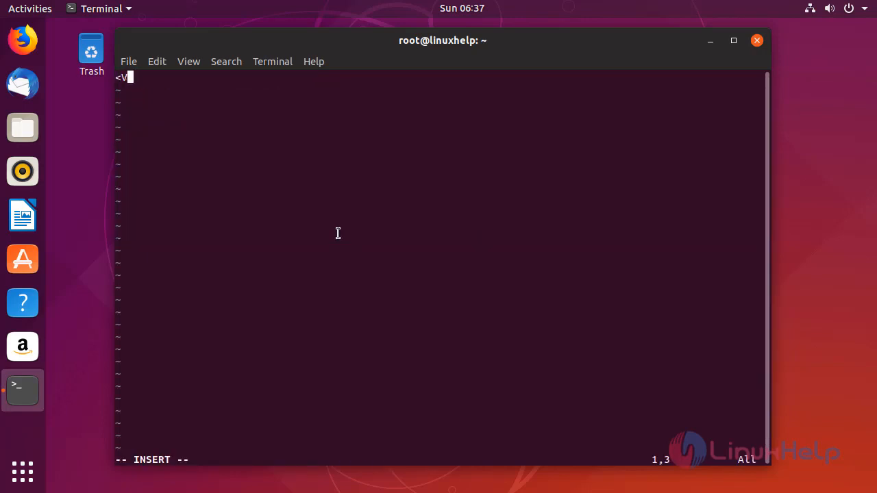
text(irtu)
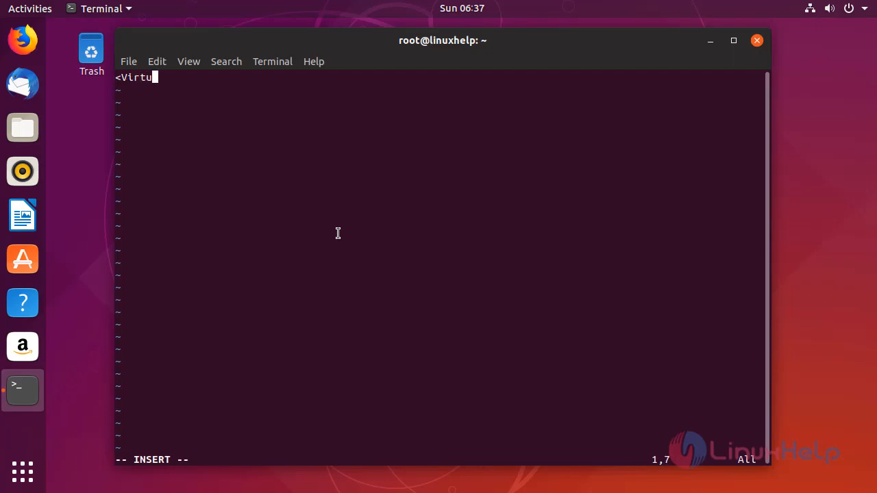
text(alhost)
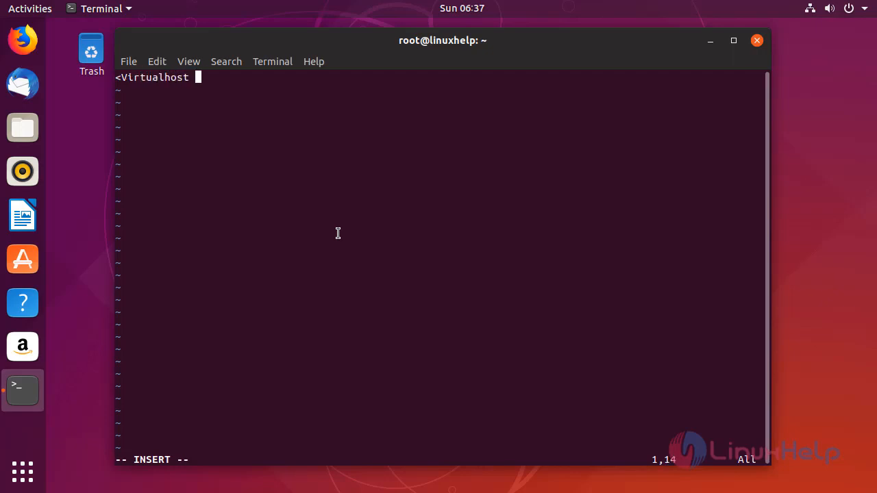
text(*:80>)
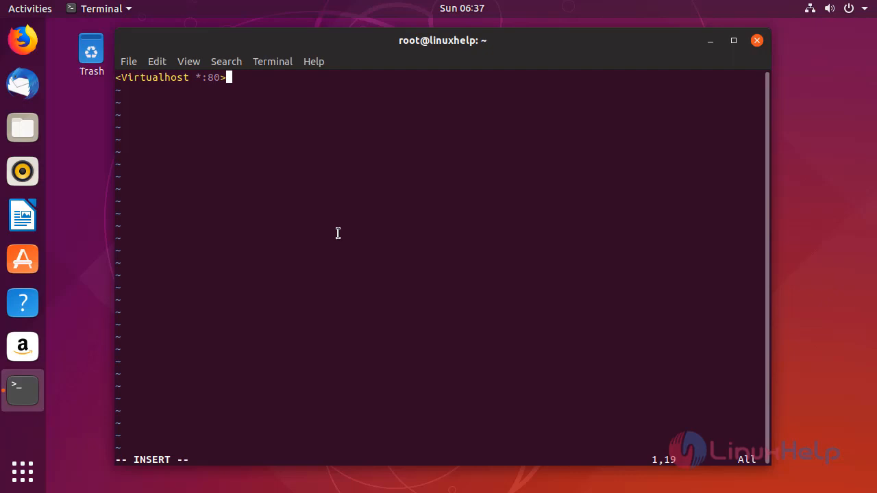
key(Return)
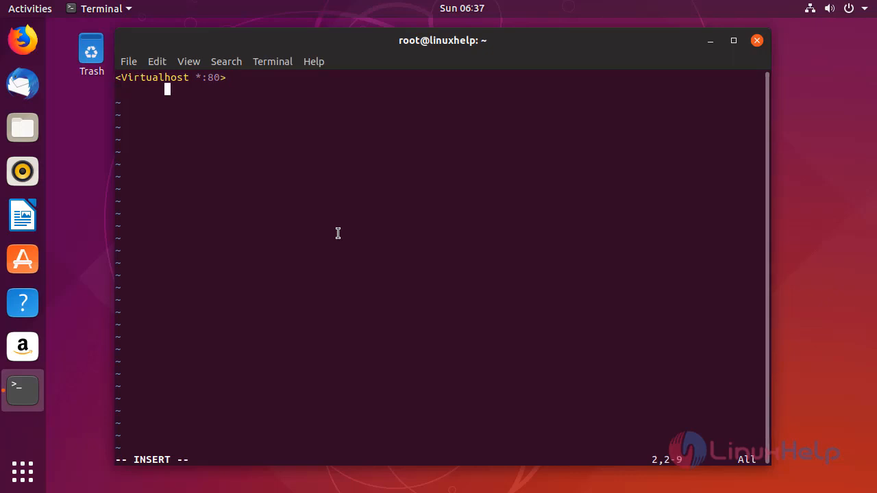
text(Servername)
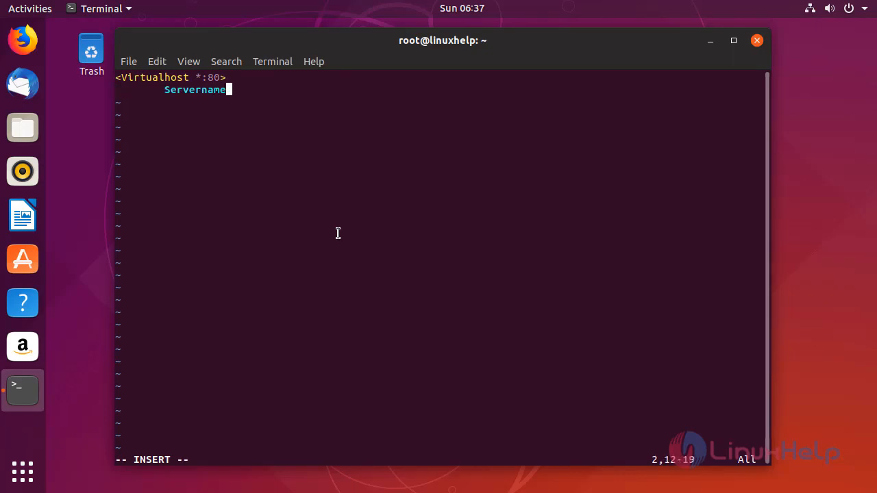
text(www.)
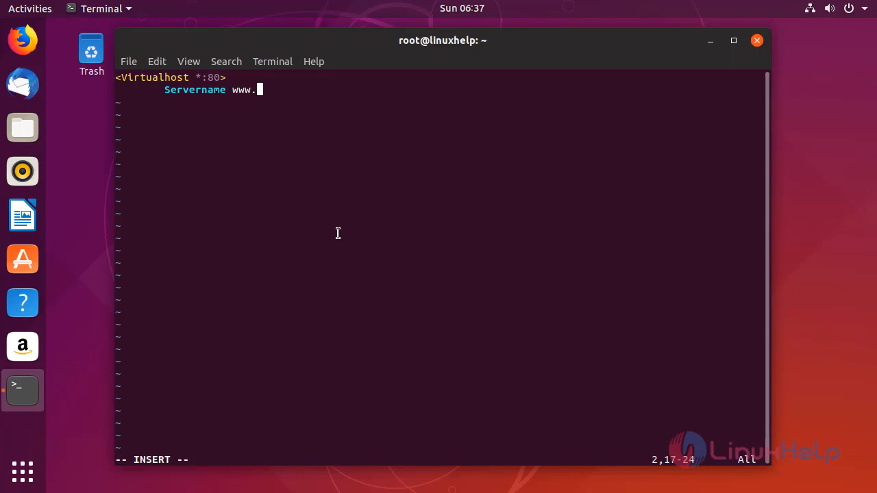
text(linuxhelp)
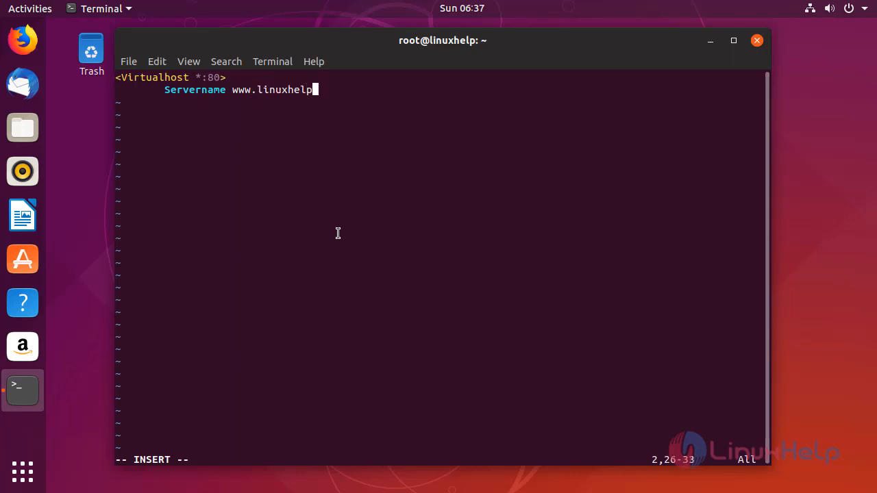
text(1.com)
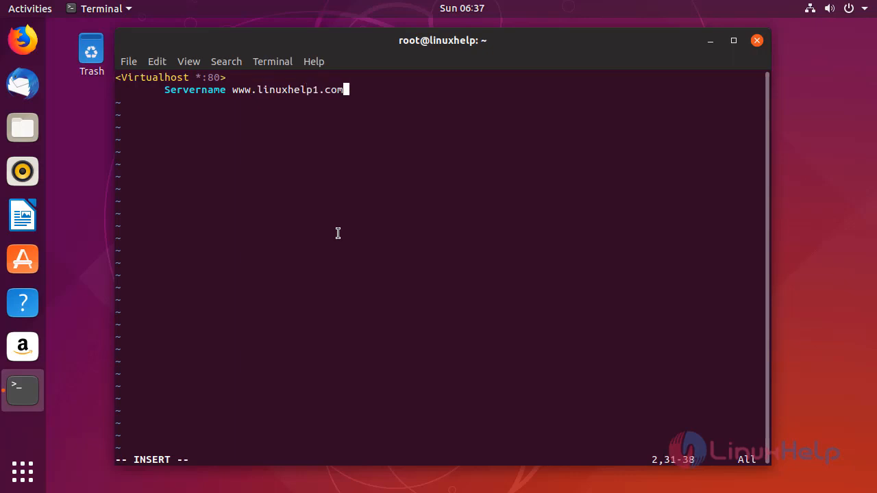
key(Return)
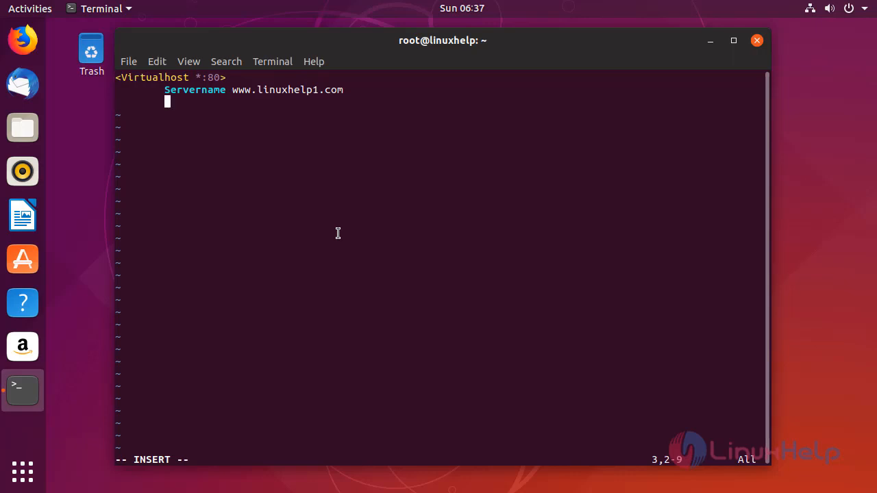
Add Documentroot /var/www/elxis and close the </Virtualhost> tag
text(Document)
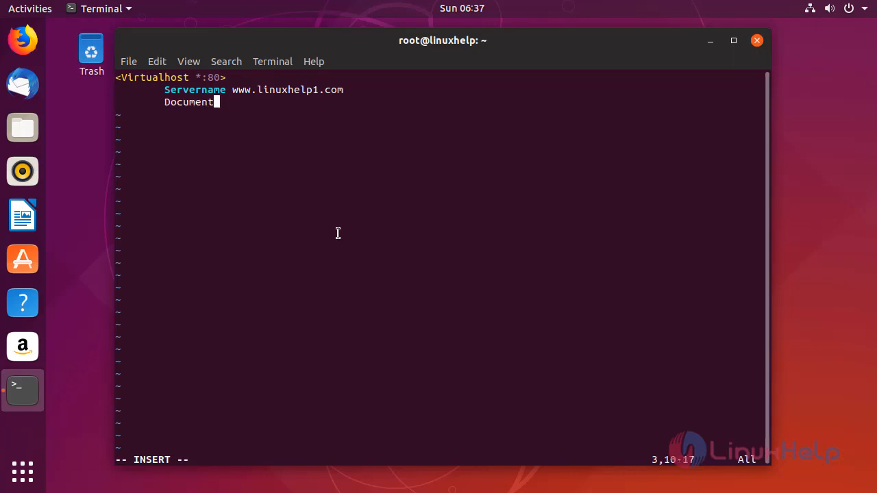
text(root)
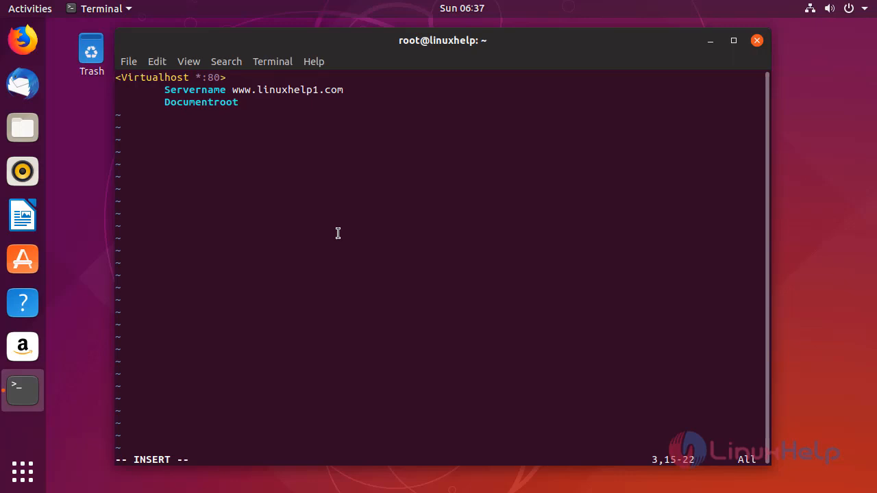
text(/var/w)
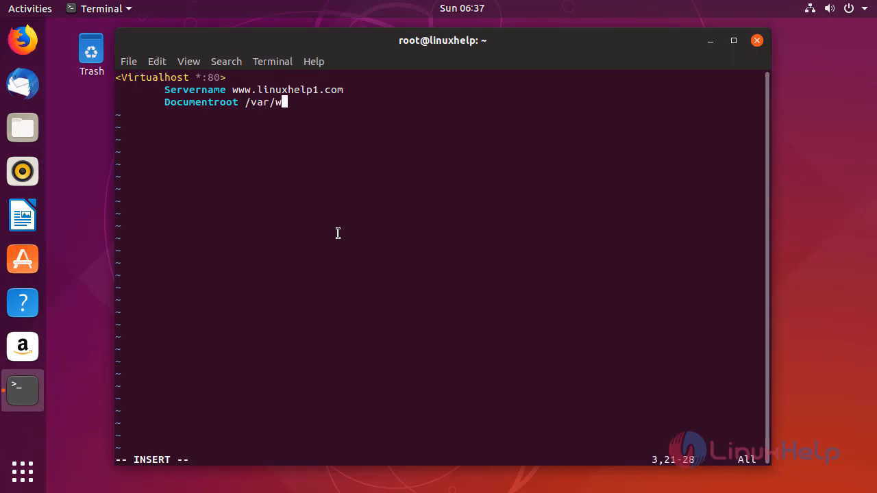
text(ww/e)
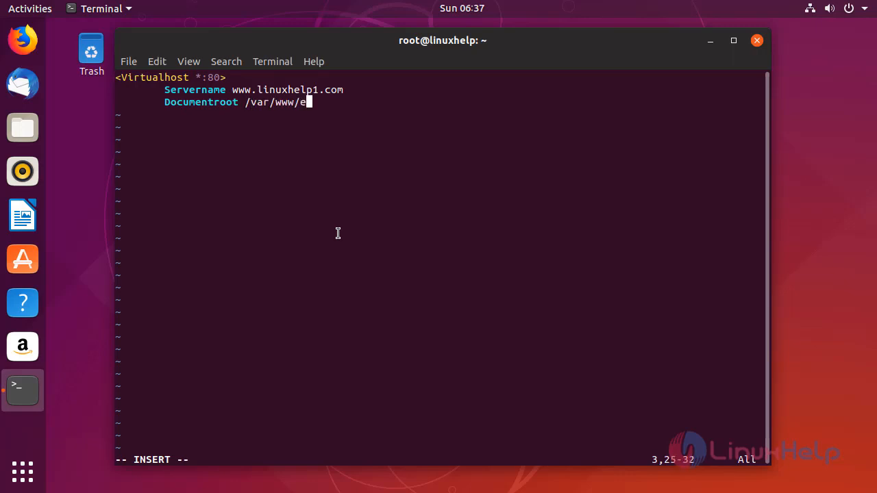
text(lxis)
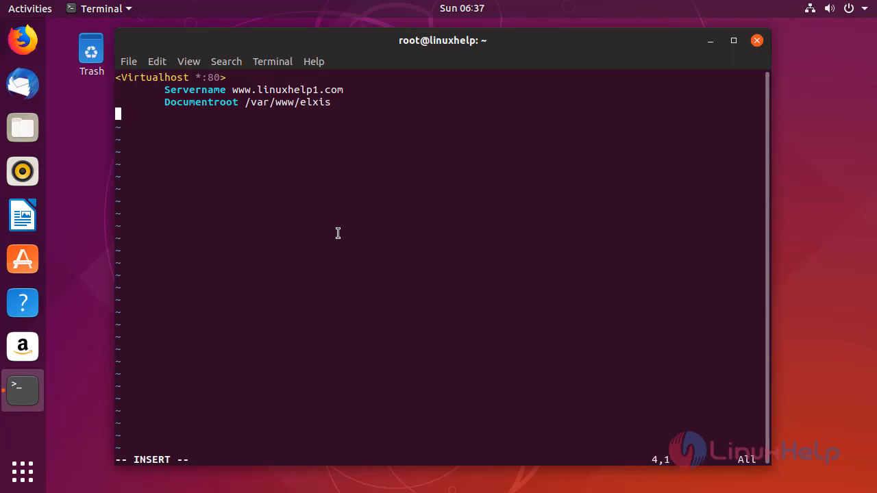
text(</Virtu)
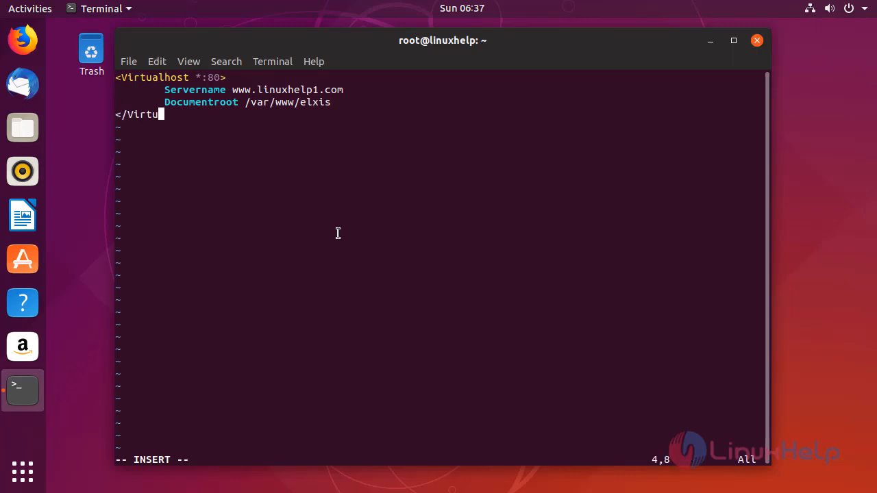
text(alhost)
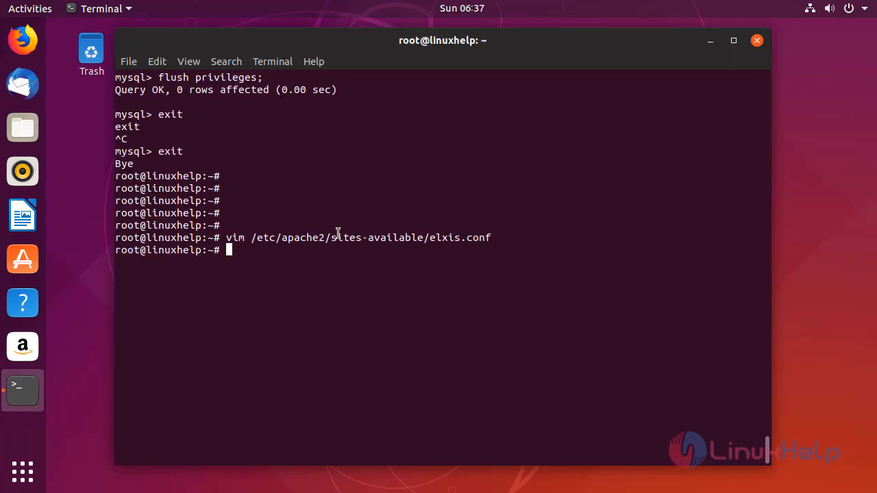
key(Return)
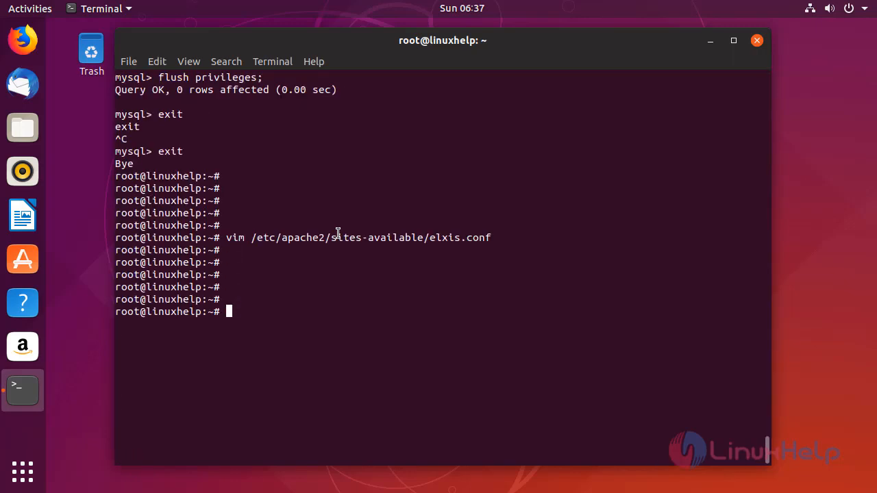
text(v)
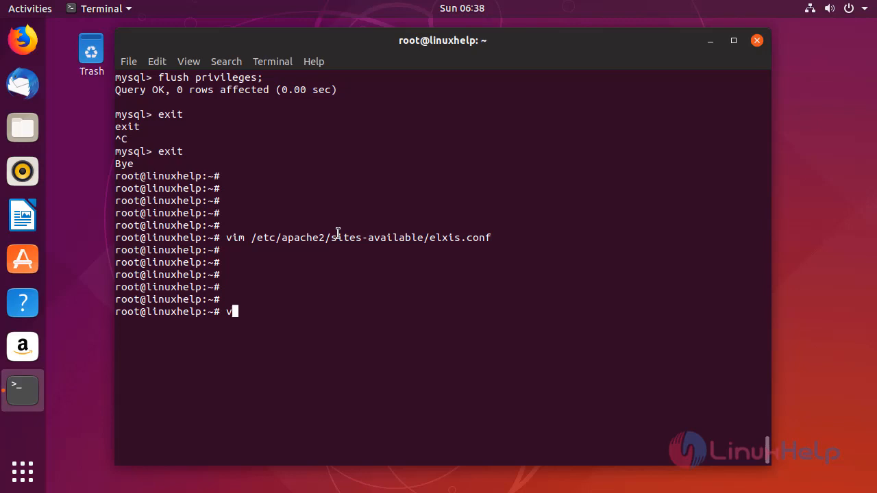
text(im /etc/)
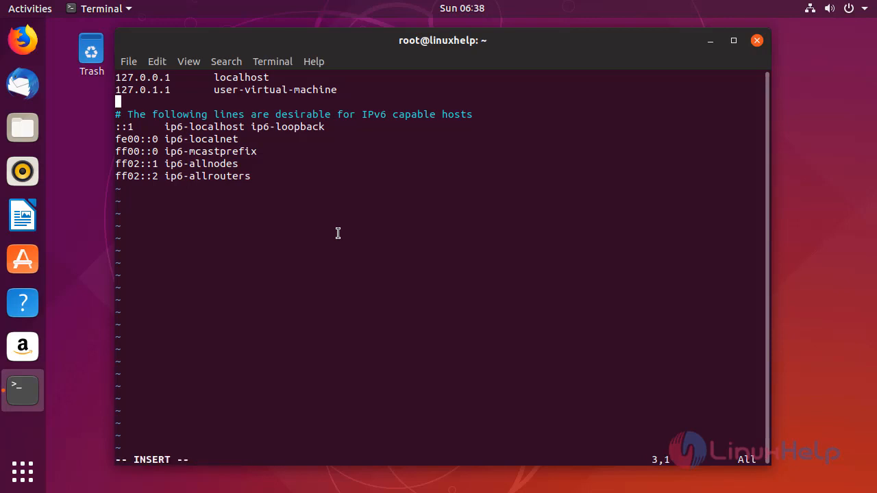
text(192.168.)
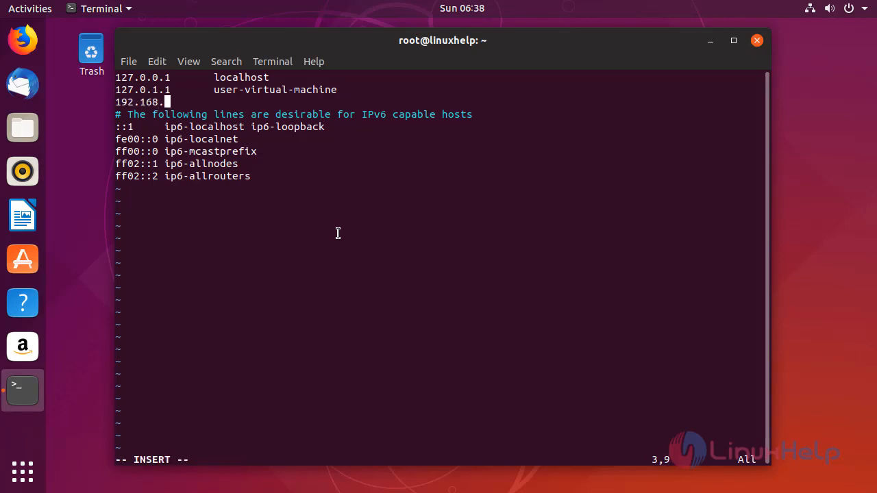
text(7.227)
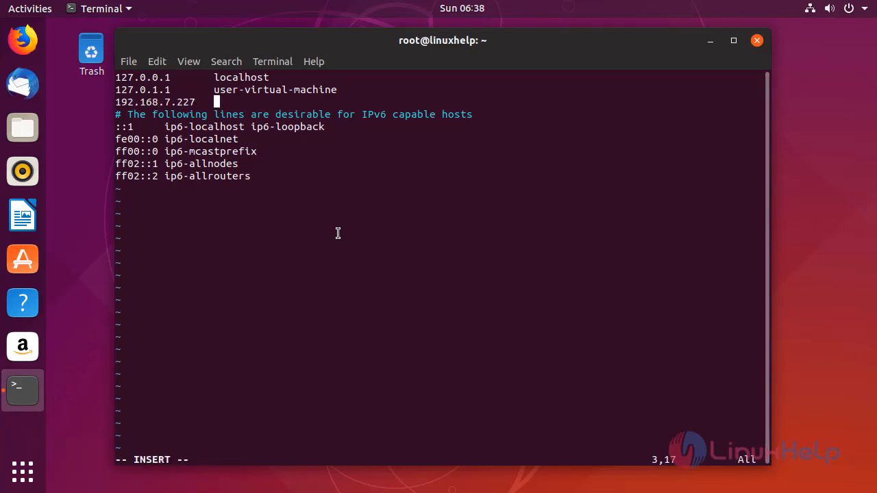
text(www.)
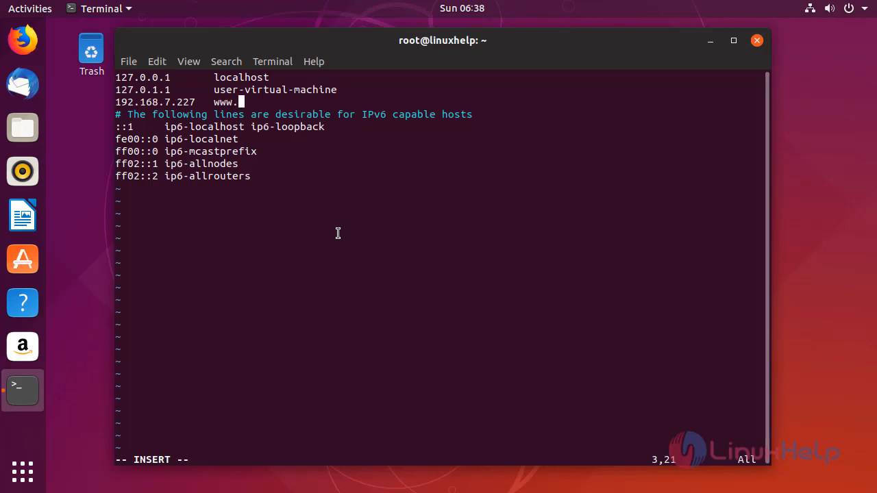
text(linuxhel)
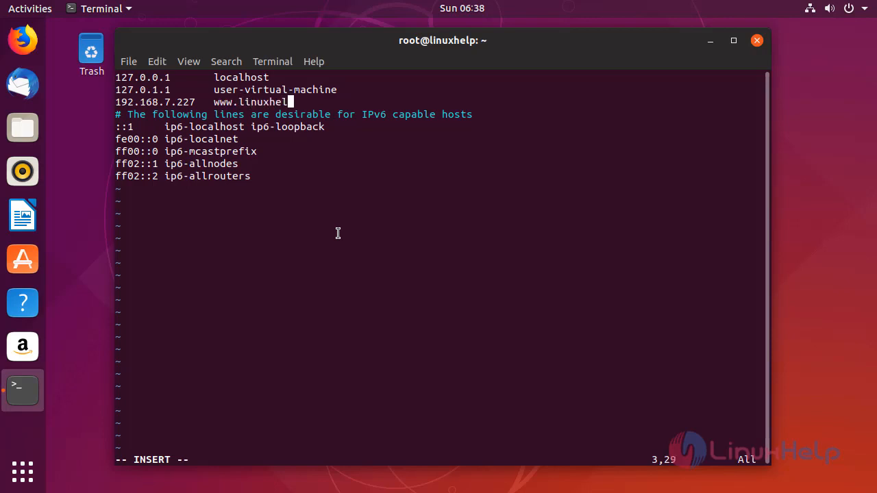
text(1.com)
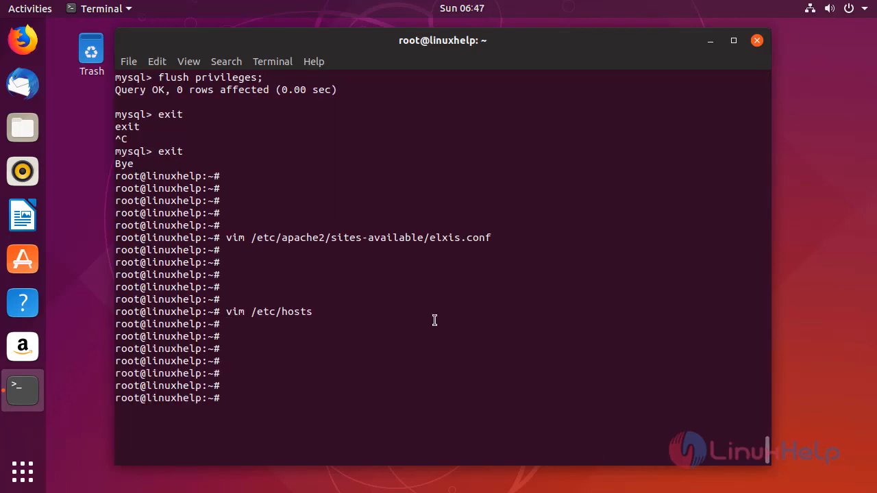
Disable the 000-default.conf site with a2dissite
text(a2di)
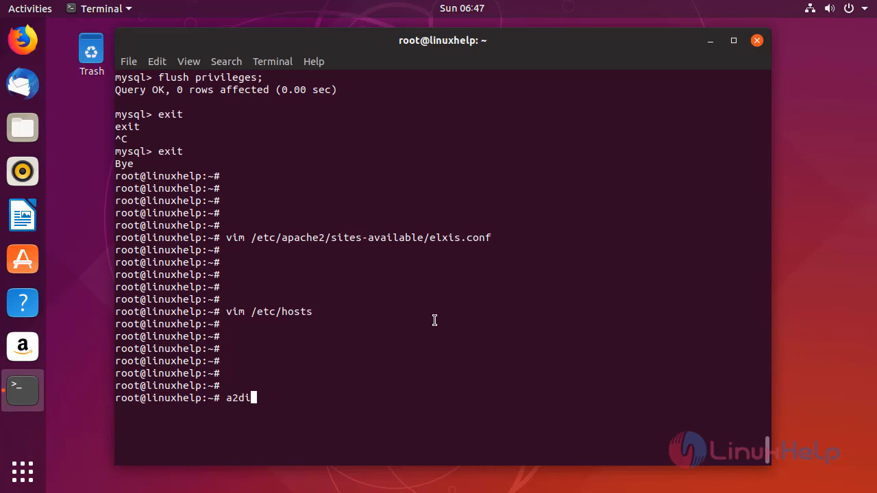
text(ssite)
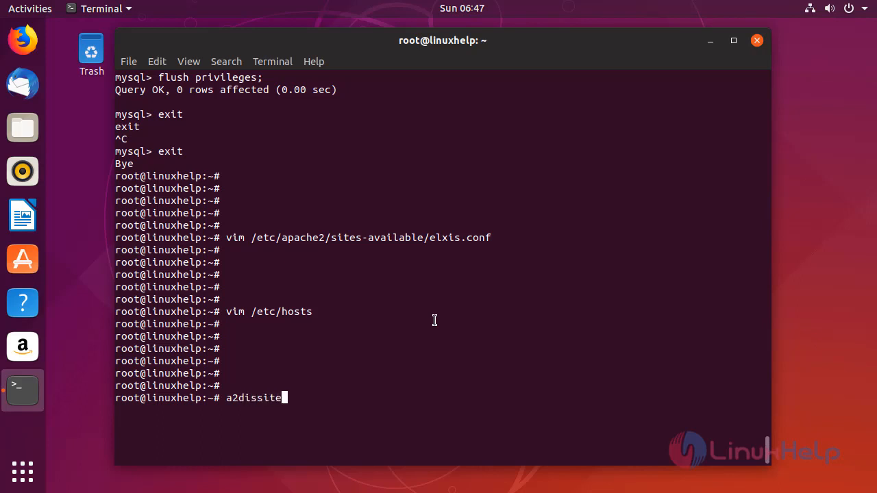
text(000)
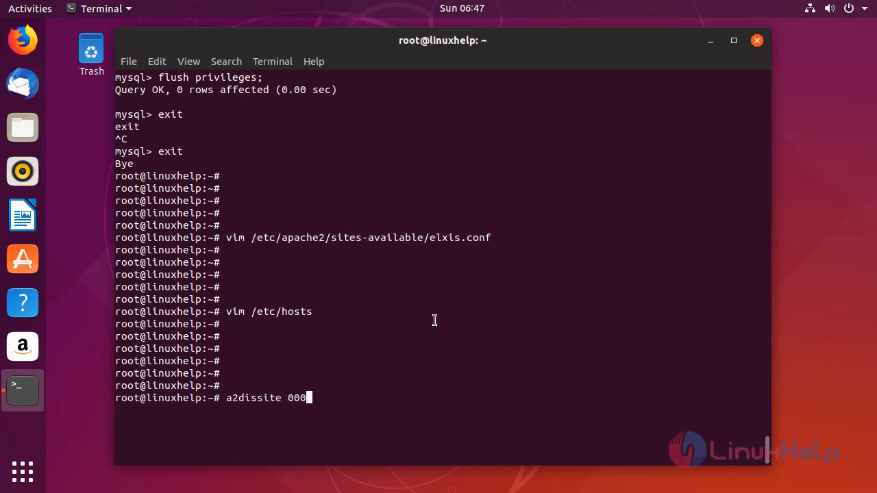
text(-defaul)
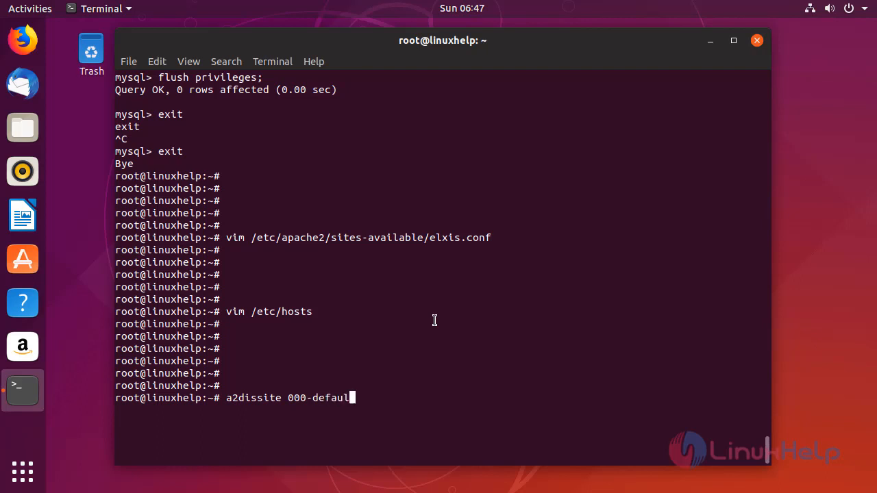
text(t.co)
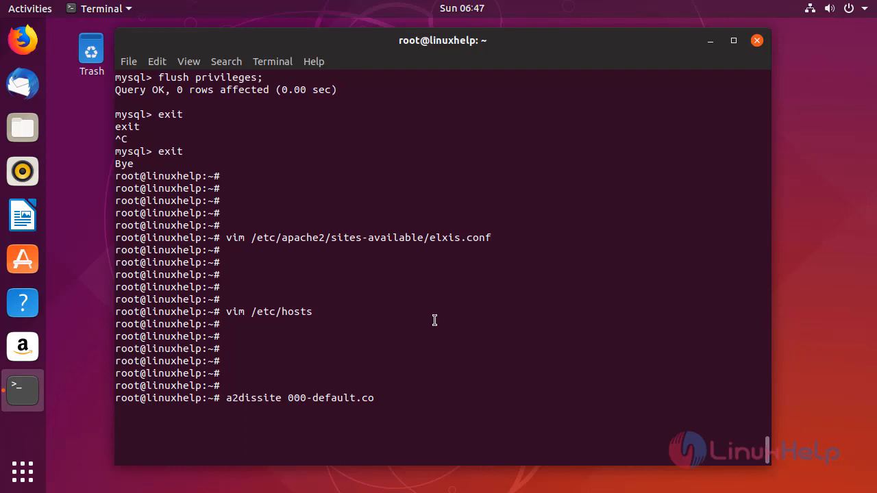
key(Return)
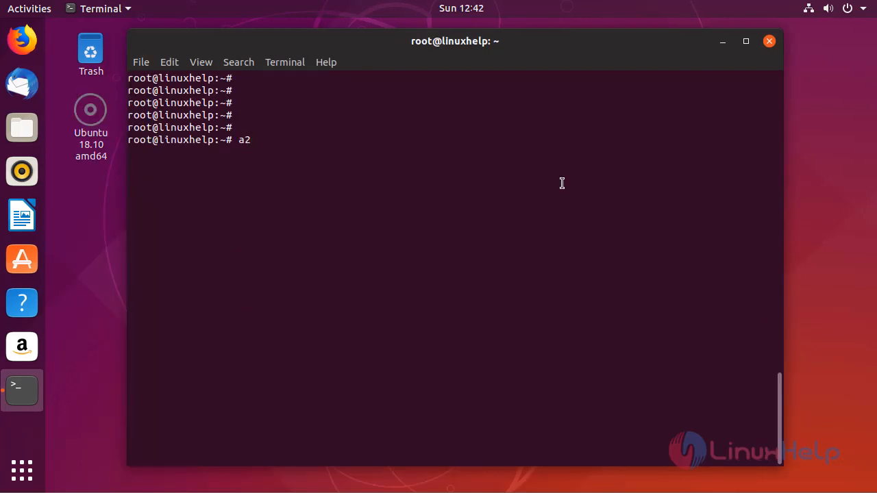
Enable the elxis.conf site with a2ensite
text(ensit)
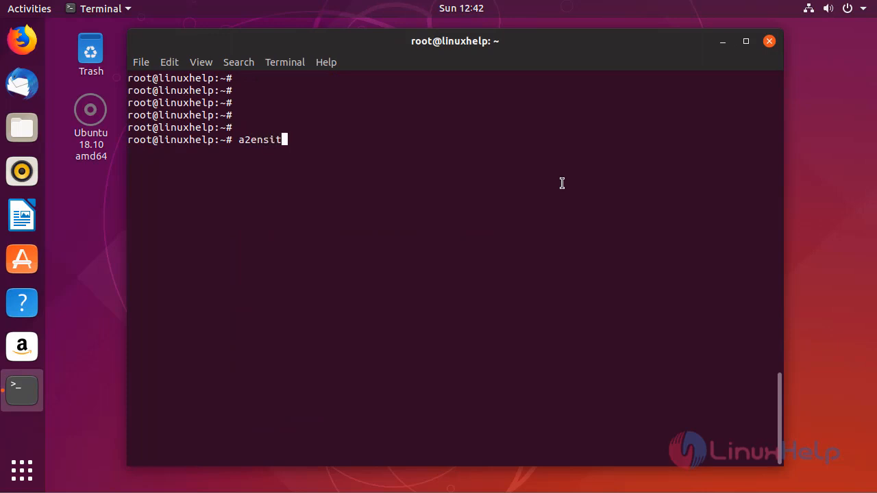
text(e el)
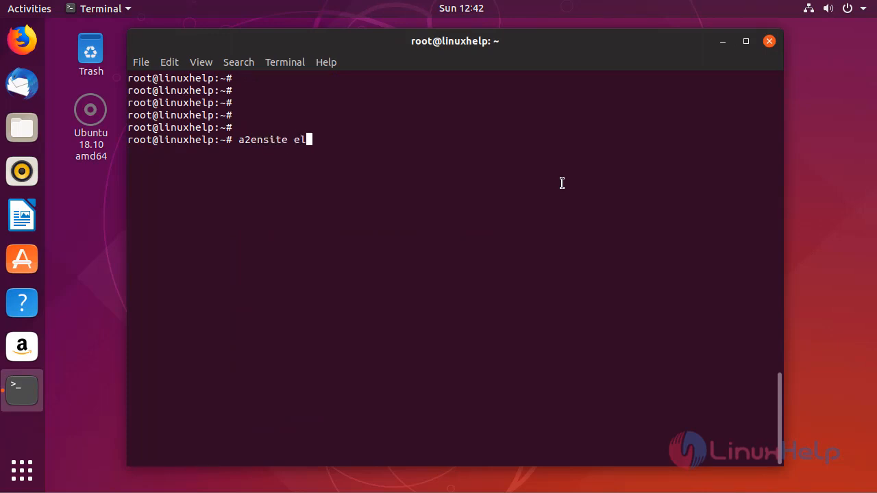
text(xis.conf)
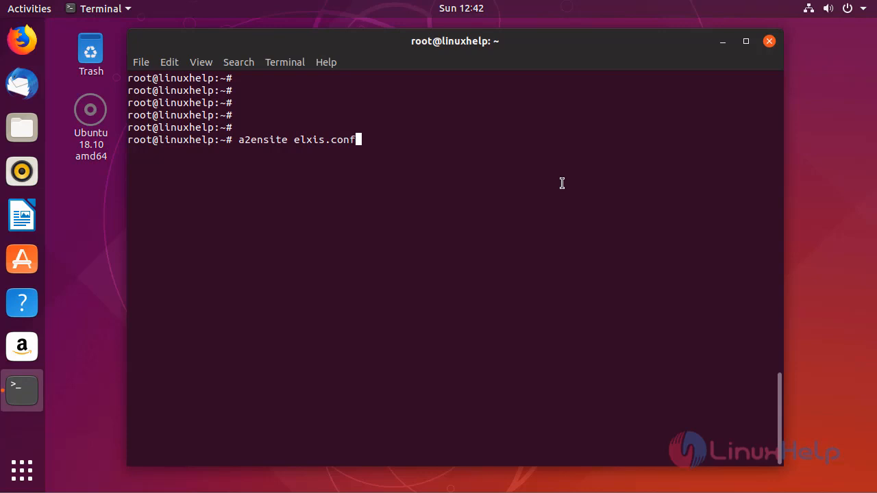
key(Return)
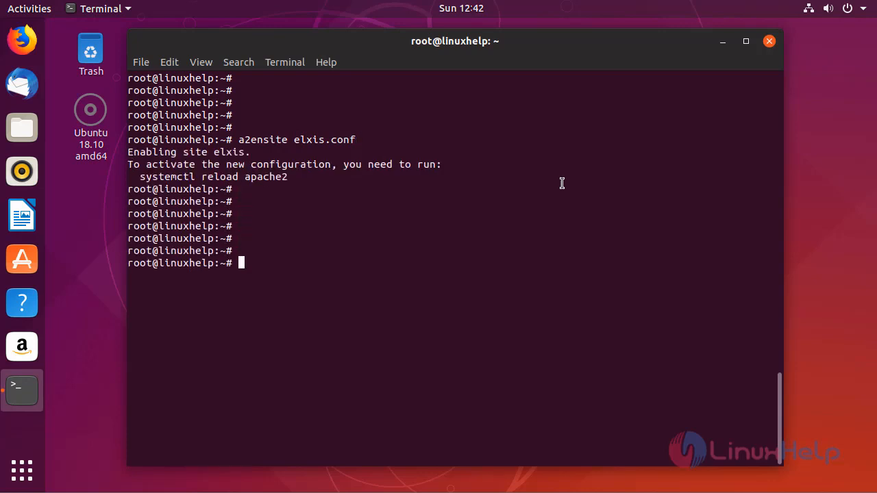
key(Return)
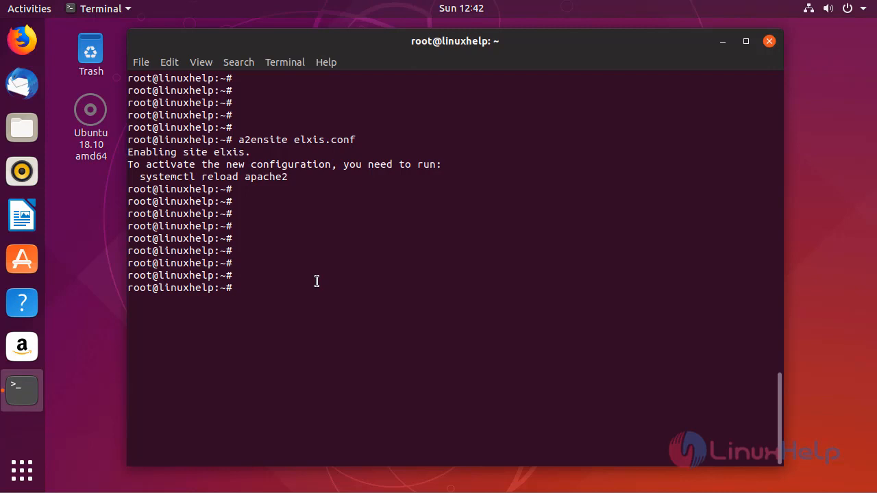
Run a2enmod rewrite as root to turn on Apache's rewrite module
text(a2)
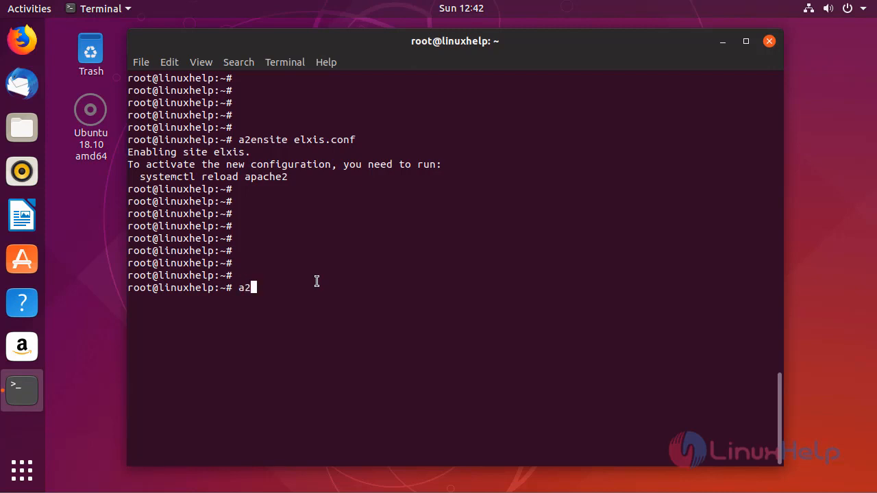
text(enmod)
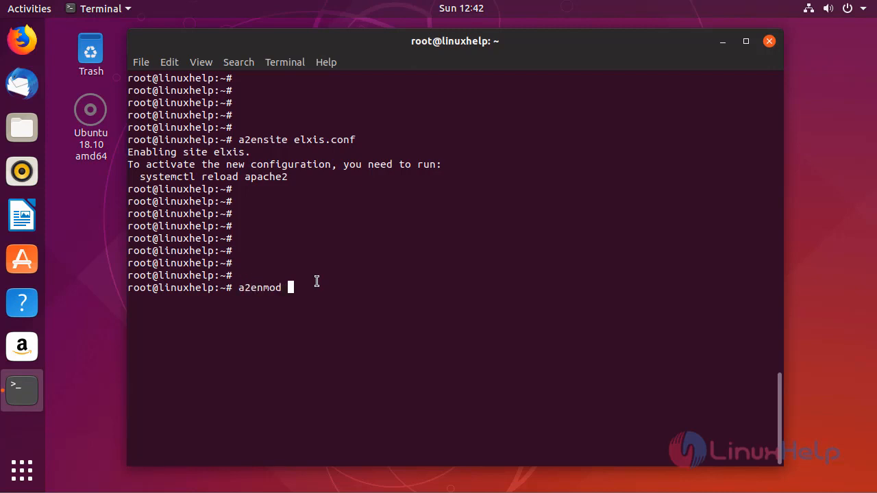
text(rewr)
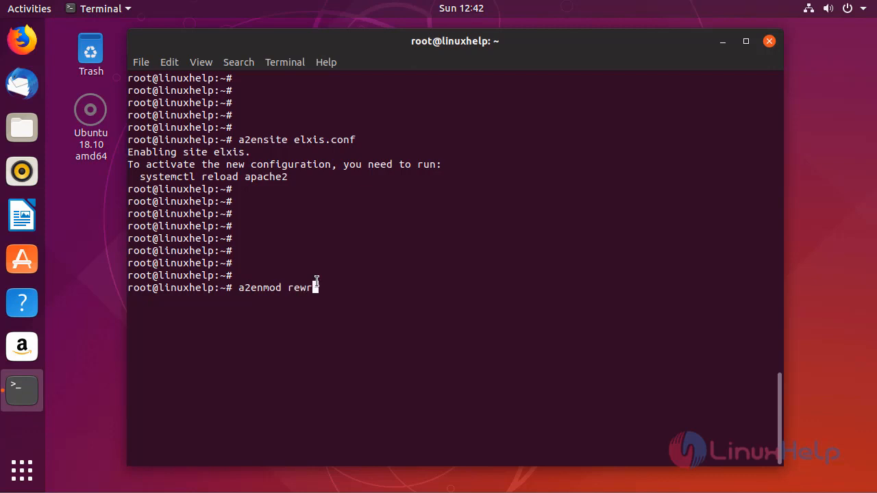
key(Return)
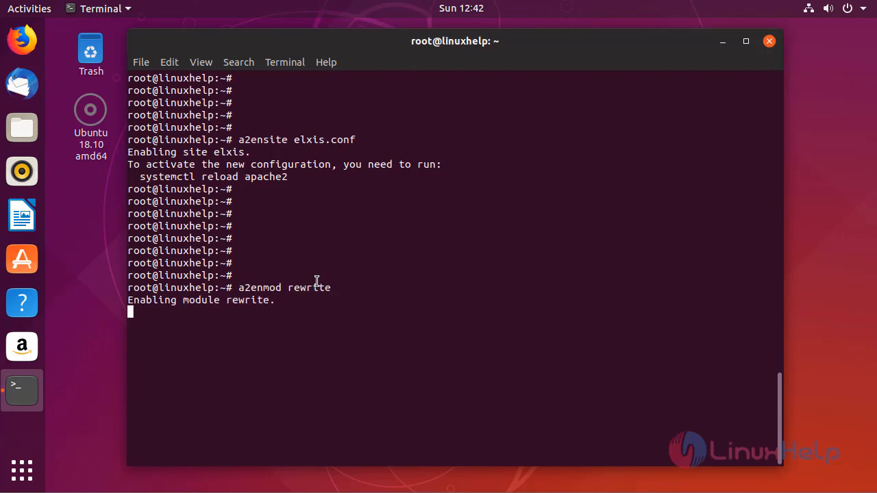
key(Return)
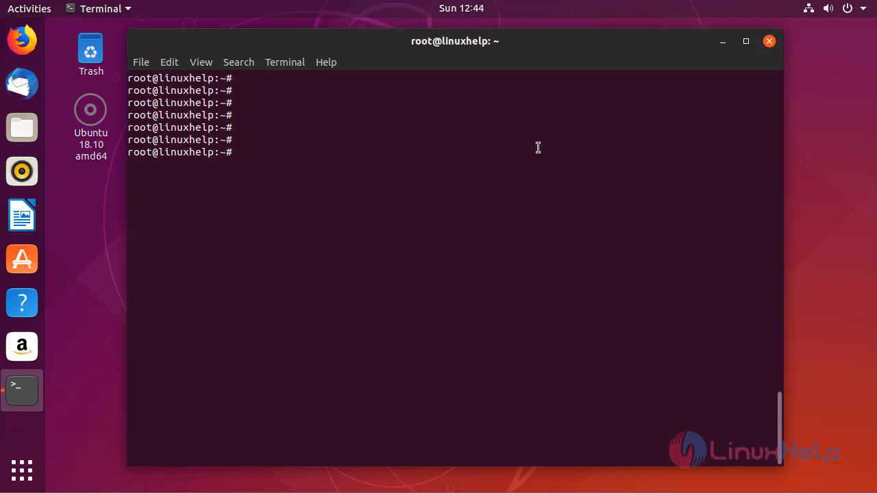
Restart apache2.service with systemctl so the new site configuration applies
text(syste)
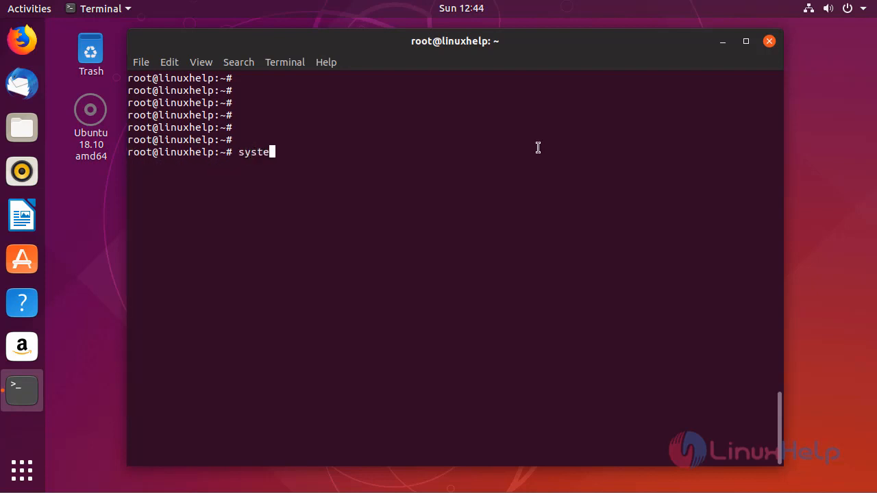
text(mctl rest)
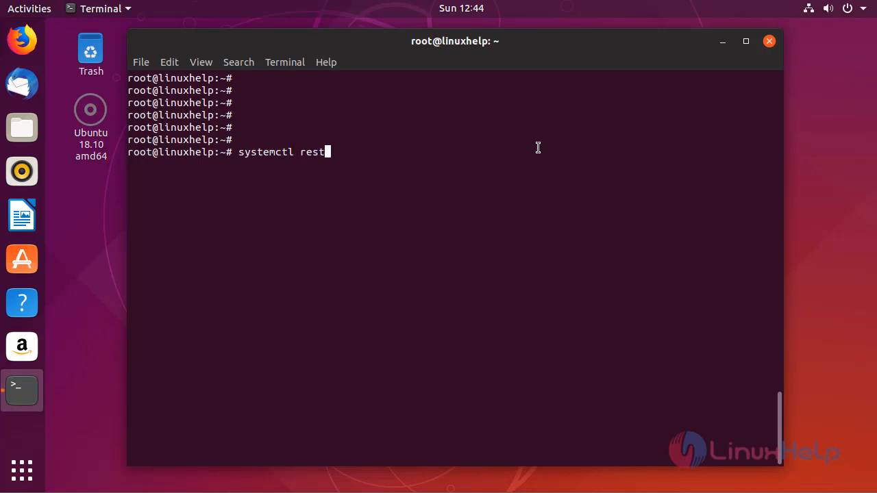
text(art)
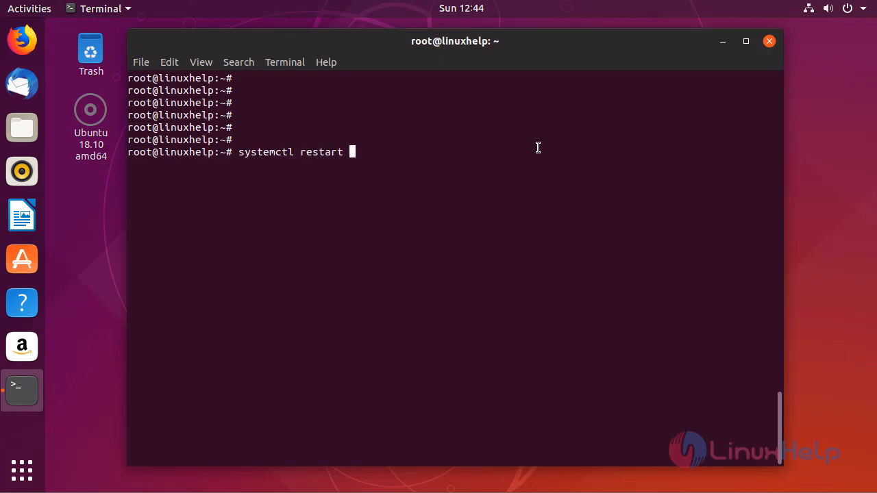
text(apache2)
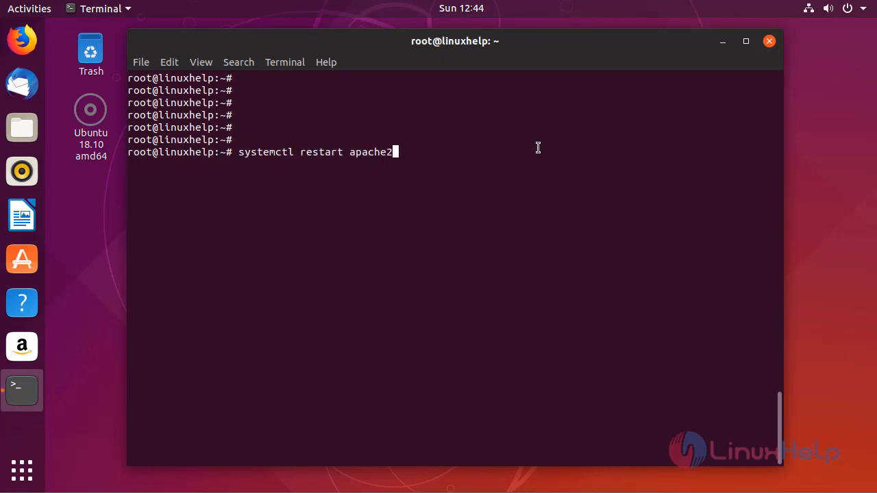
text(.servi)
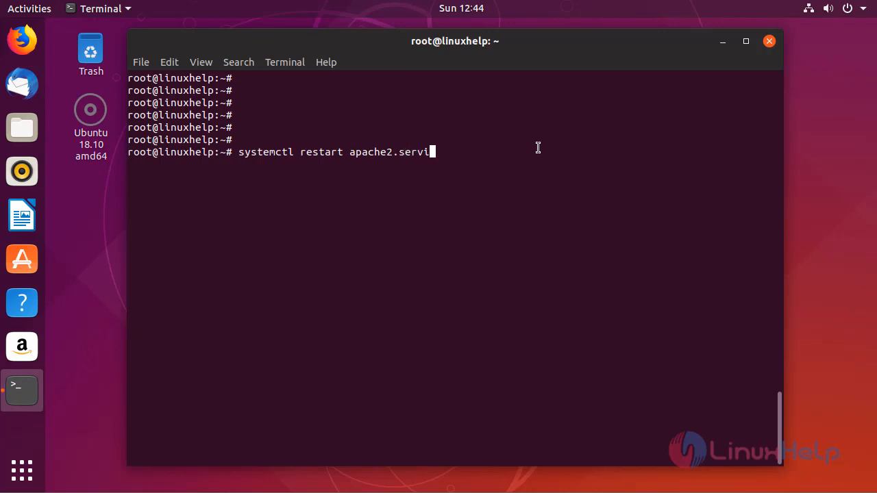
key(Return)
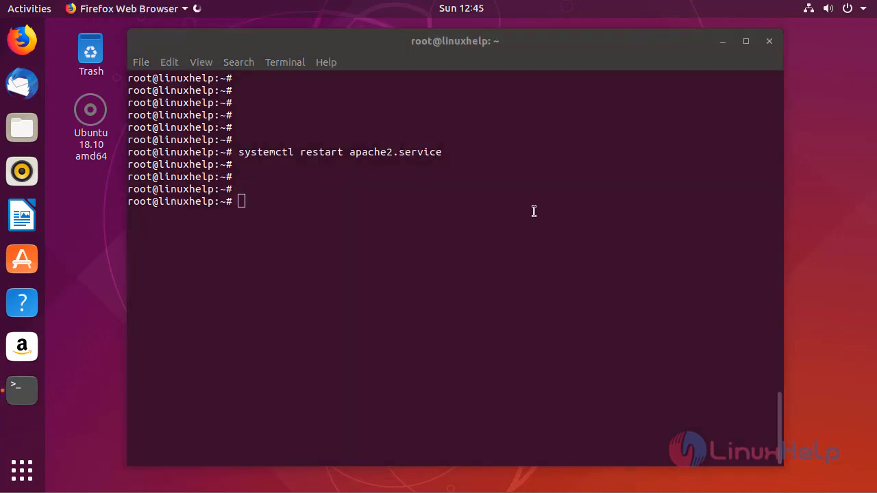
mouse_move(439, 202)
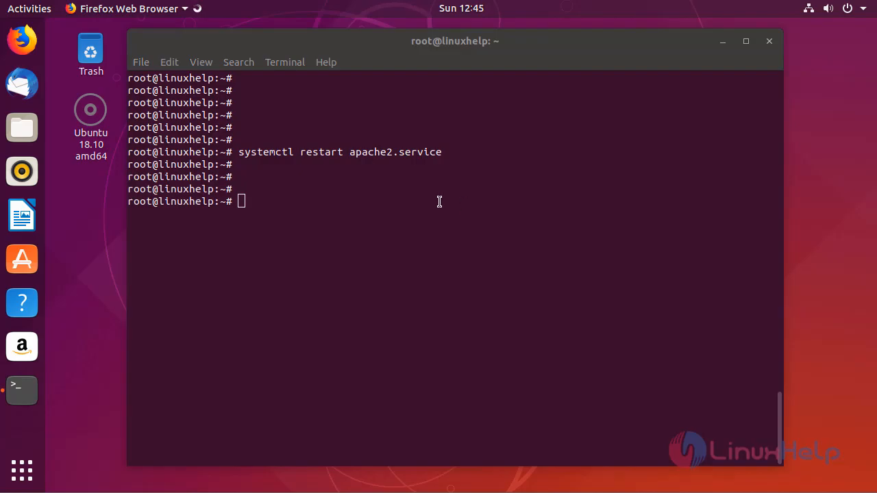
click(21, 39)
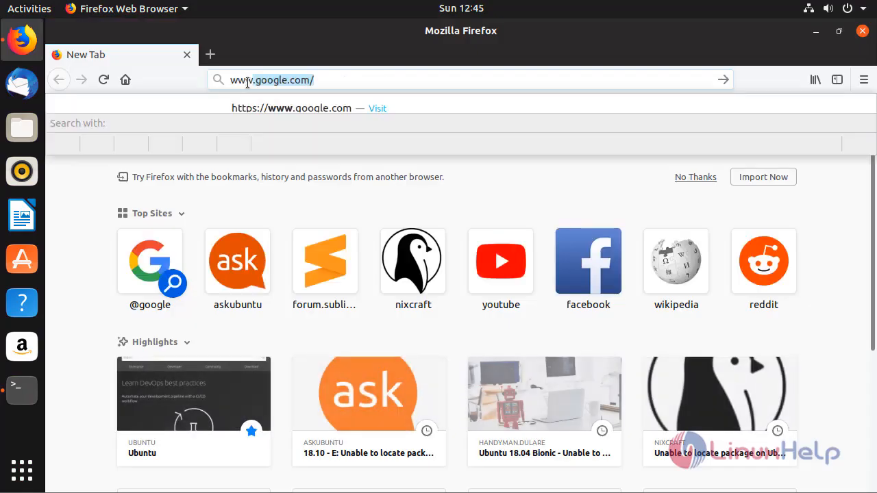
text(www.lin)
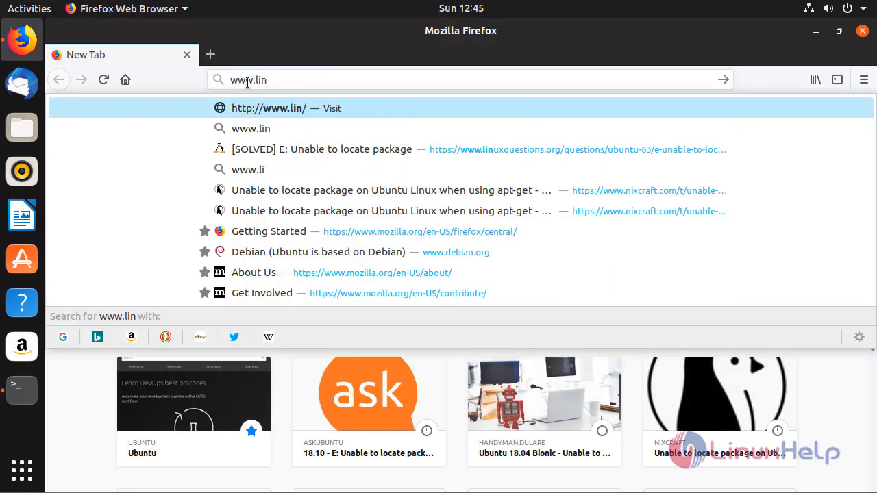
text(uxhelp1.com)
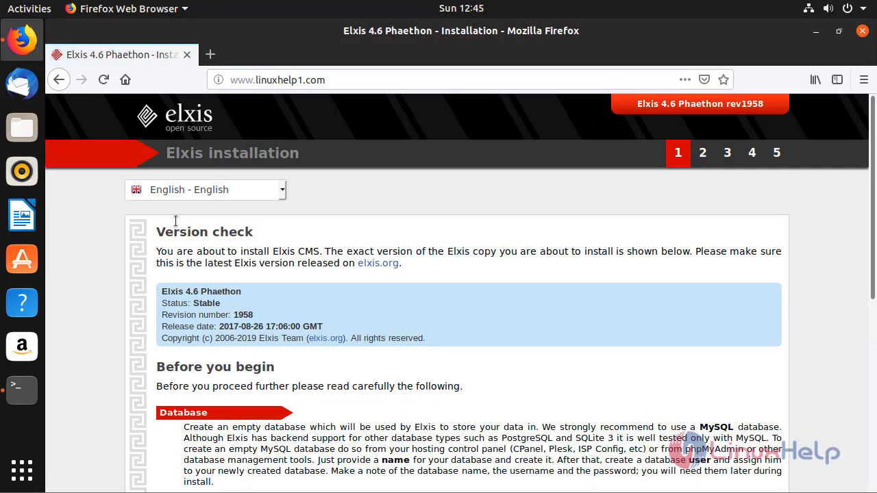
scroll(down, 3)
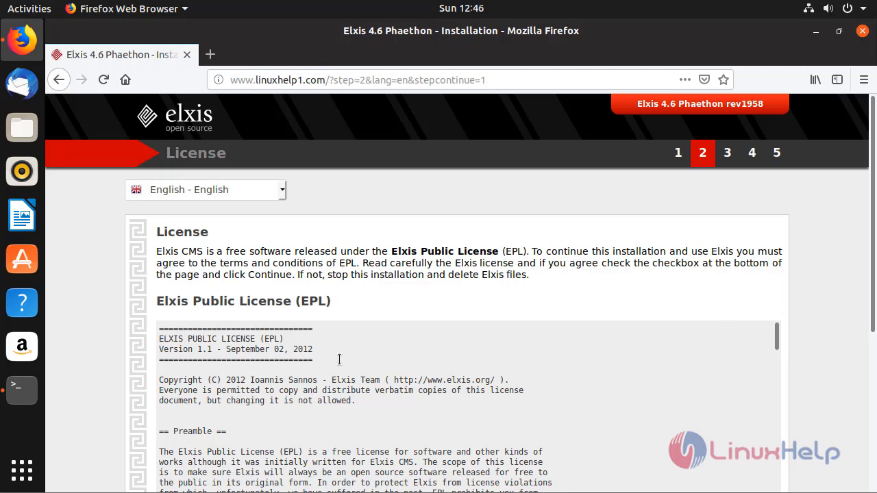
scroll(down, 3)
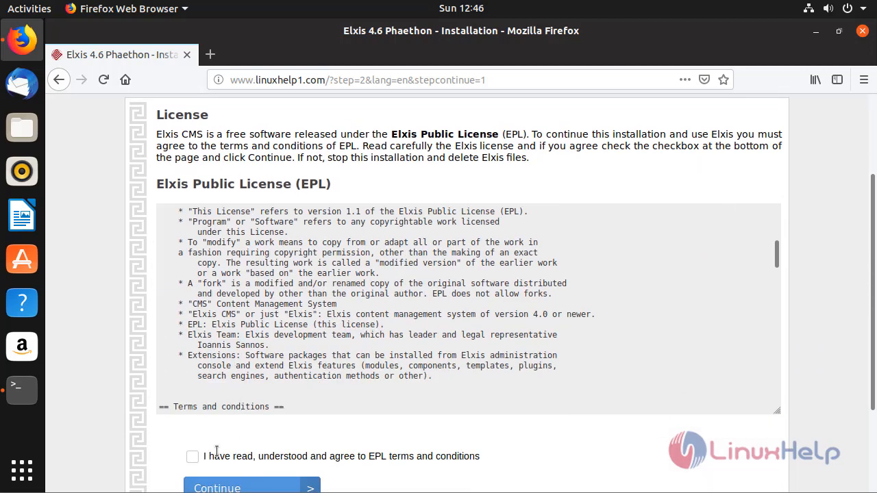
scroll(down, 3)
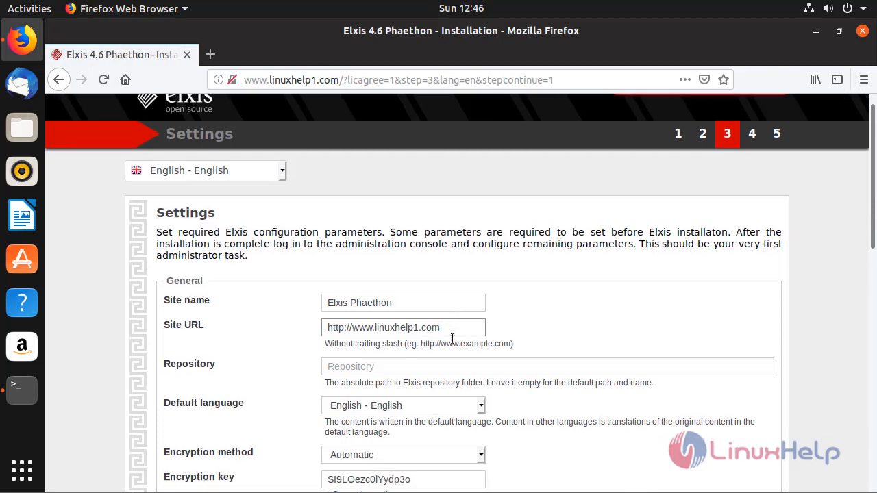
Accept the license and enter 'linuxhelp' as the site name
scroll(down, 3)
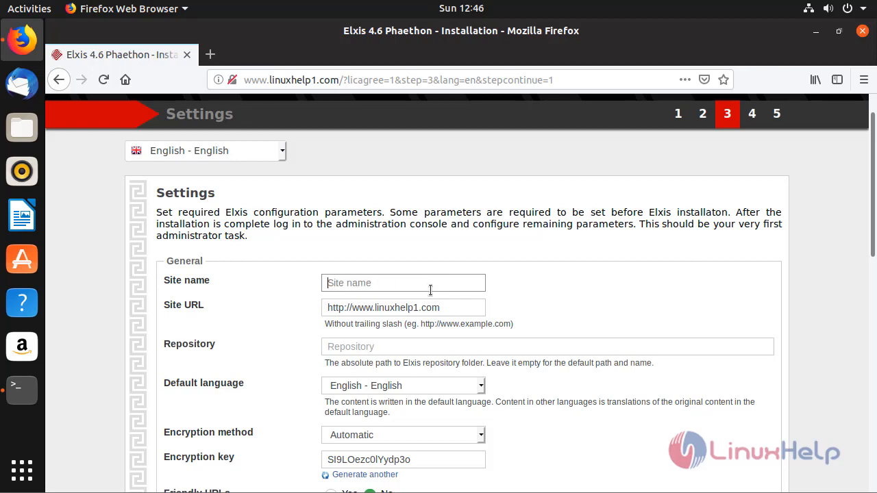
text(linuxhelp)
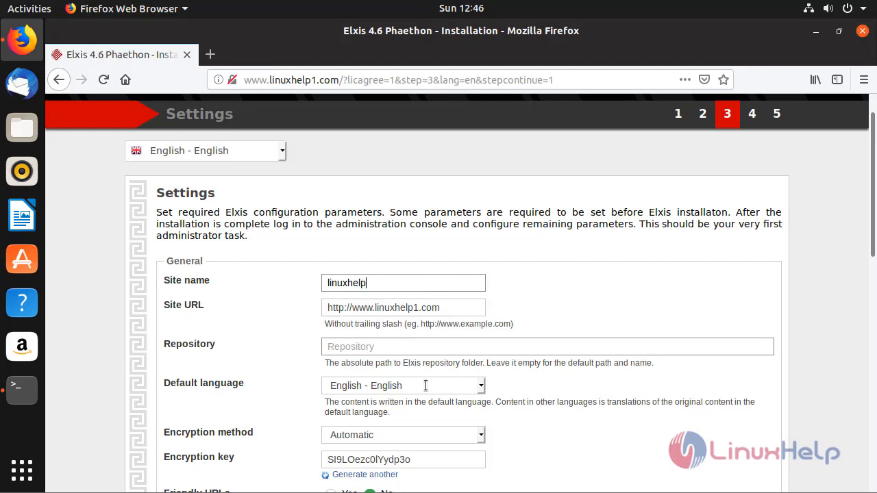
scroll(down, 3)
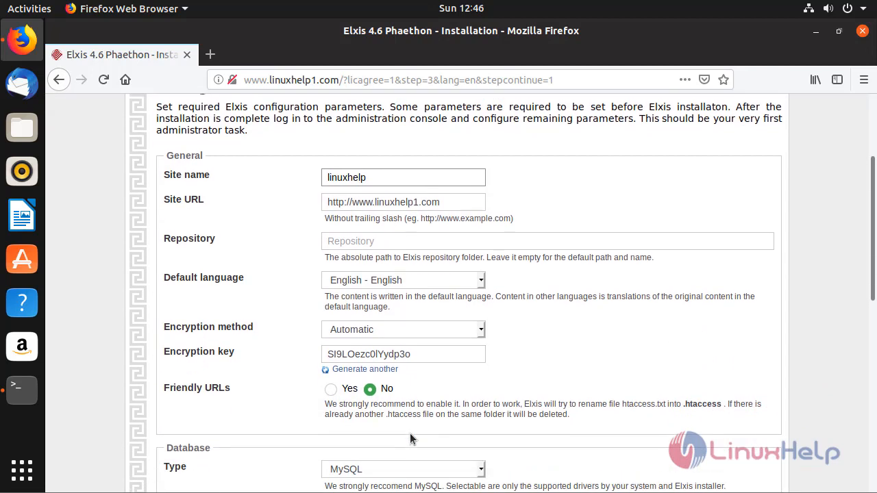
scroll(down, 3)
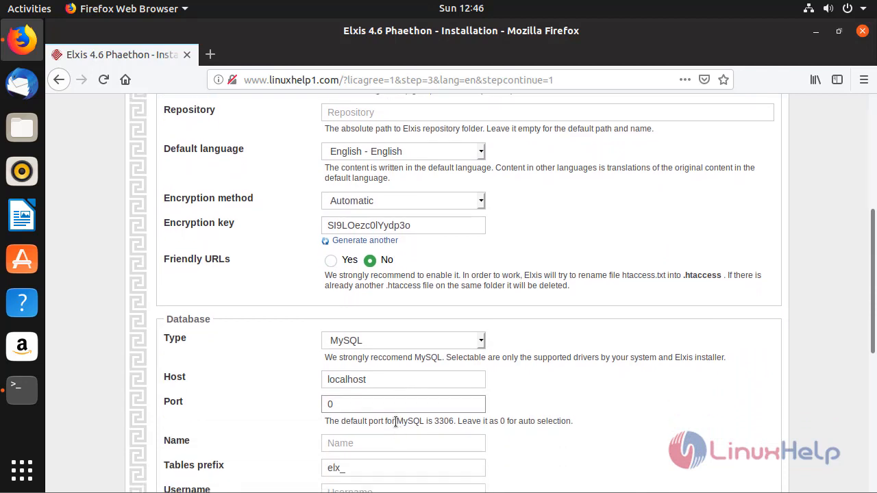
Enter database elxis1, user elxisuser and a password, then submit the settings
click(402, 443)
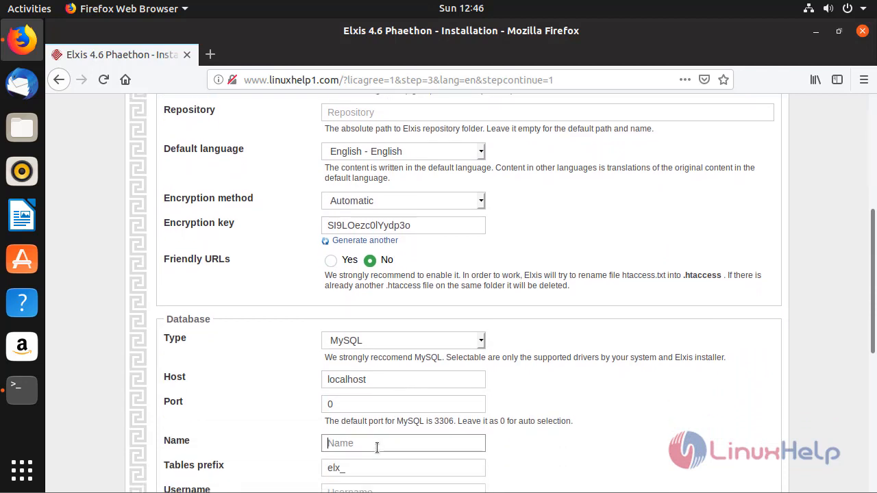
text(elxis)
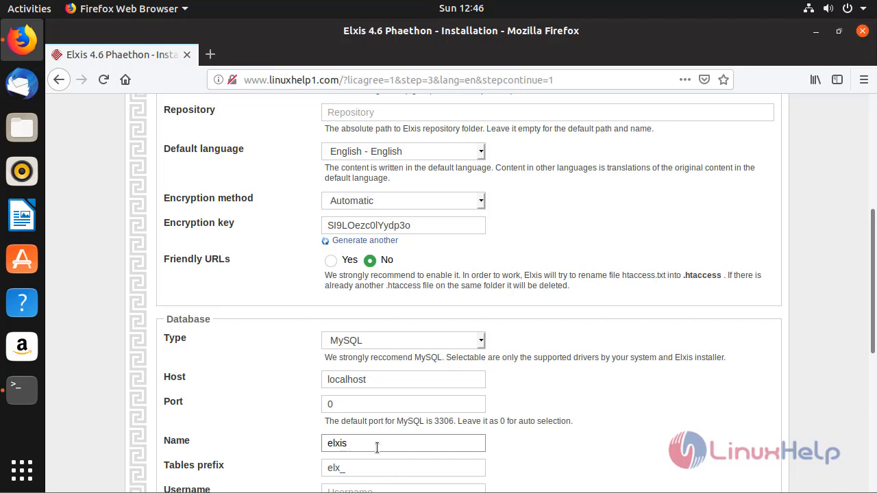
text(1)
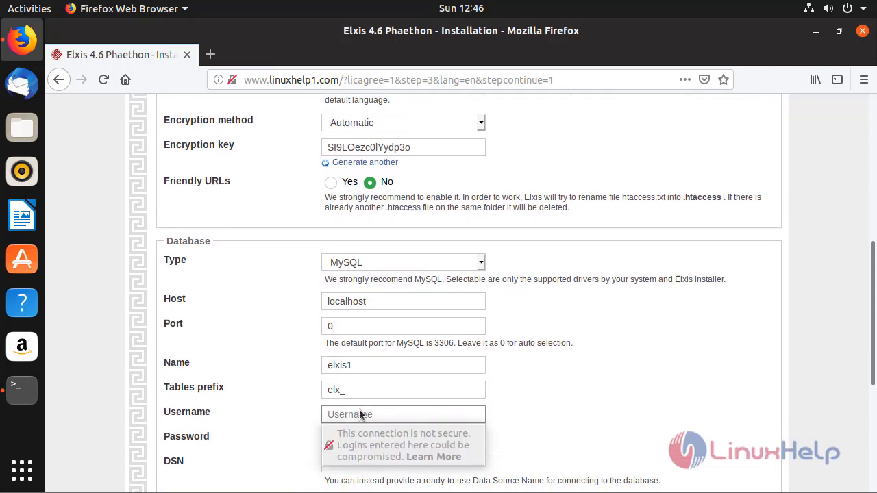
text(elxisuser)
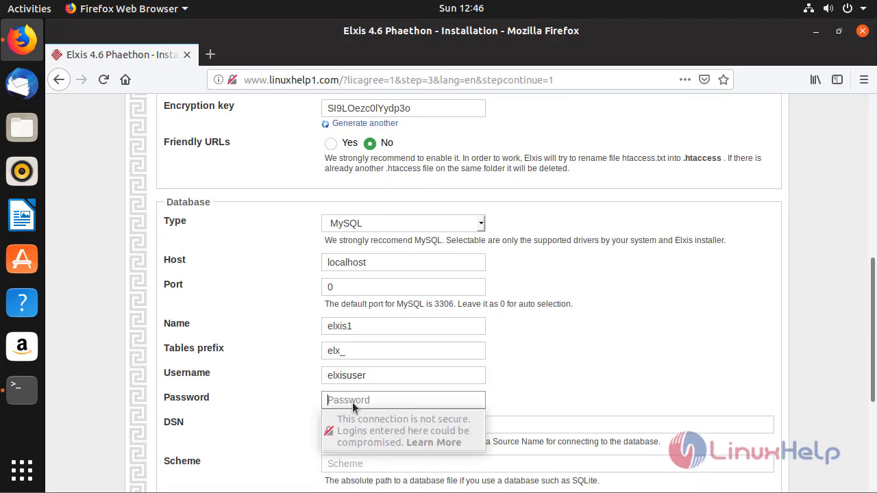
text(password)
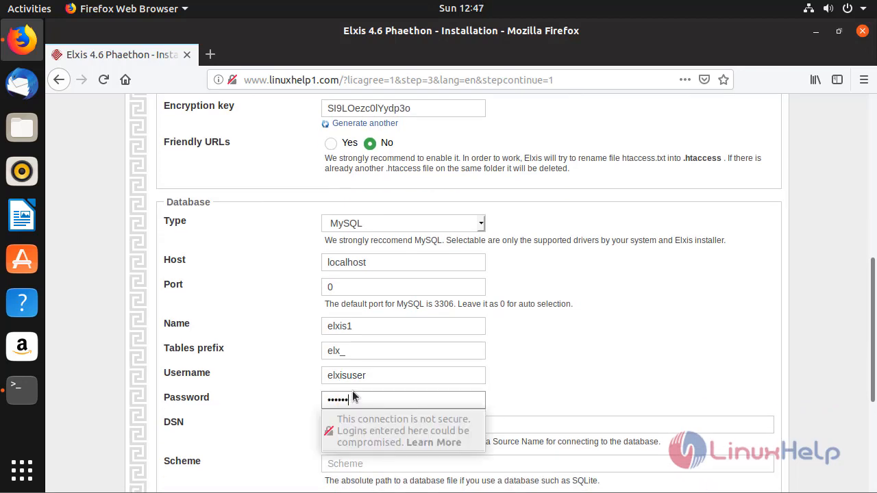
scroll(down, 3)
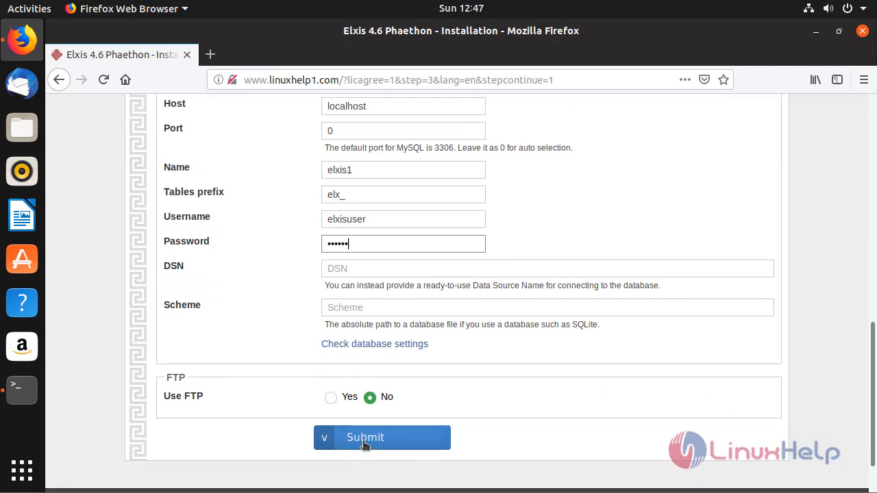
click(366, 437)
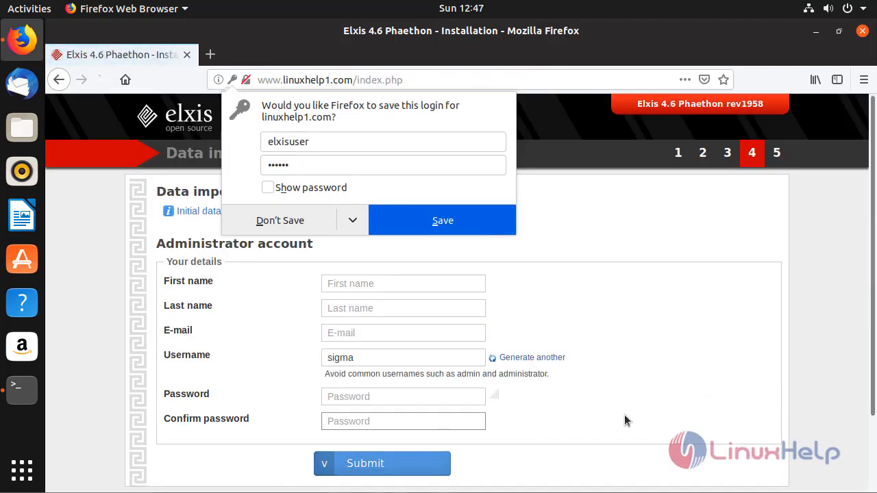
Dismiss the save-login prompt and enter administrator linux admin with e-mail and password
click(280, 220)
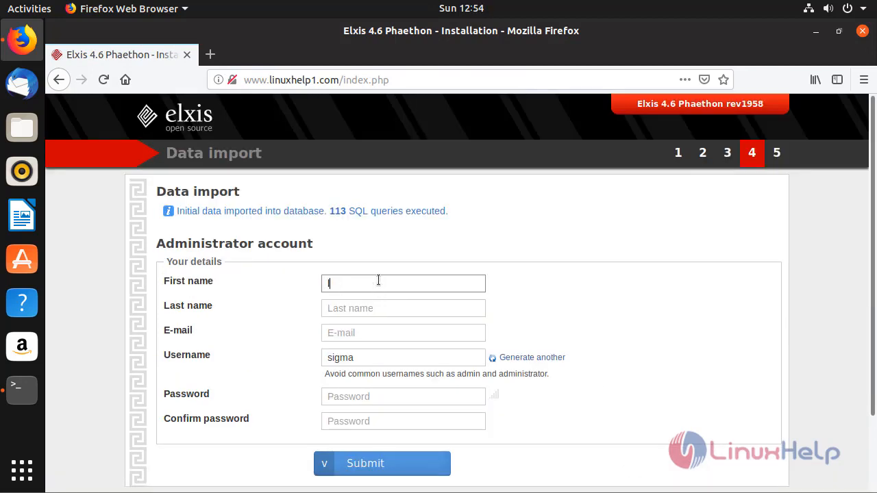
text(linux)
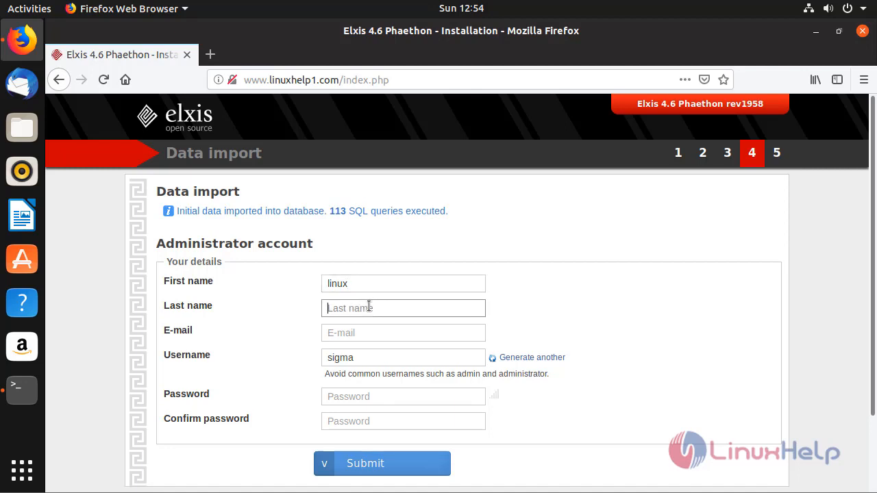
text(admin)
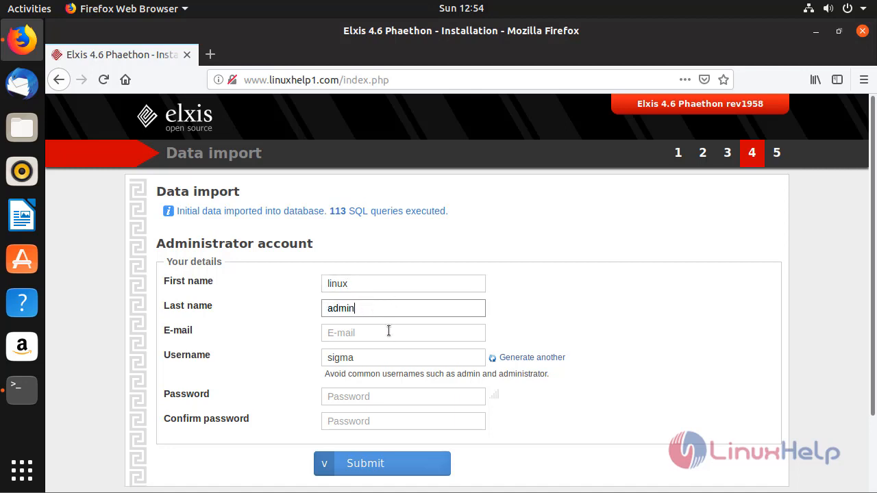
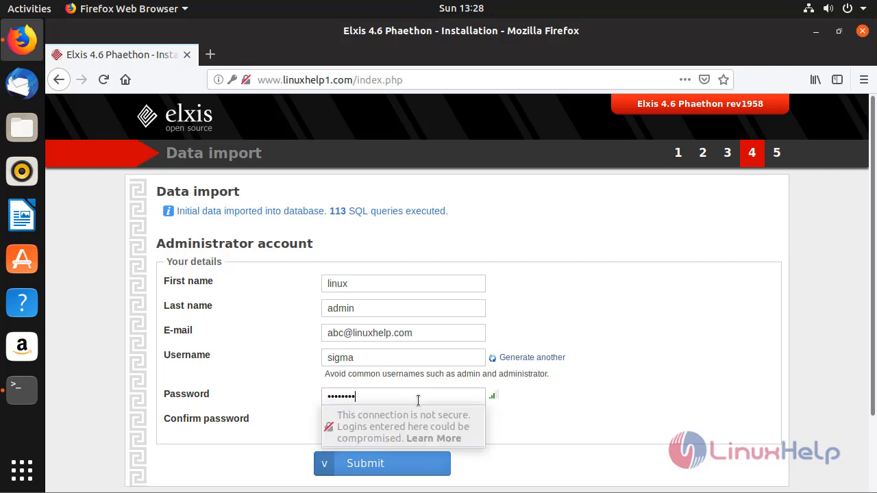
text(••)
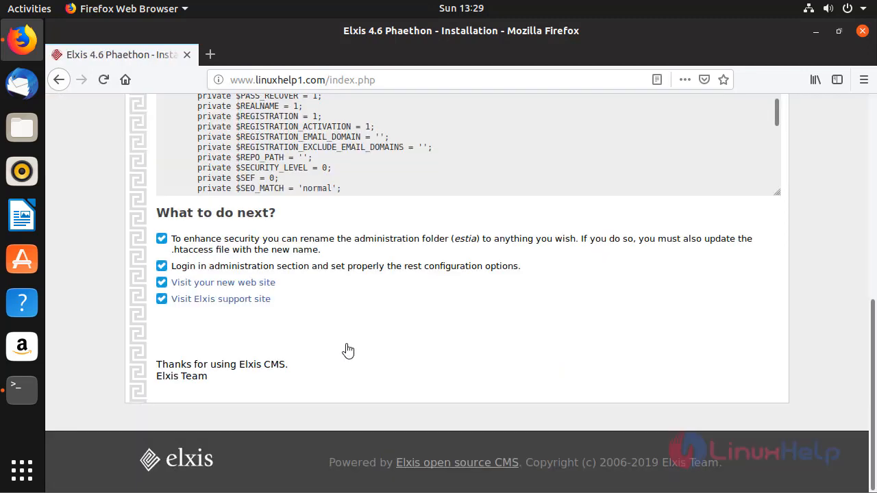
mouse_move(211, 291)
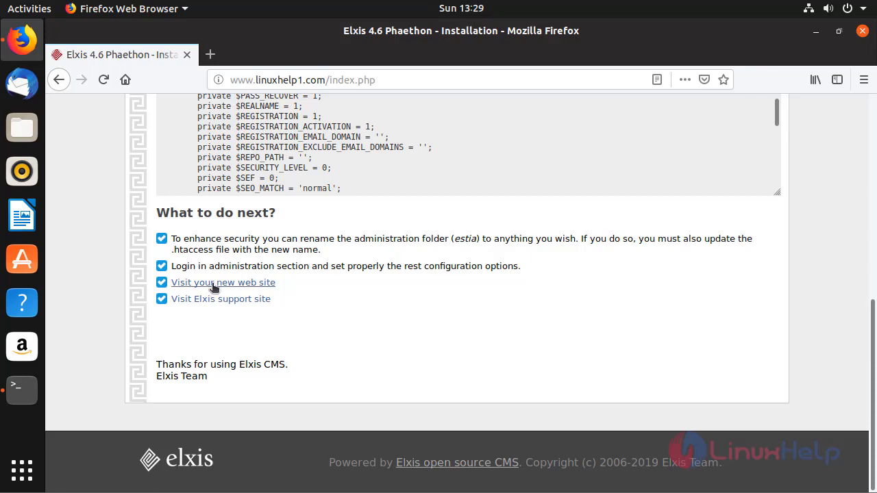
Choose 'Visit your new web site' to load the linuxhelp home page
click(222, 282)
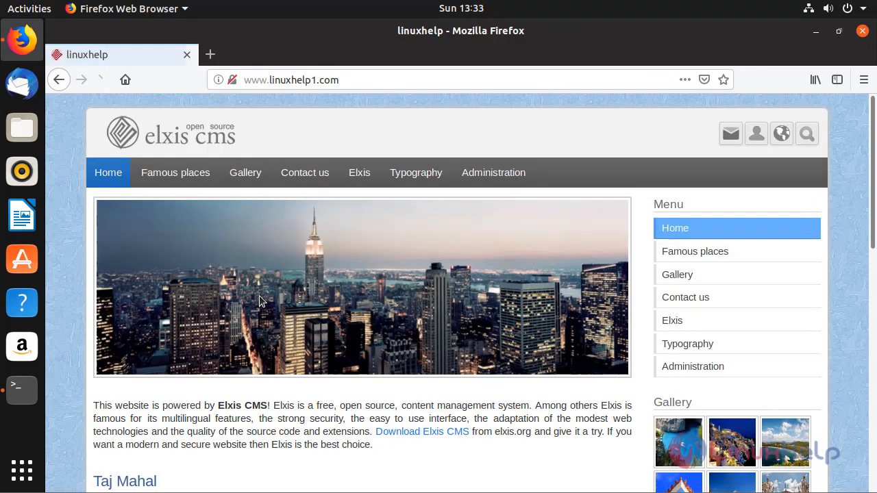